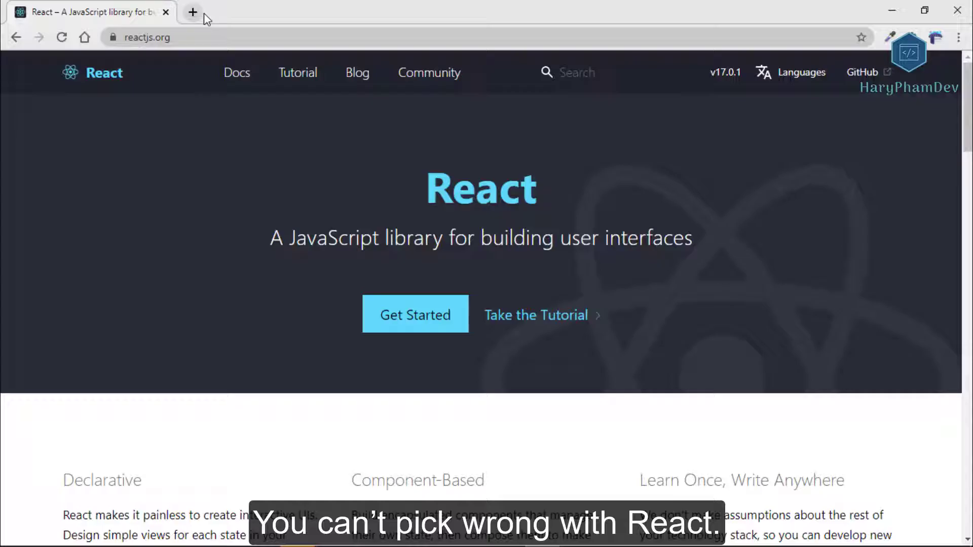
Search Google for 'react admin dashboard' in a new tab and view its image results.
left_click(192, 13)
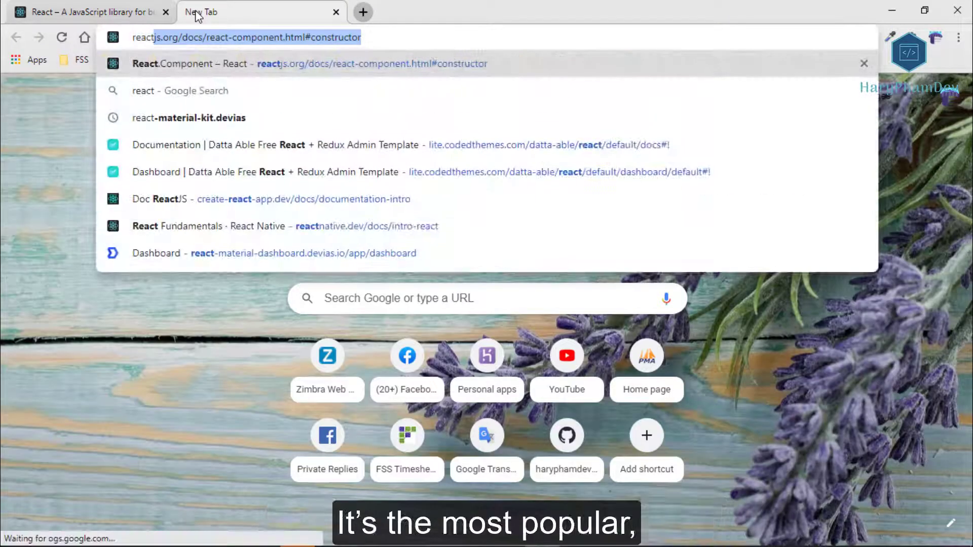
type("react admin")
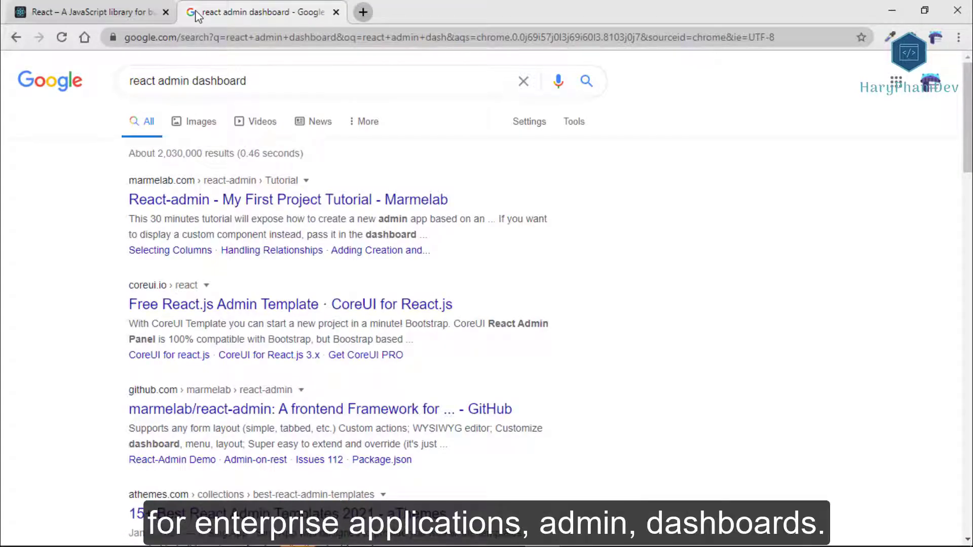
mouse_move(201, 121)
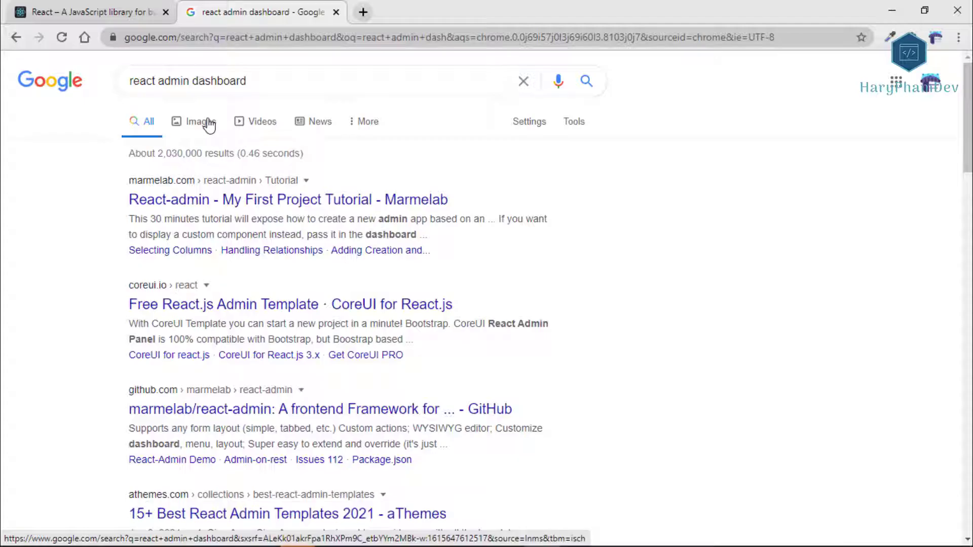
left_click(199, 121)
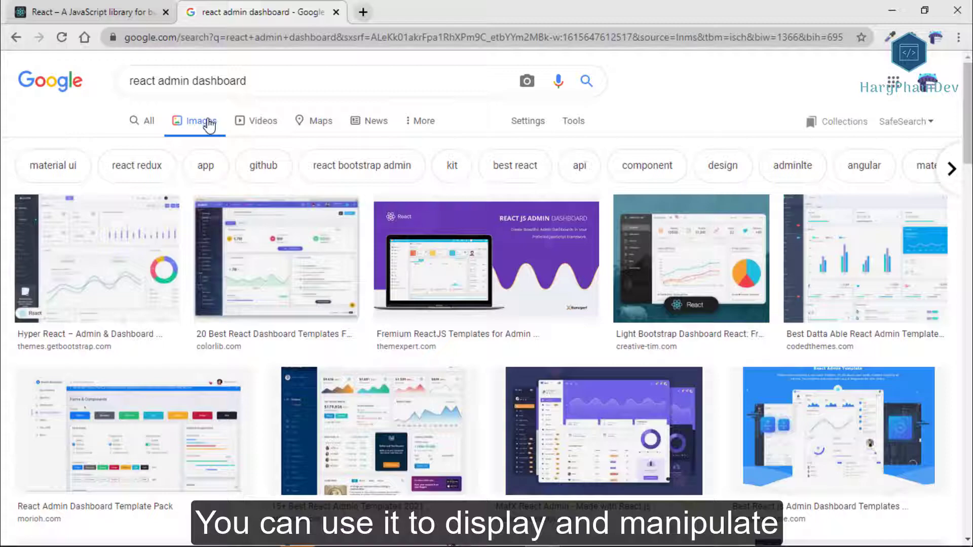
Refine the query to the suggested 'react admin dashboard github' search.
left_click(147, 120)
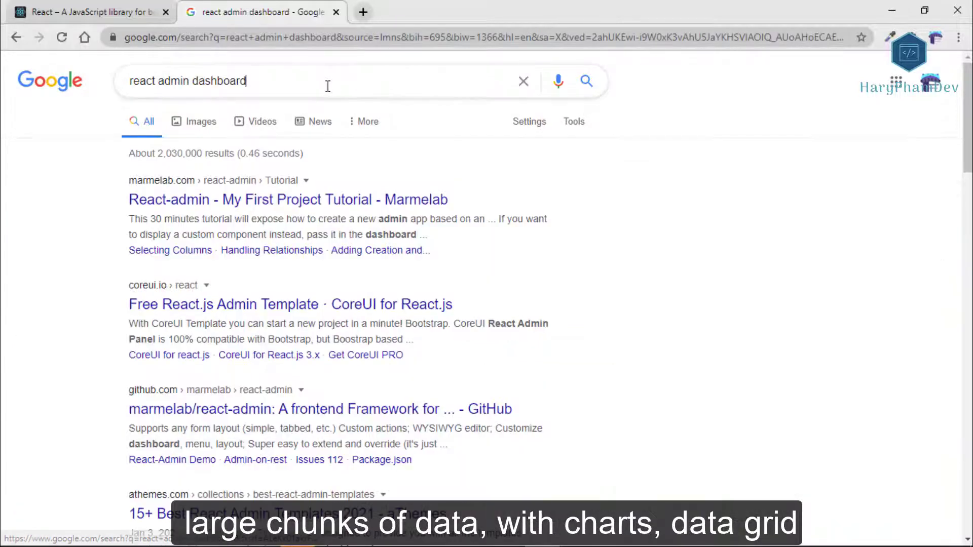
type("gi")
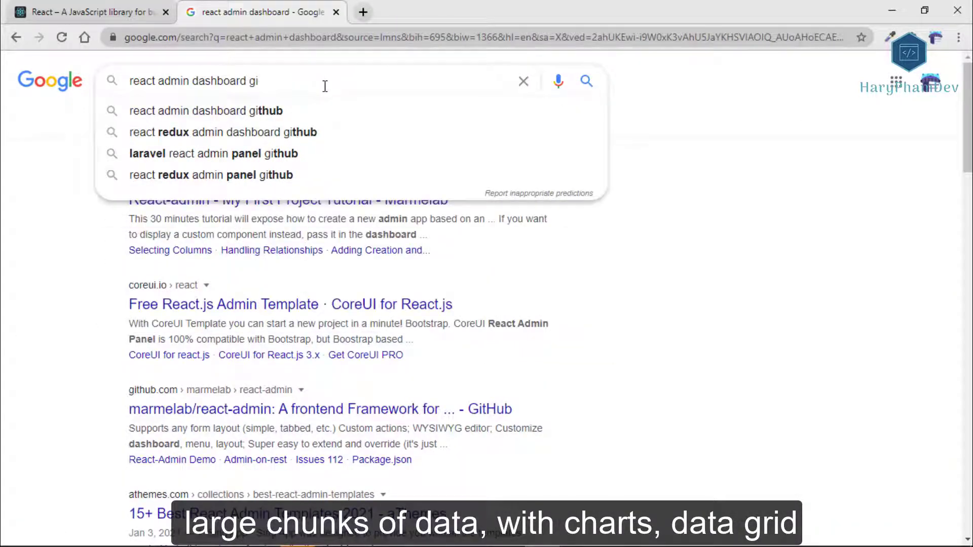
left_click(206, 111)
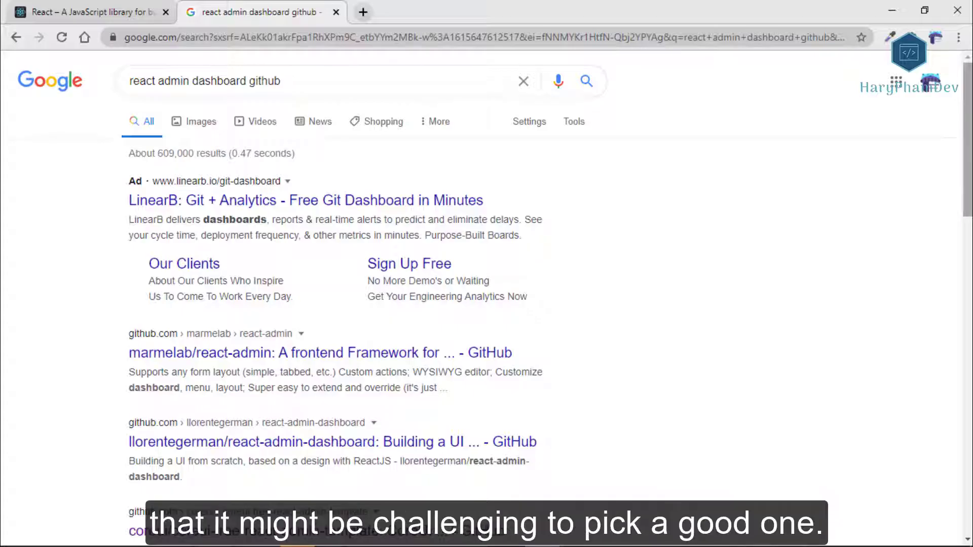
Browse the image results for React admin dashboards on GitHub.
left_click(200, 120)
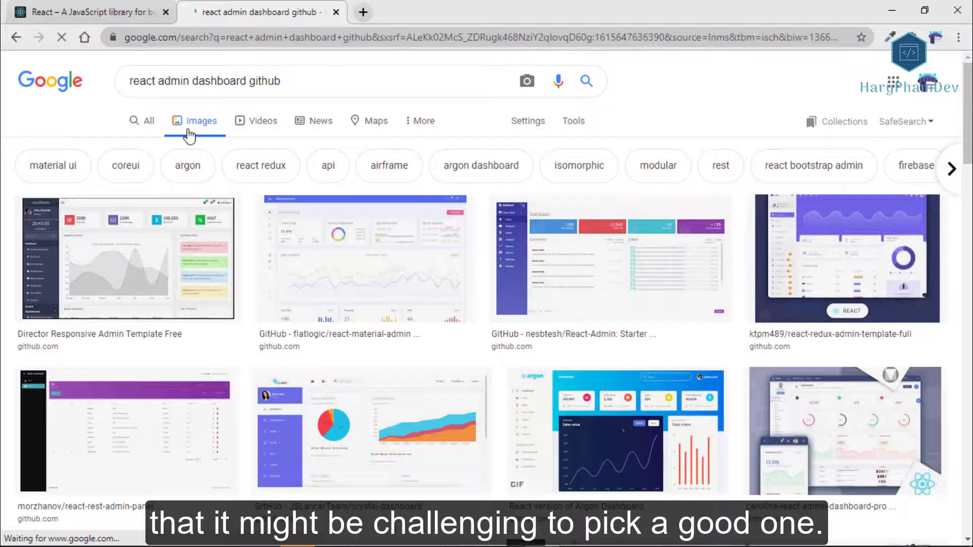
scroll("down", 3)
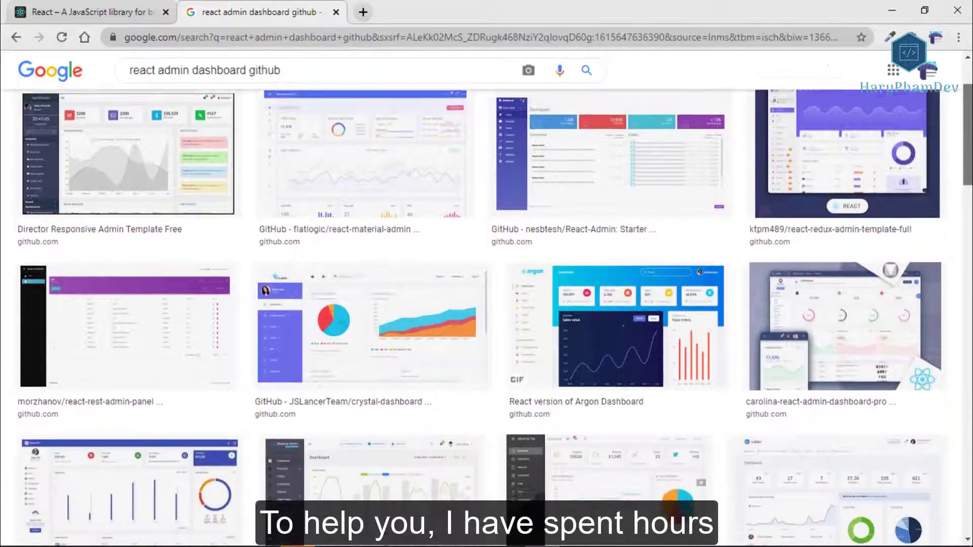
scroll("down", 3)
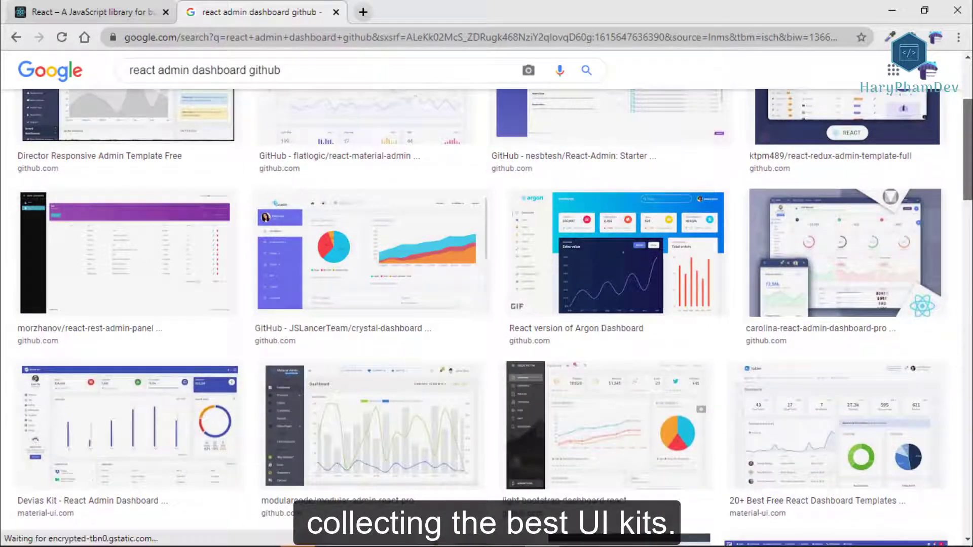
scroll("down", 3)
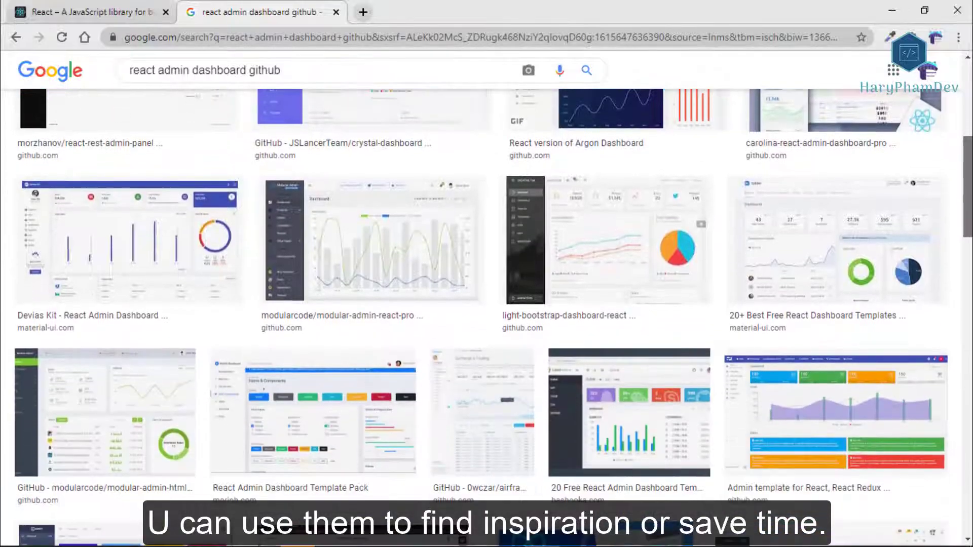
scroll("down", 3)
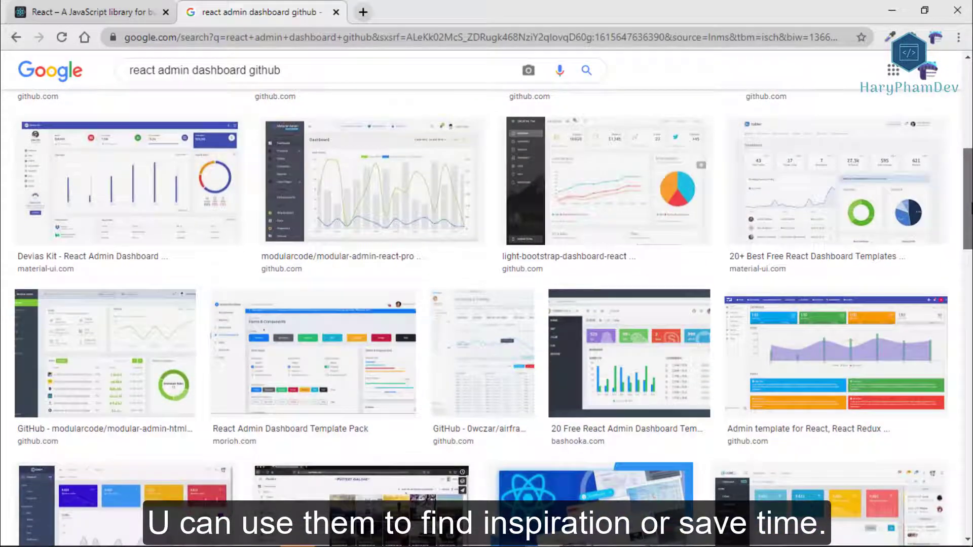
Preview the modular-admin and Tabler dashboard images, reaching the Airframe React repository.
left_click(104, 354)
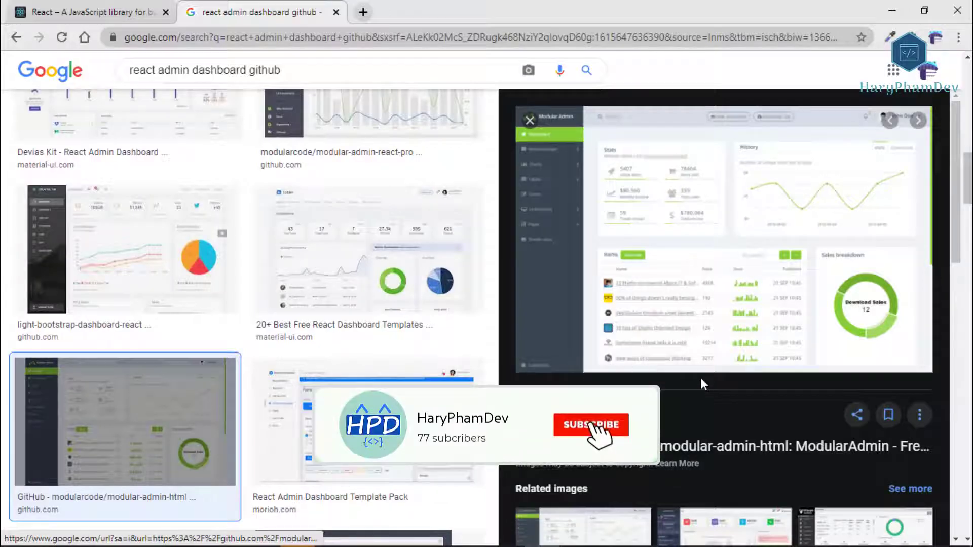
left_click(368, 248)
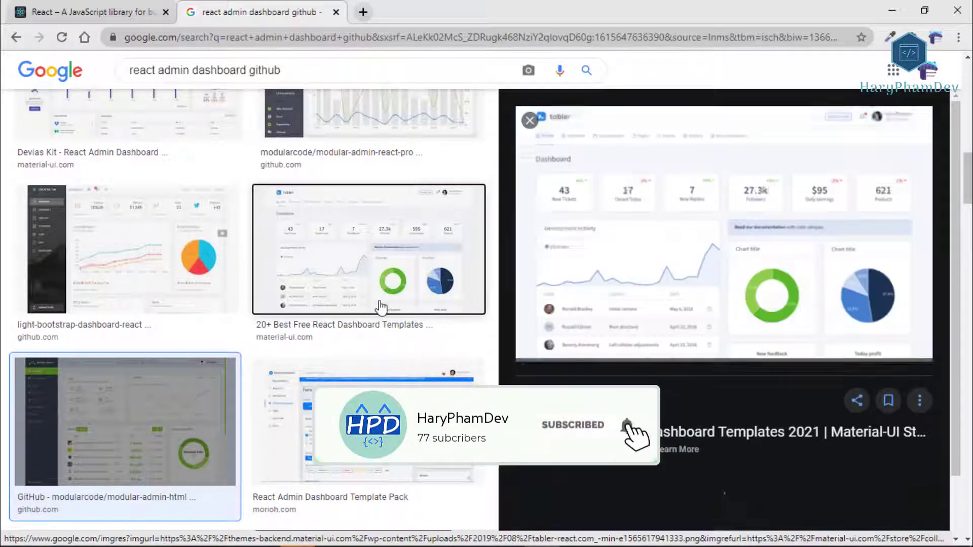
left_click(368, 249)
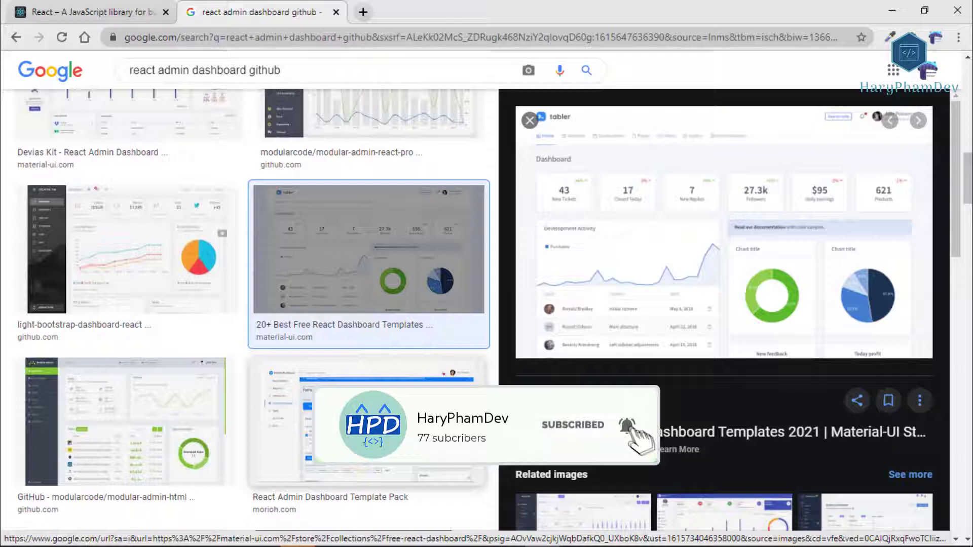
left_click(367, 422)
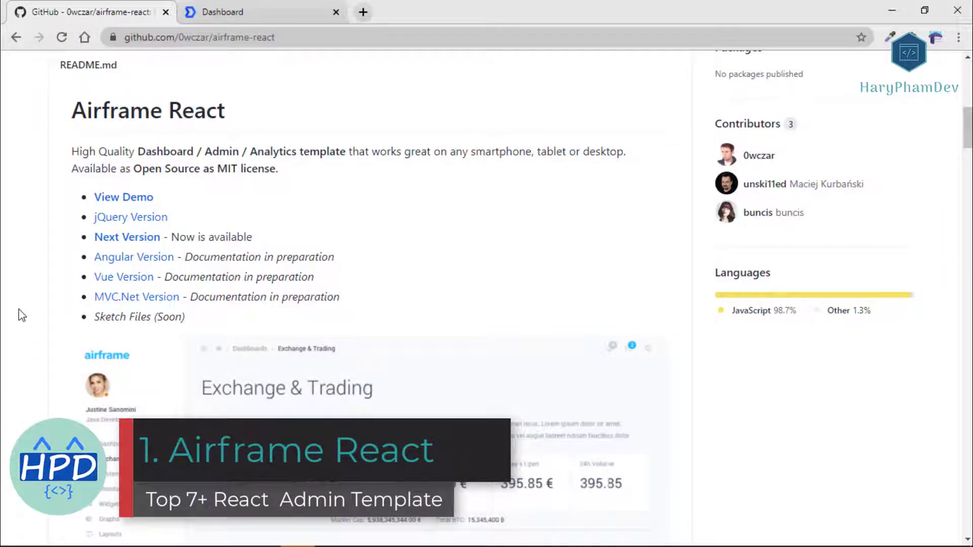
Return to the top of the airframe-react repo page and launch its live demo site.
scroll("up", 3)
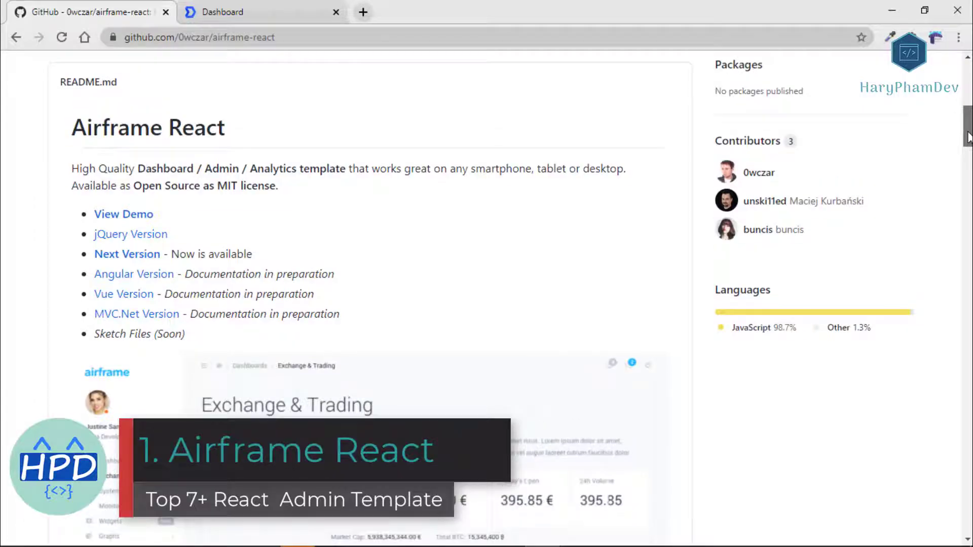
scroll("up", 3)
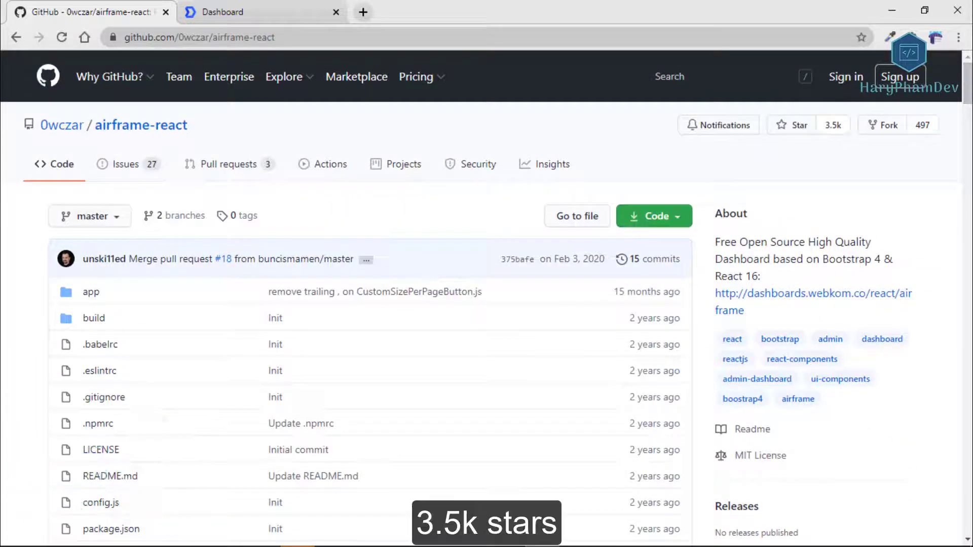
left_click(260, 12)
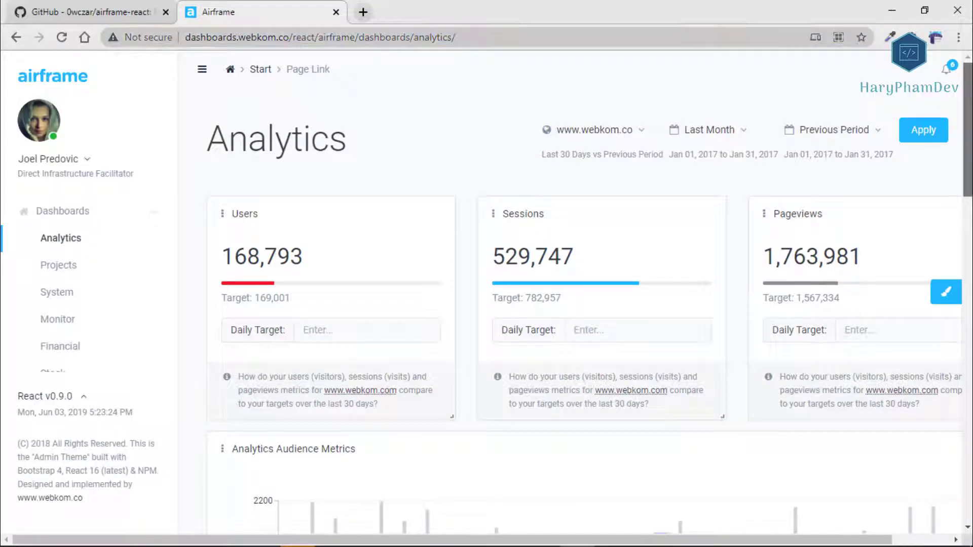
scroll("down", 3)
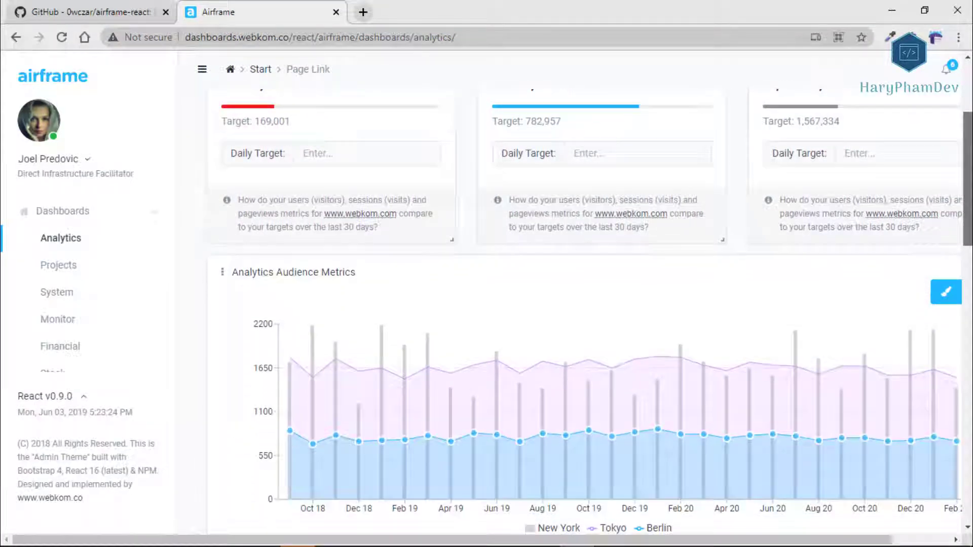
scroll("down", 3)
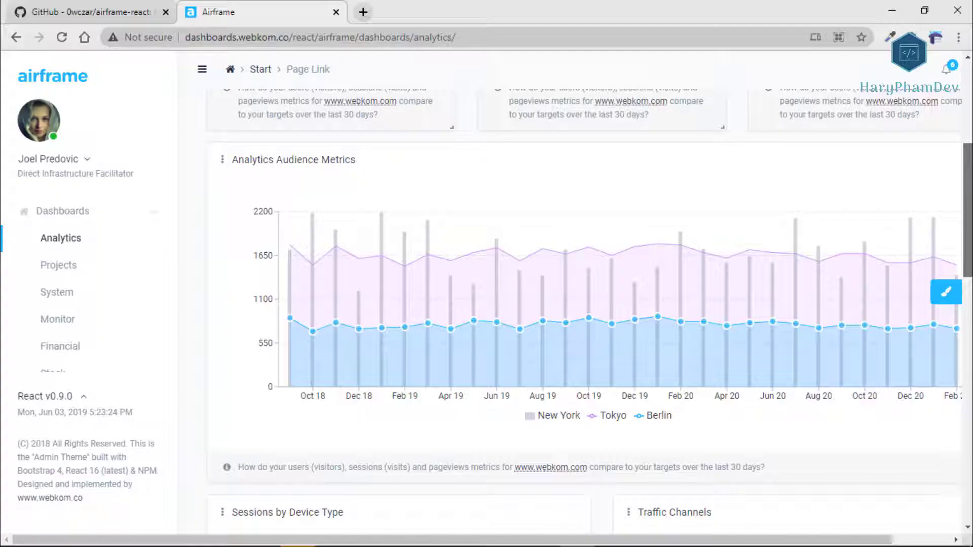
scroll("down", 3)
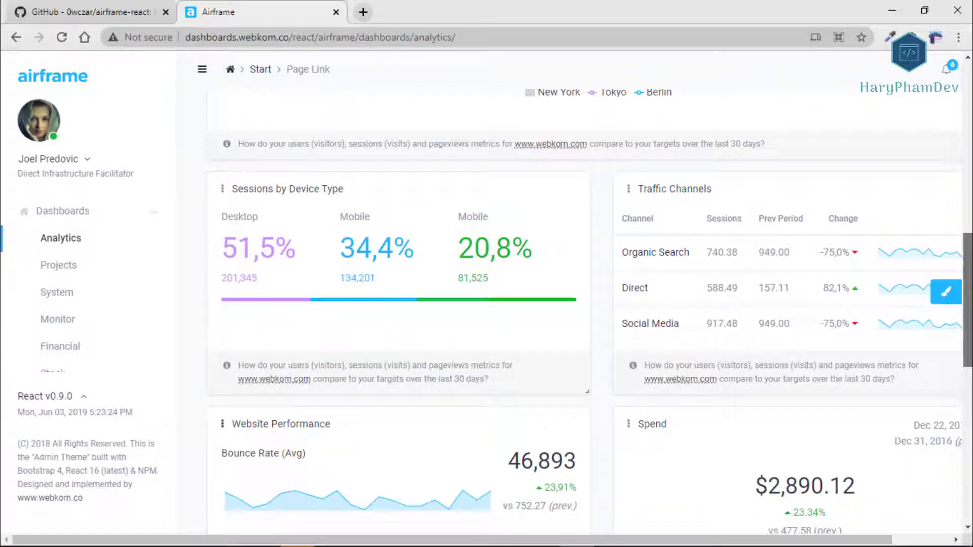
scroll("down", 3)
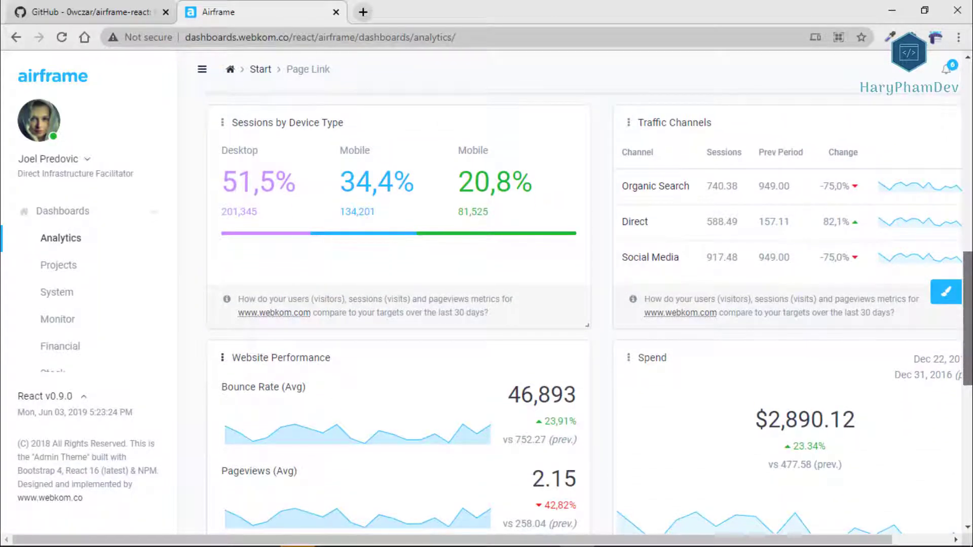
scroll("down", 3)
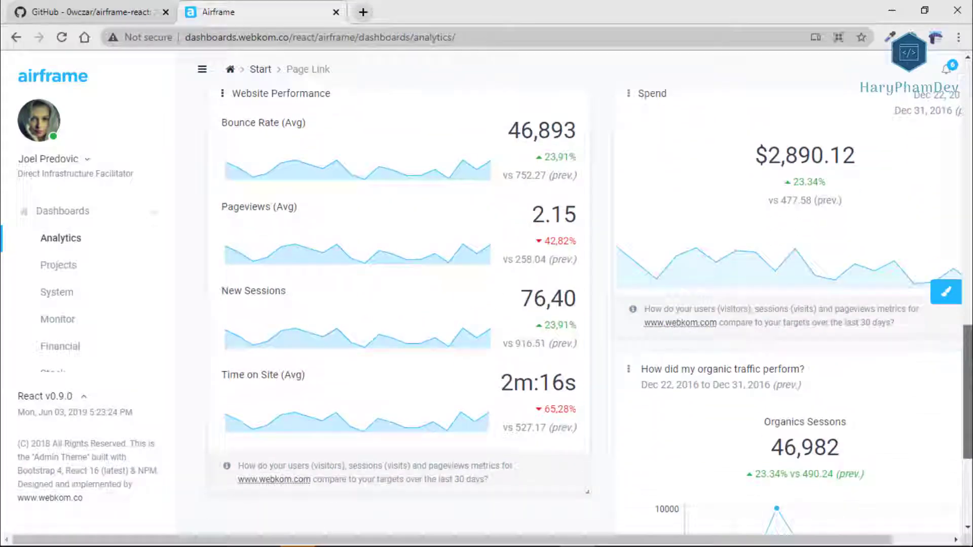
scroll("down", 3)
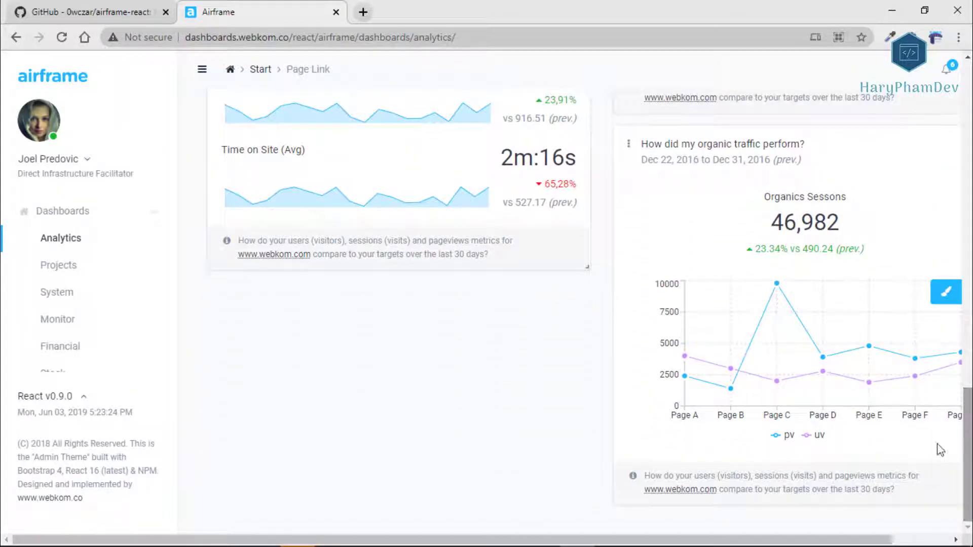
scroll("down", 3)
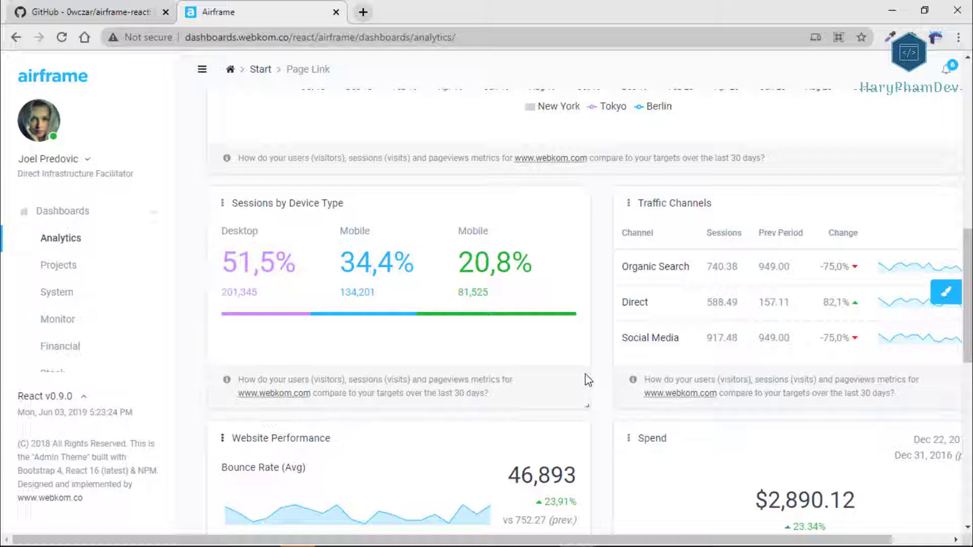
scroll("up", 3)
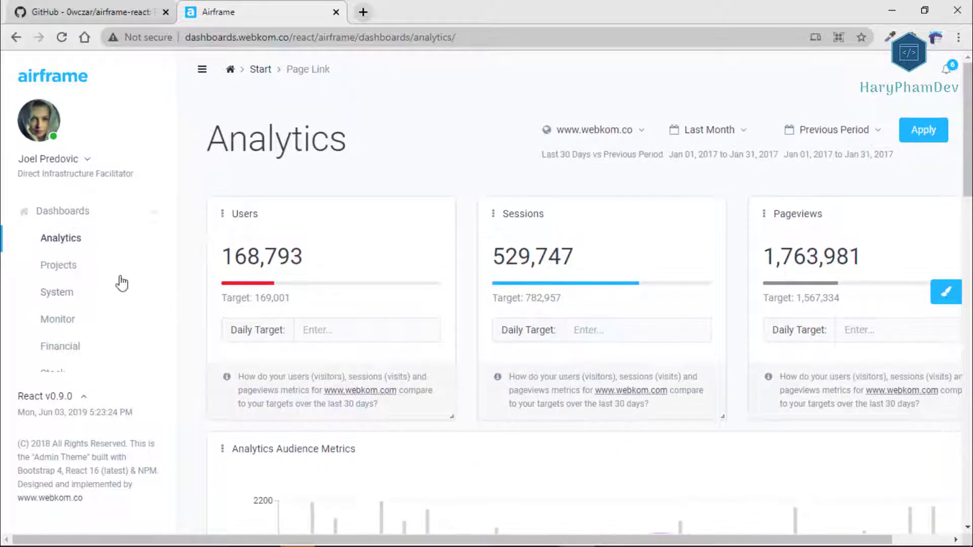
Review the Projects dashboard and Tasks list, then move on to the System dashboard.
left_click(57, 264)
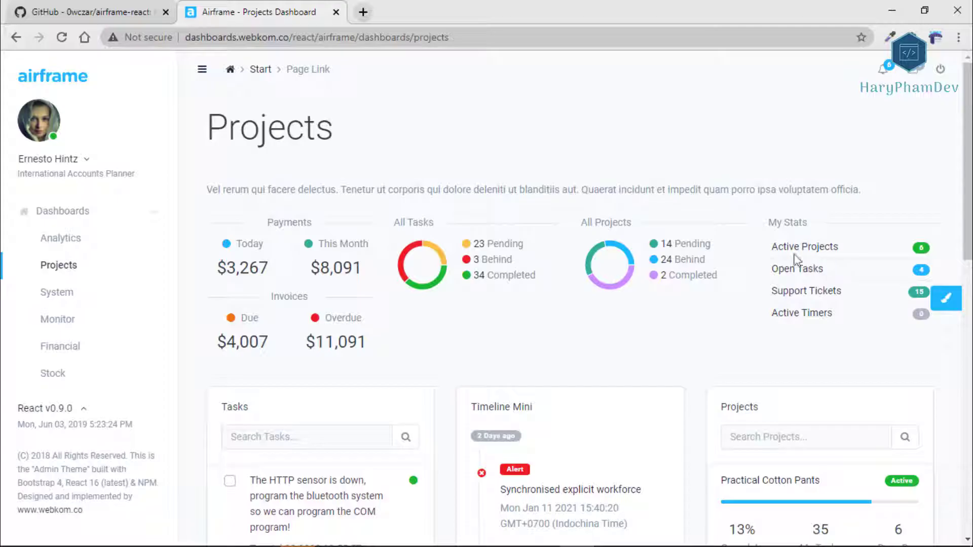
scroll("down", 3)
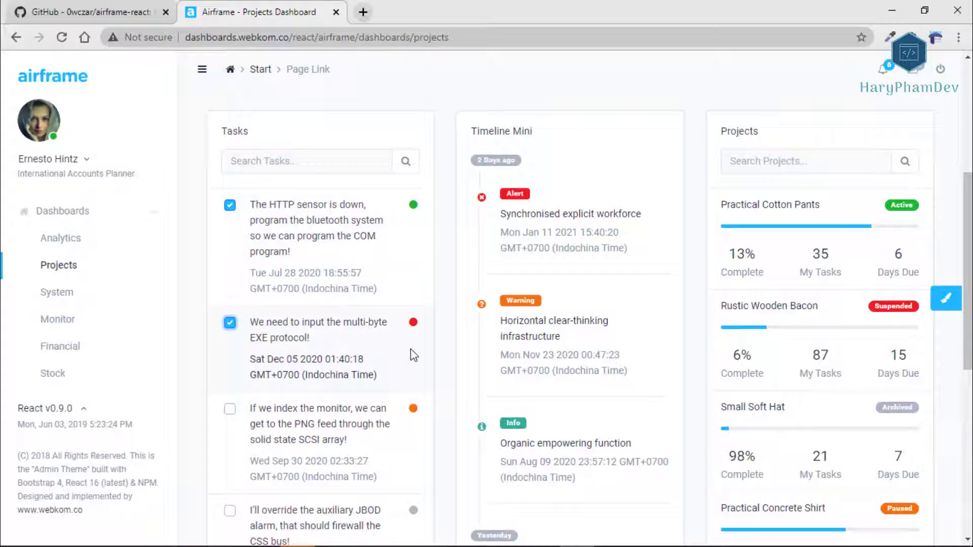
scroll("down", 3)
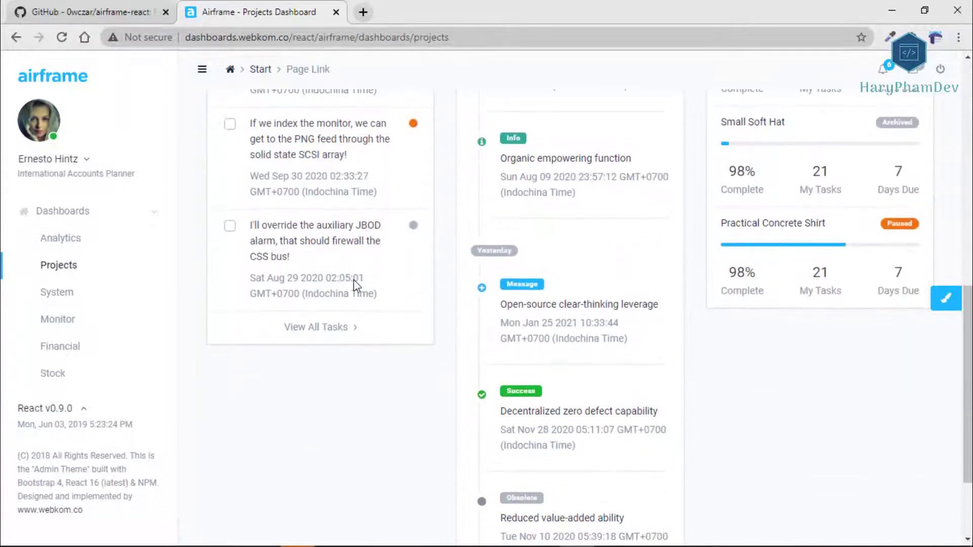
left_click(315, 328)
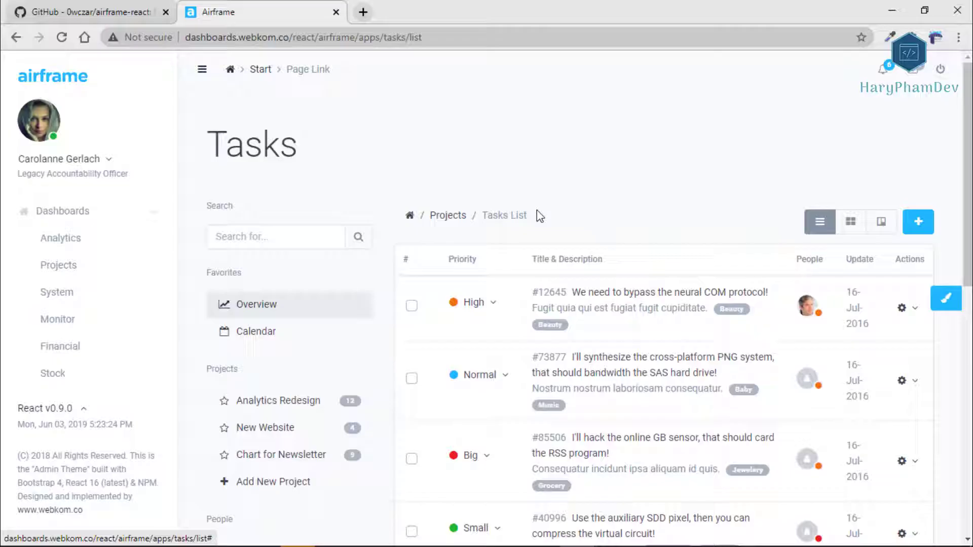
scroll("down", 3)
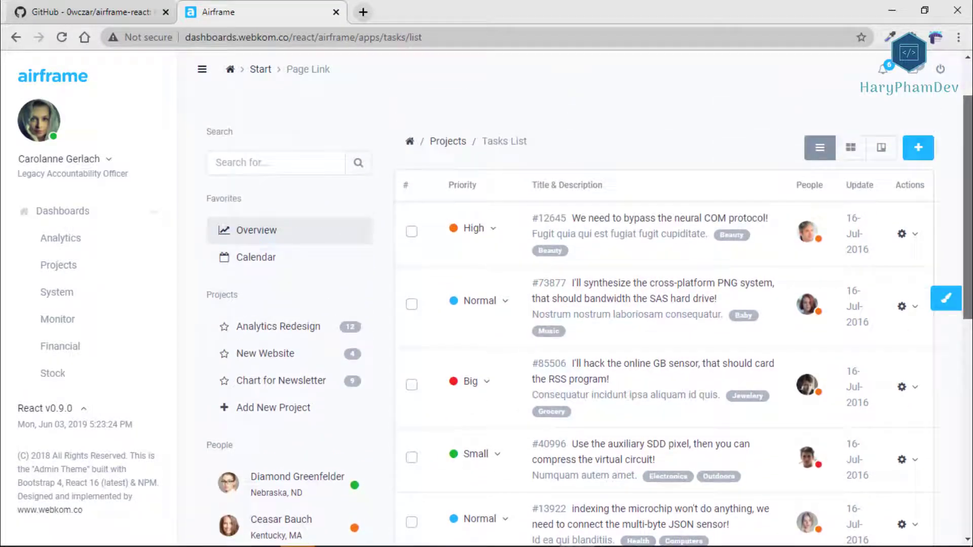
left_click(56, 292)
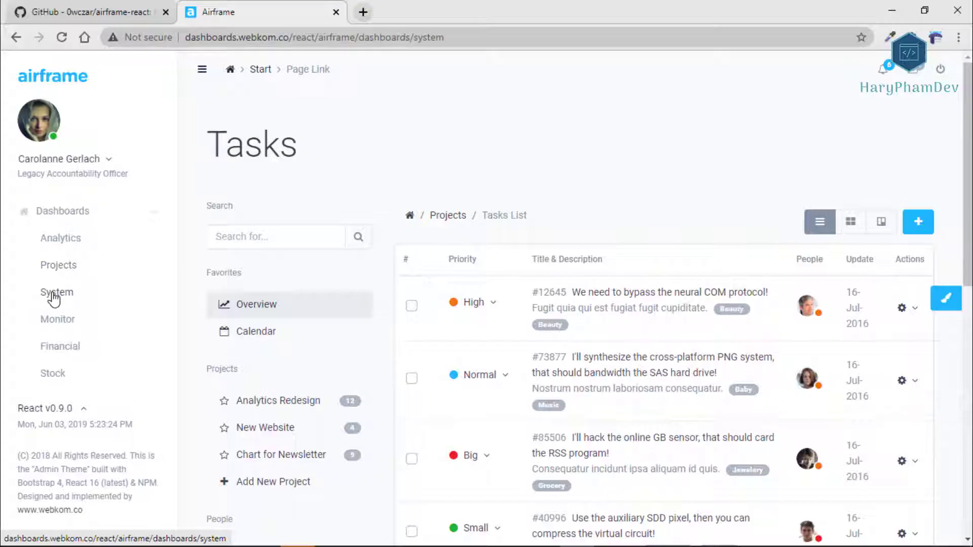
Look over the System and Monitor dashboards in the Airframe demo.
left_click(56, 292)
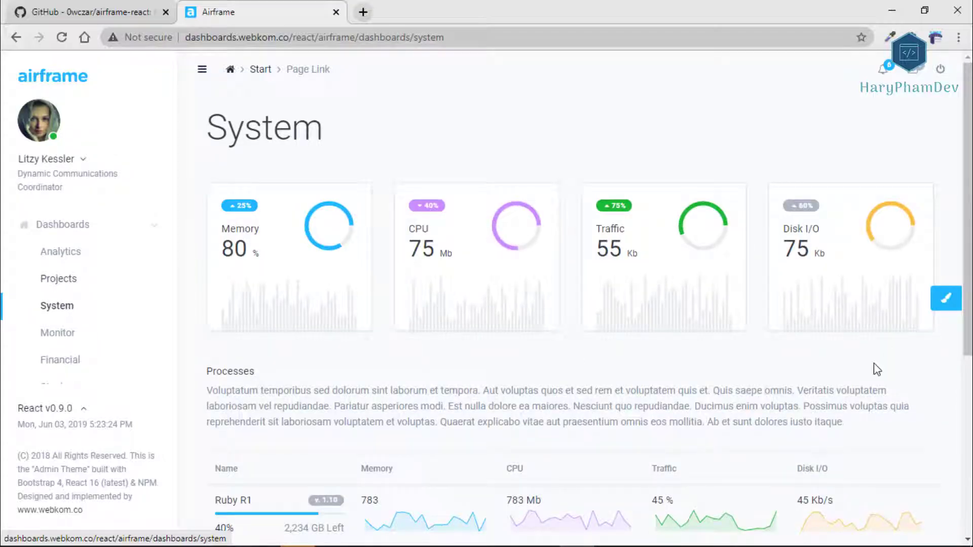
scroll("down", 3)
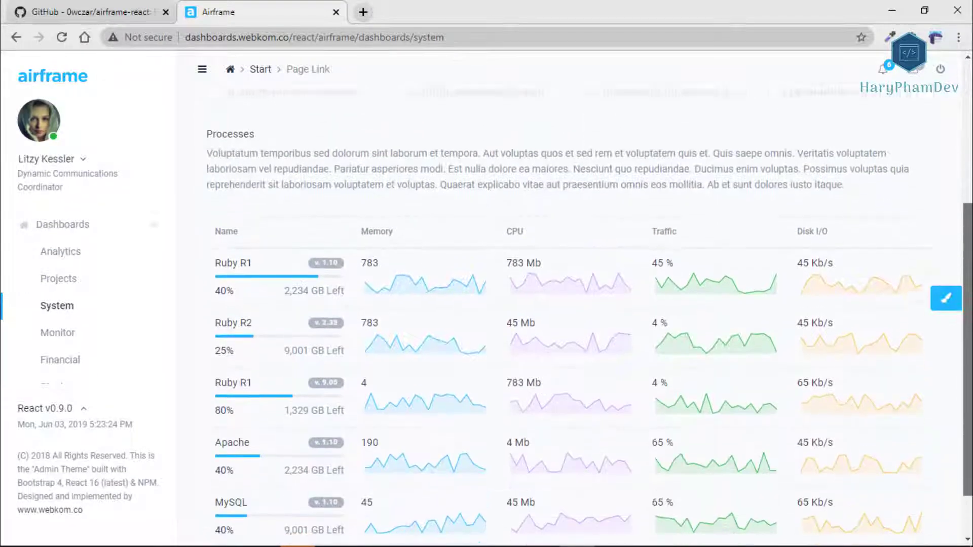
scroll("down", 3)
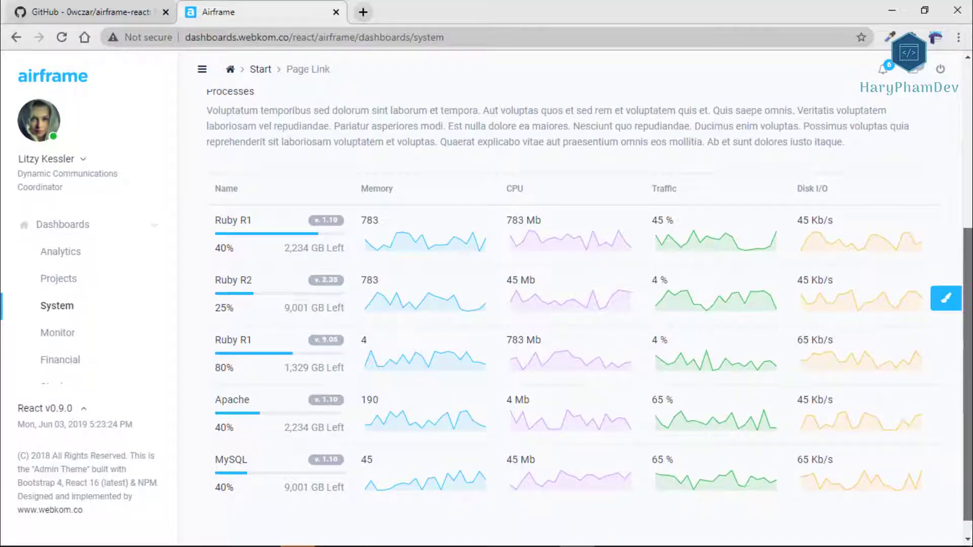
mouse_move(56, 332)
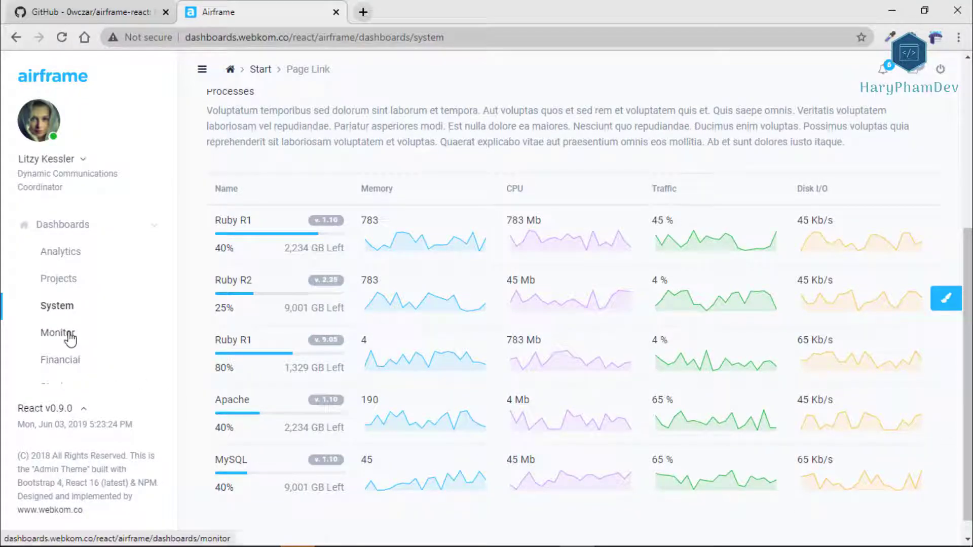
left_click(57, 332)
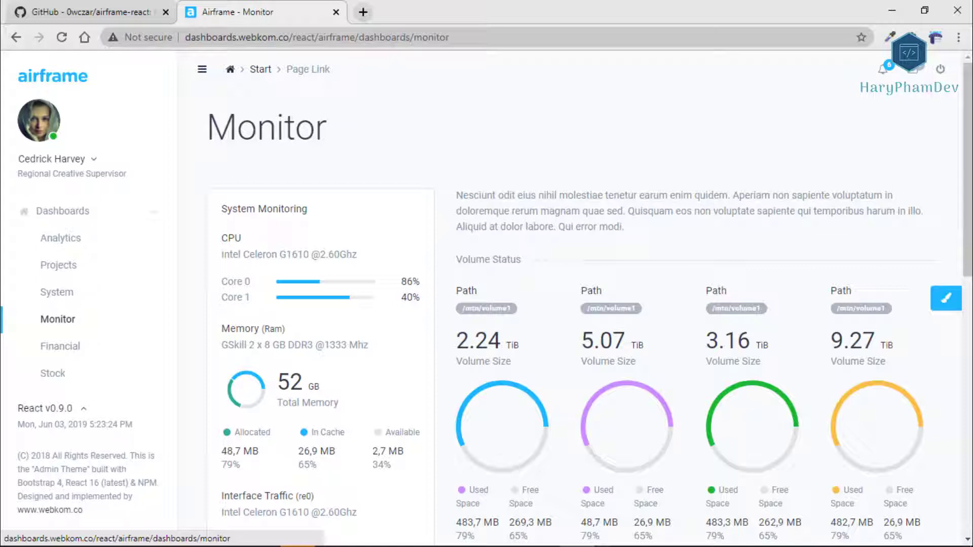
scroll("down", 3)
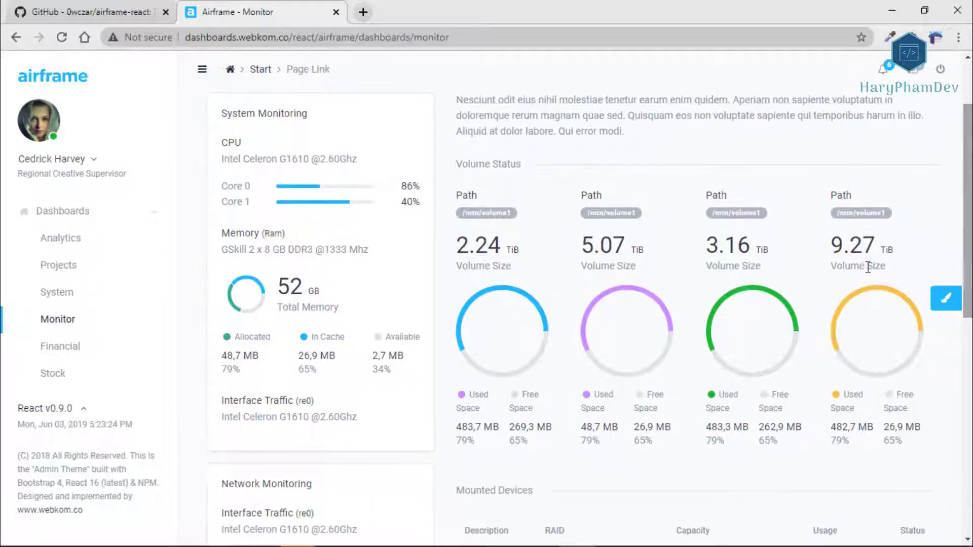
scroll("down", 3)
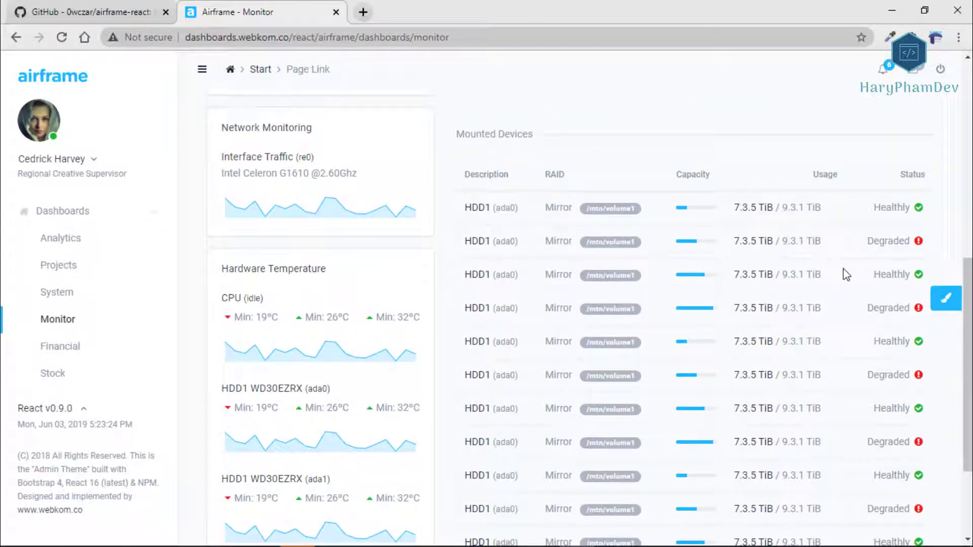
scroll("down", 3)
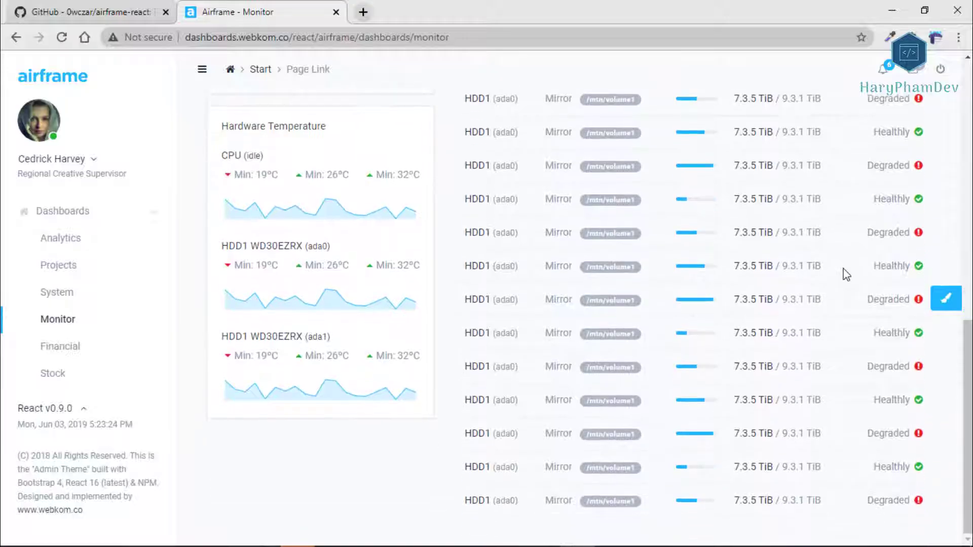
Look over the Financial dashboard and finish on the Stock dashboard.
left_click(60, 347)
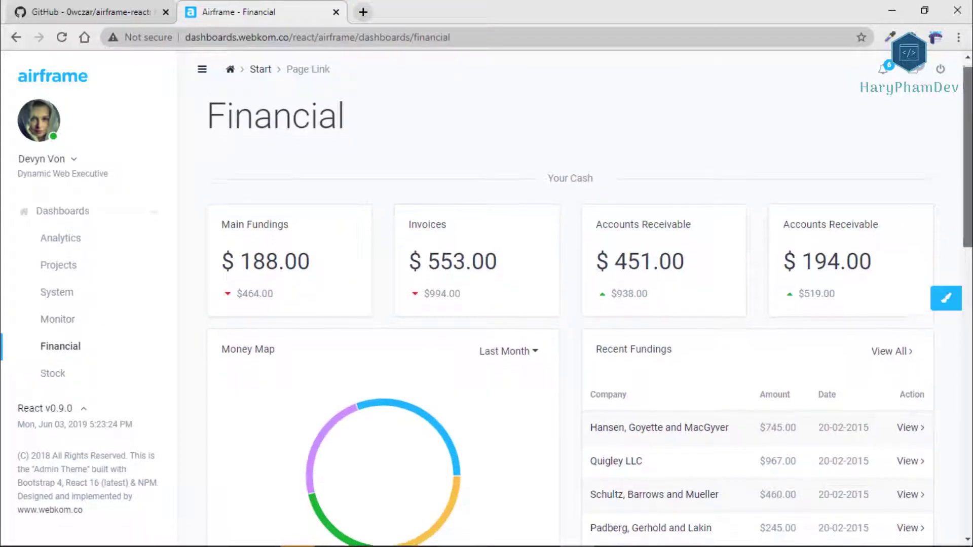
scroll("down", 3)
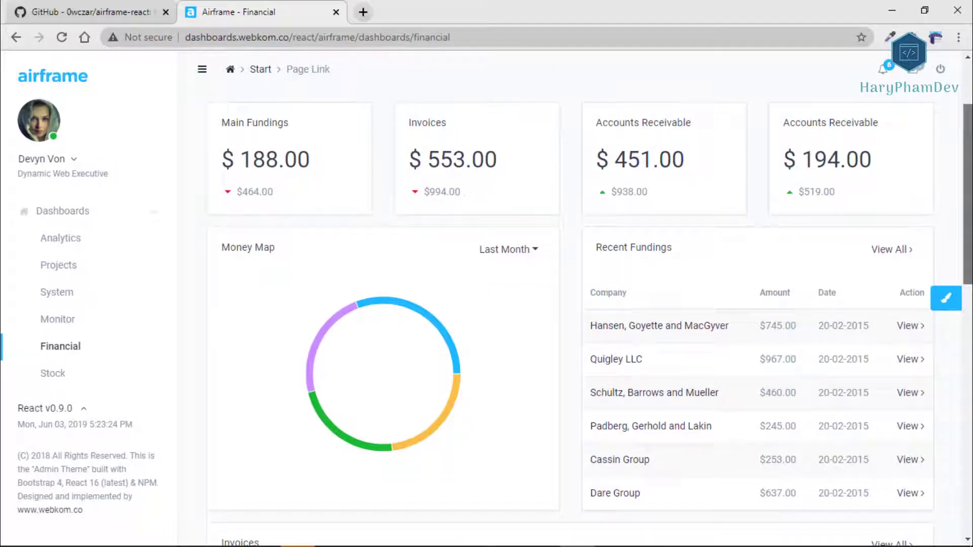
scroll("down", 3)
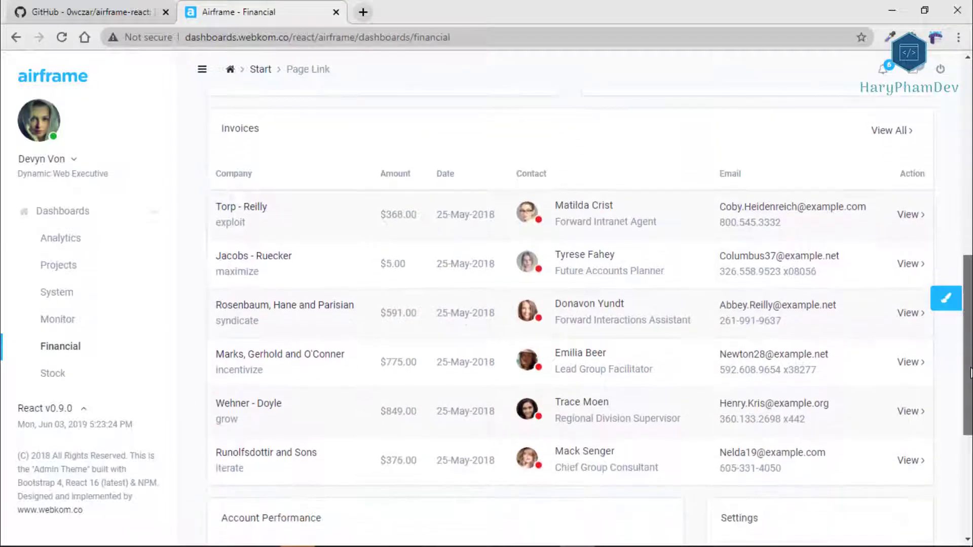
scroll("down", 3)
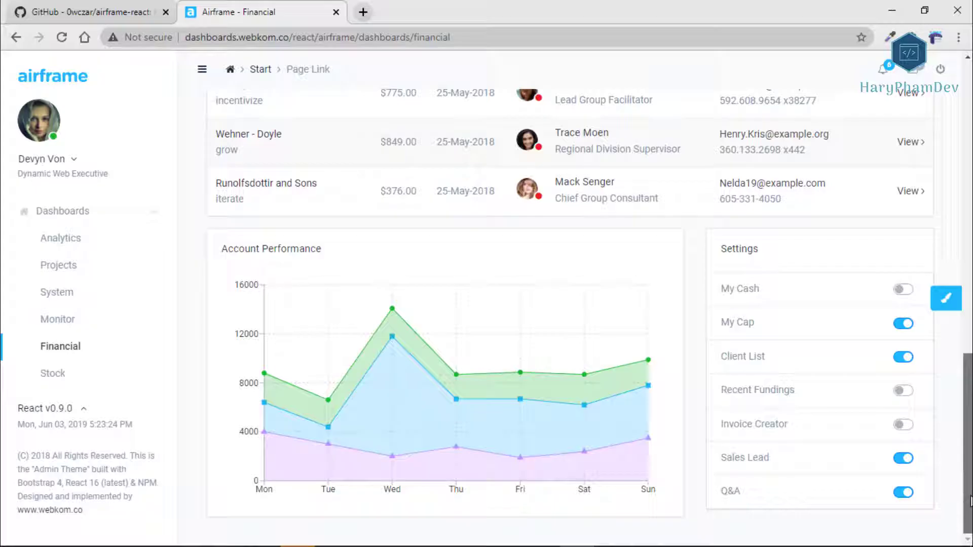
left_click(52, 373)
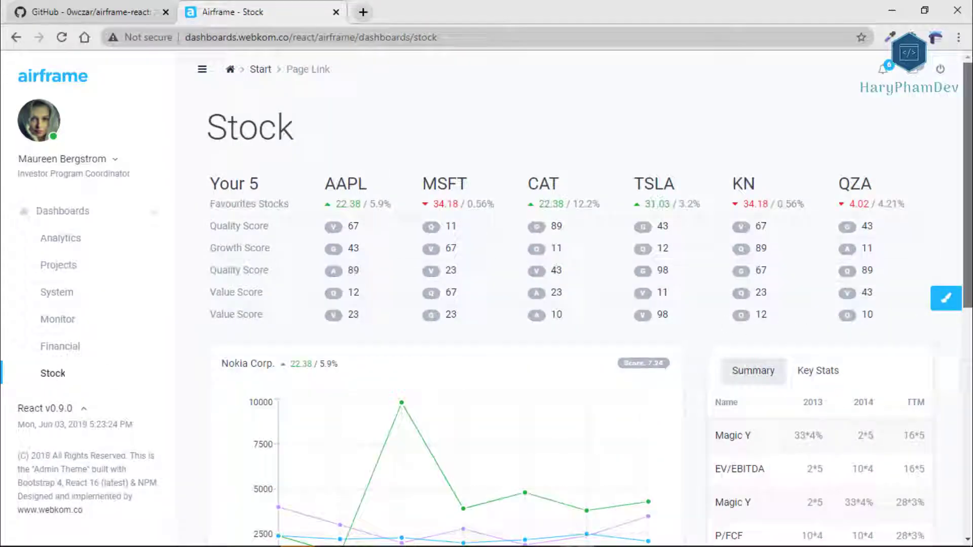
scroll("down", 3)
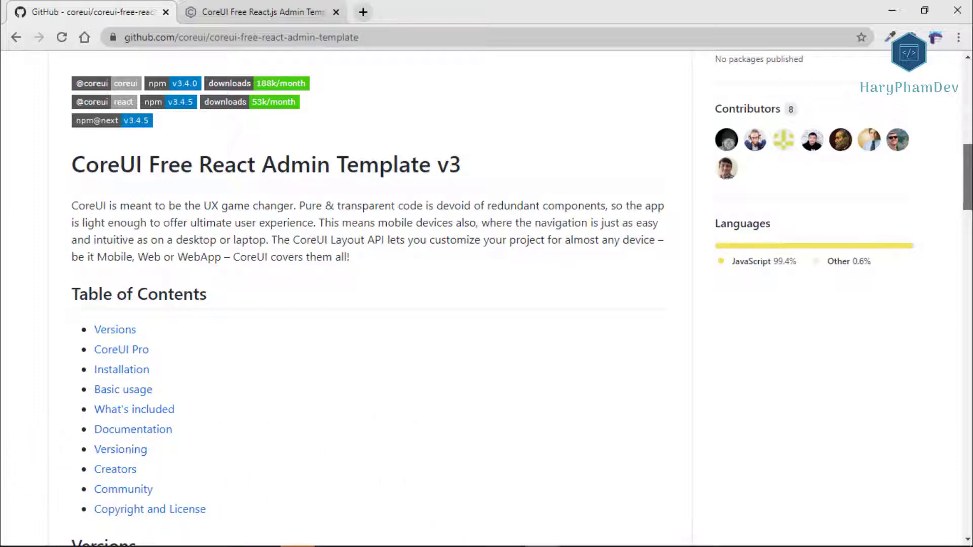
Scroll back up through the CoreUI Free React Admin Template repository page.
scroll("up", 3)
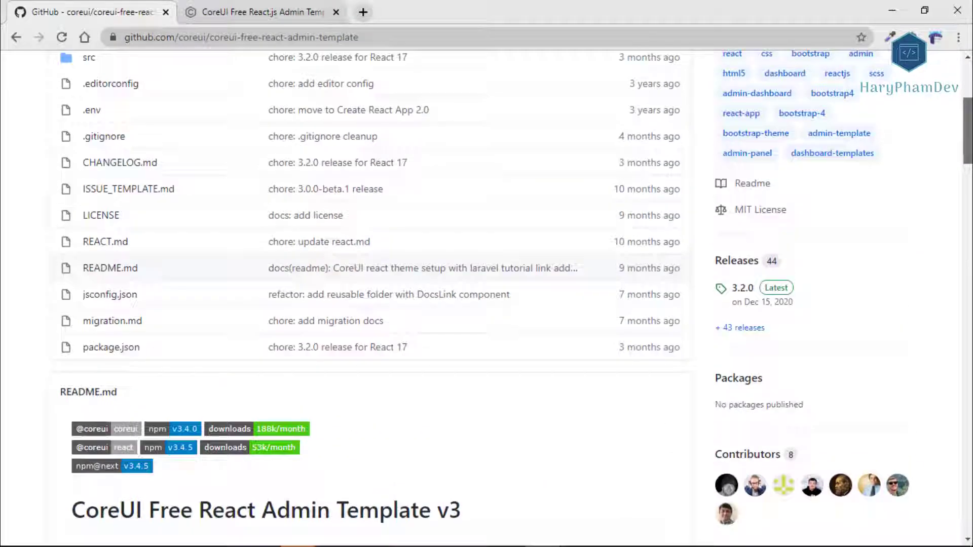
scroll("up", 3)
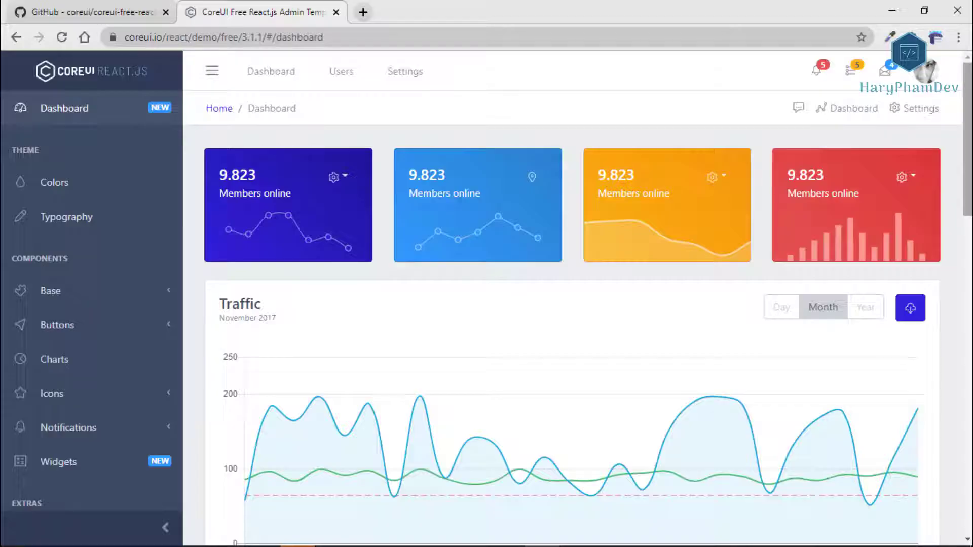
Review the CoreUI dashboard down to the users table, then go to the Theme Colors page.
scroll("down", 3)
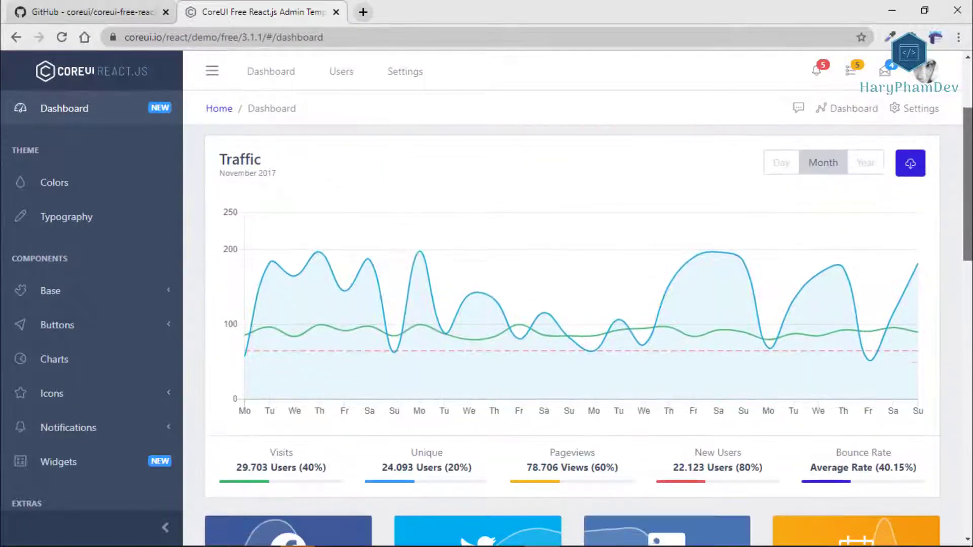
scroll("down", 3)
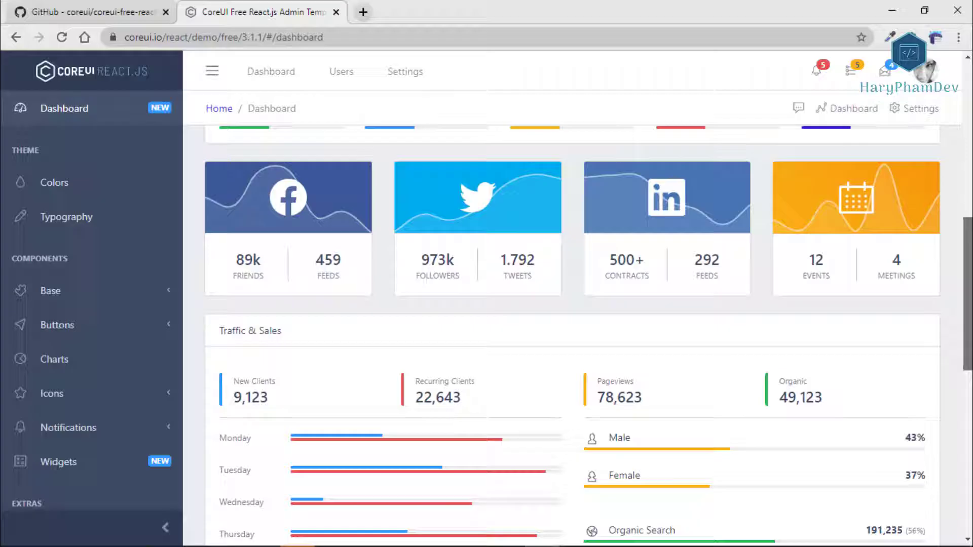
scroll("down", 3)
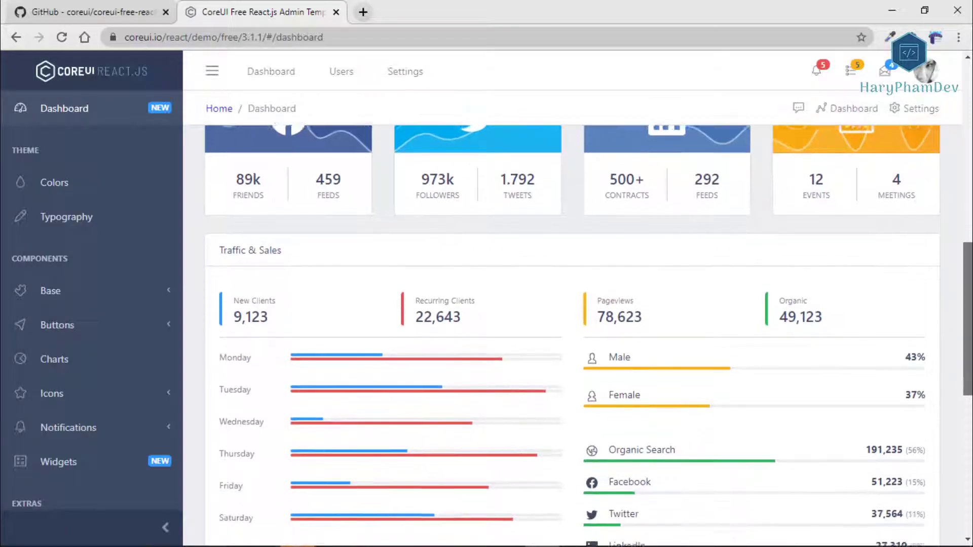
scroll("down", 3)
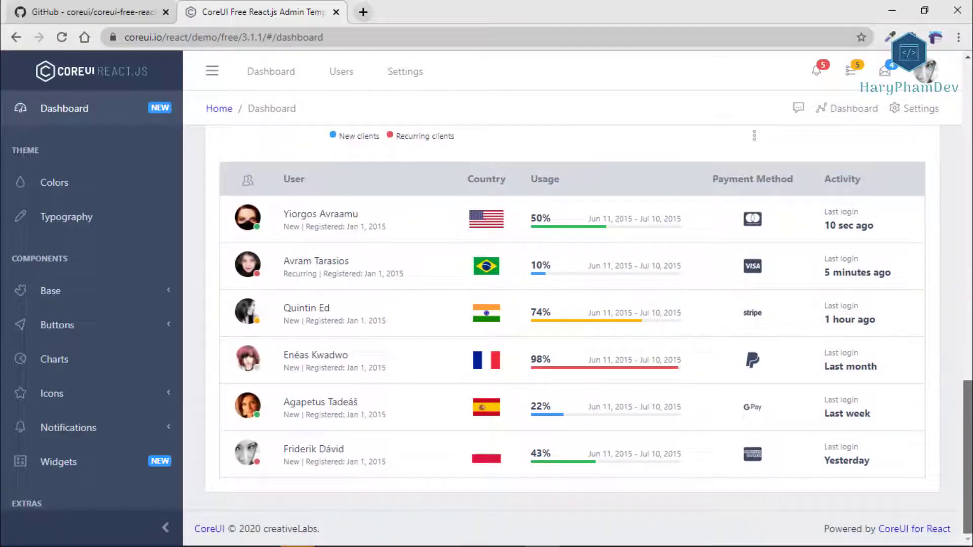
scroll("up", 3)
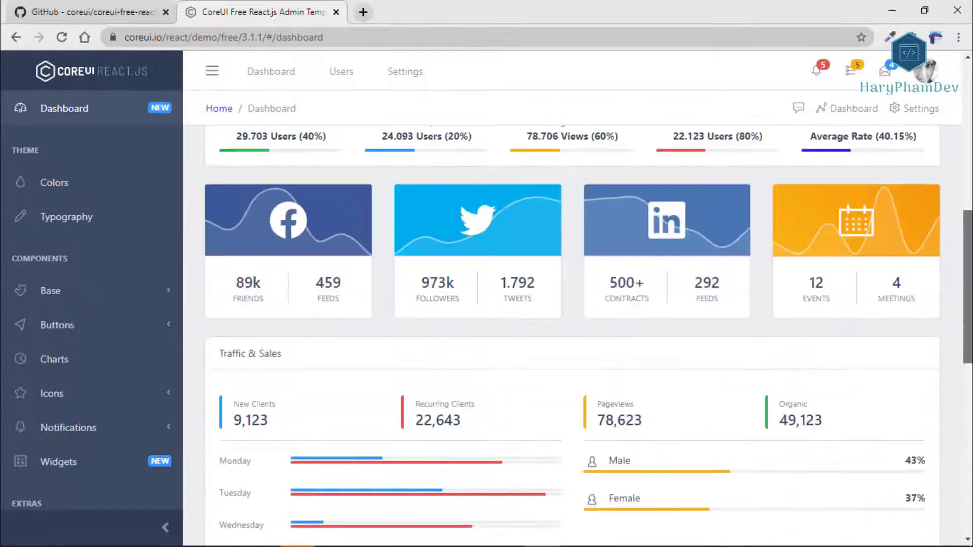
scroll("up", 3)
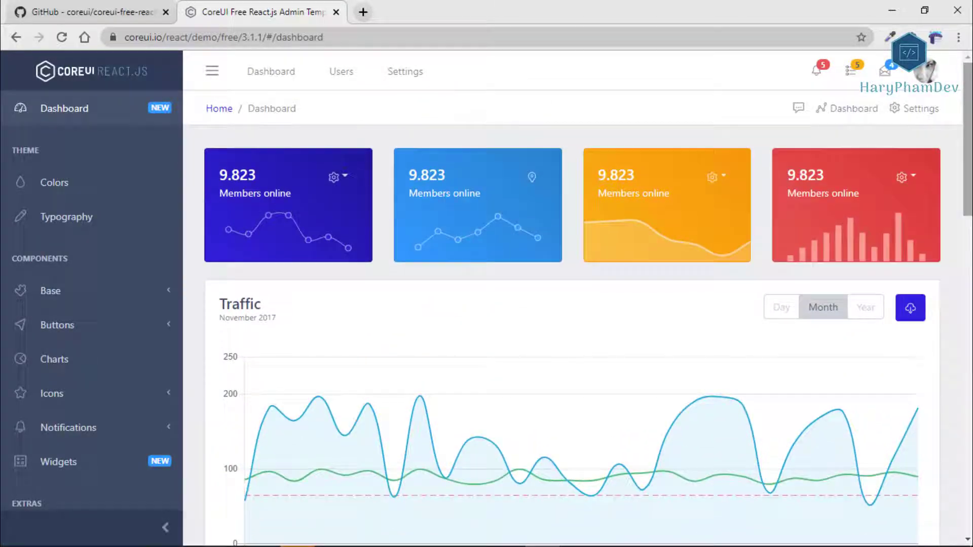
left_click(54, 183)
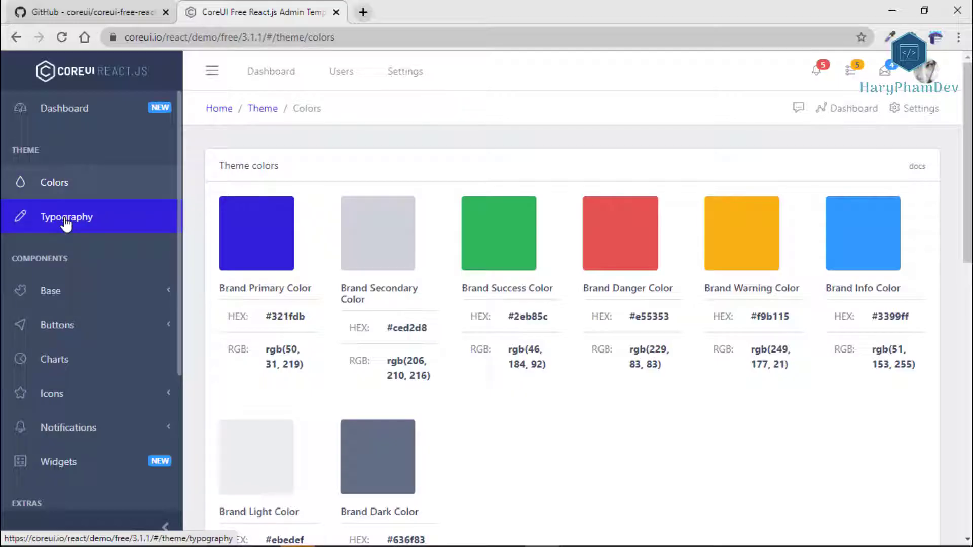
Review the Typography showcase page and expand the Base components list.
left_click(67, 217)
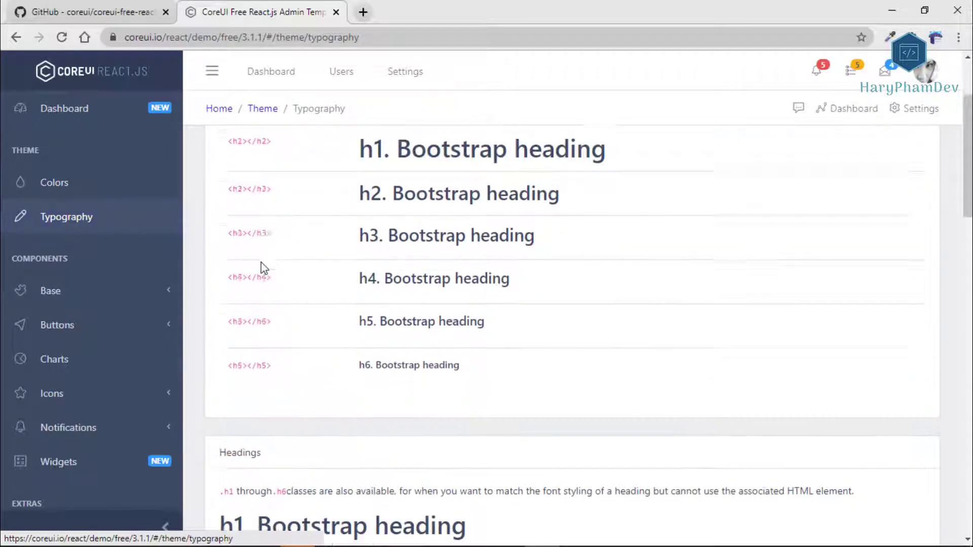
scroll("down", 3)
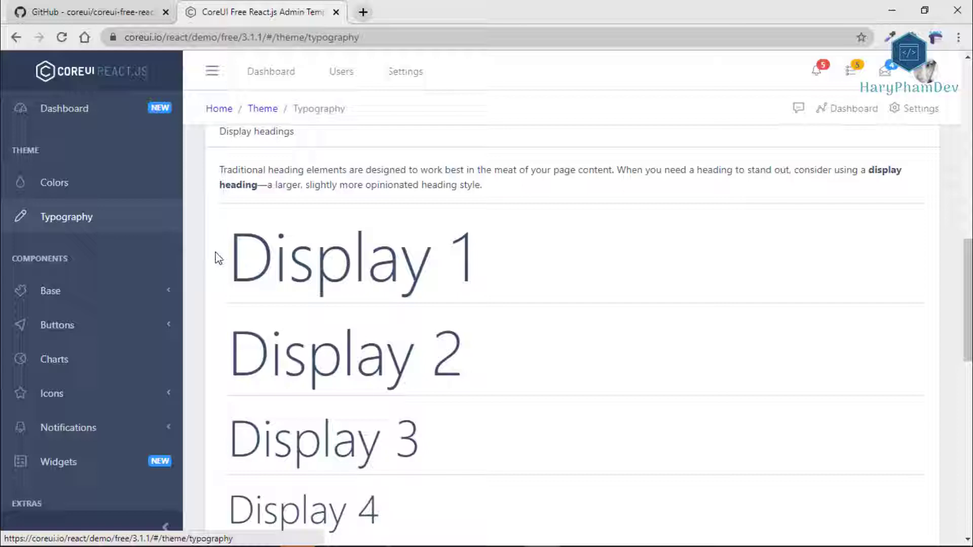
scroll("down", 3)
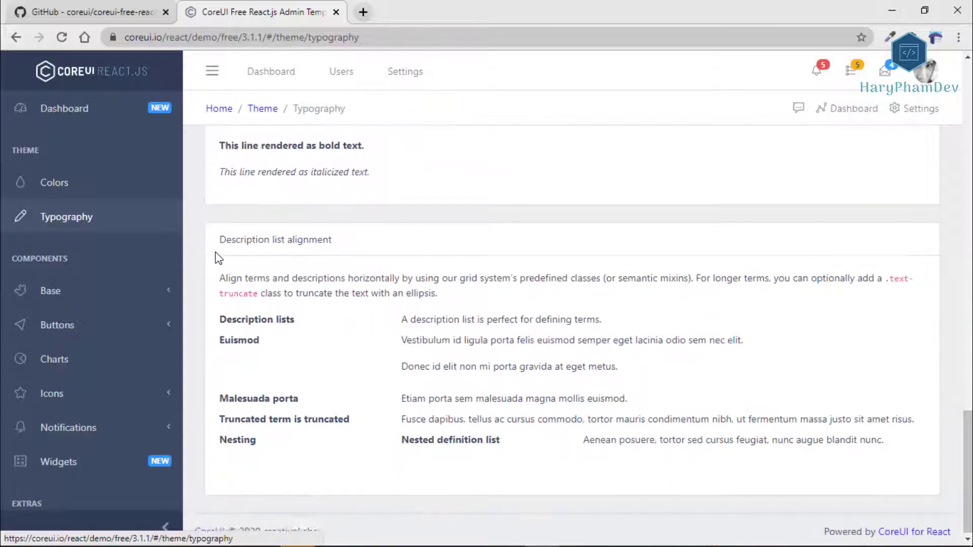
left_click(51, 291)
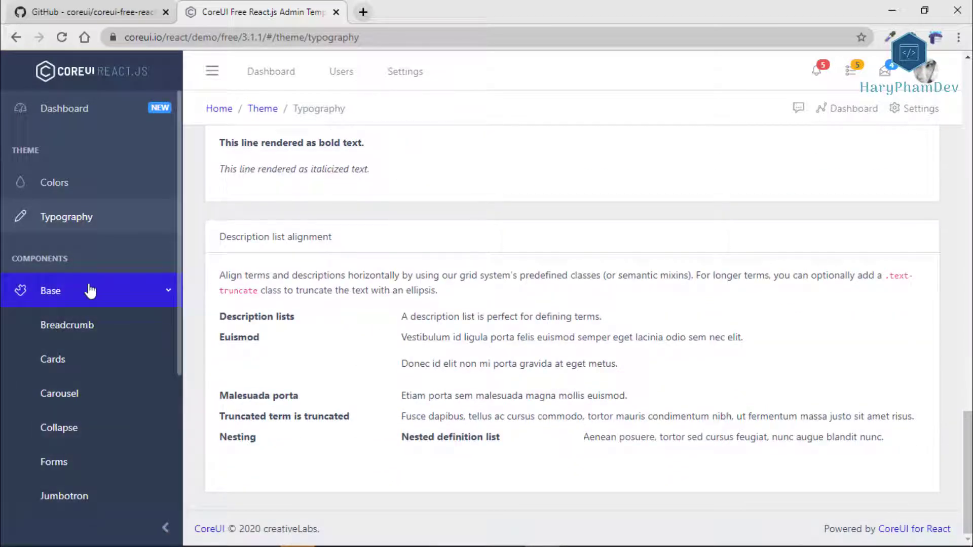
Visit the Cards, Carousel, Collapse and Jumbotron component demo pages.
left_click(52, 359)
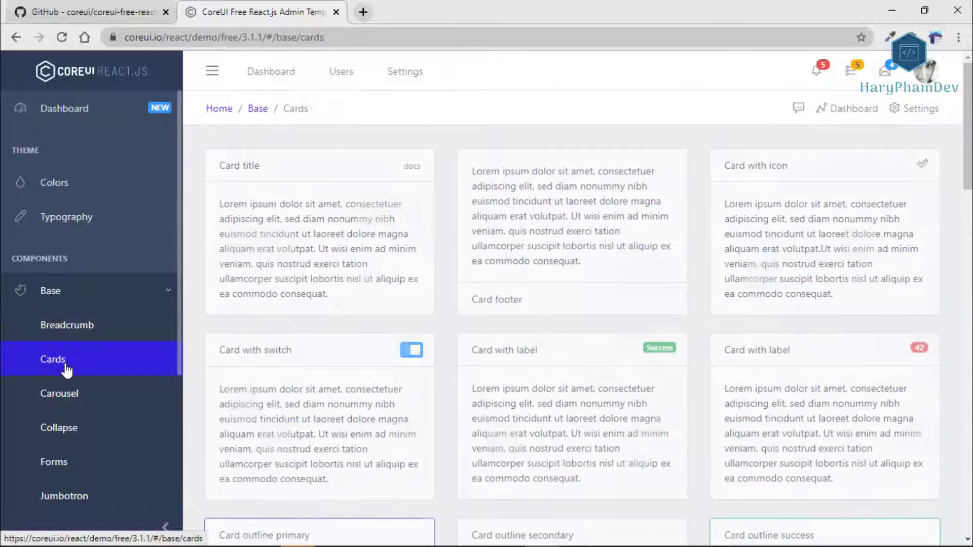
left_click(60, 394)
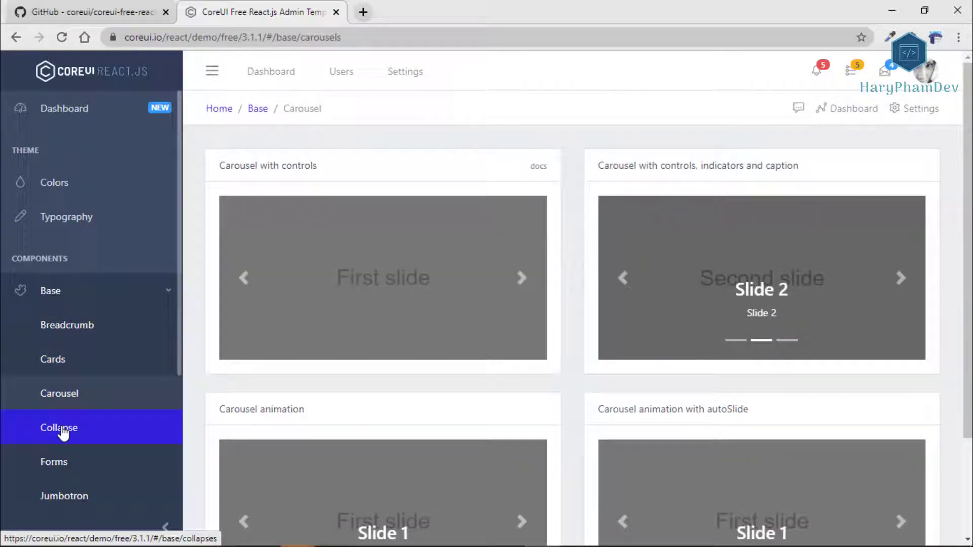
left_click(59, 428)
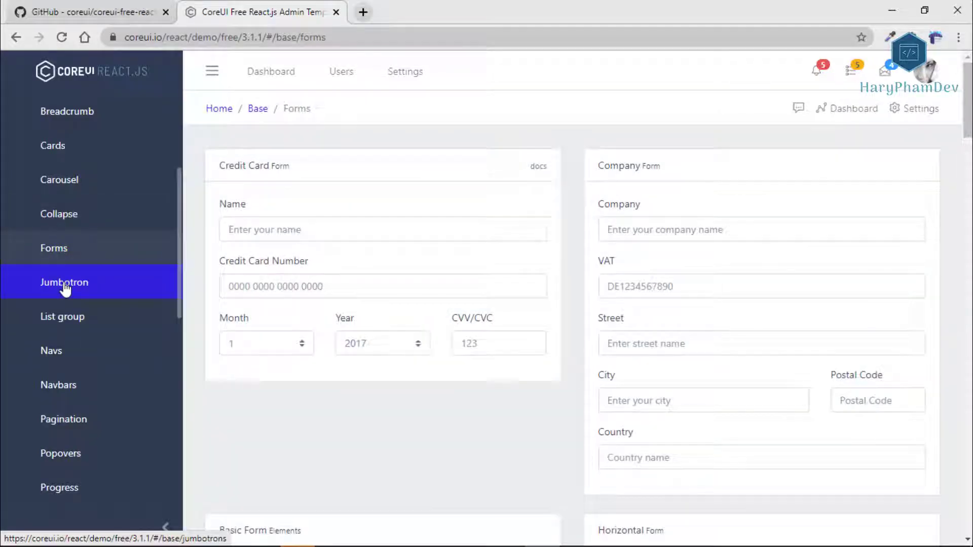
left_click(63, 283)
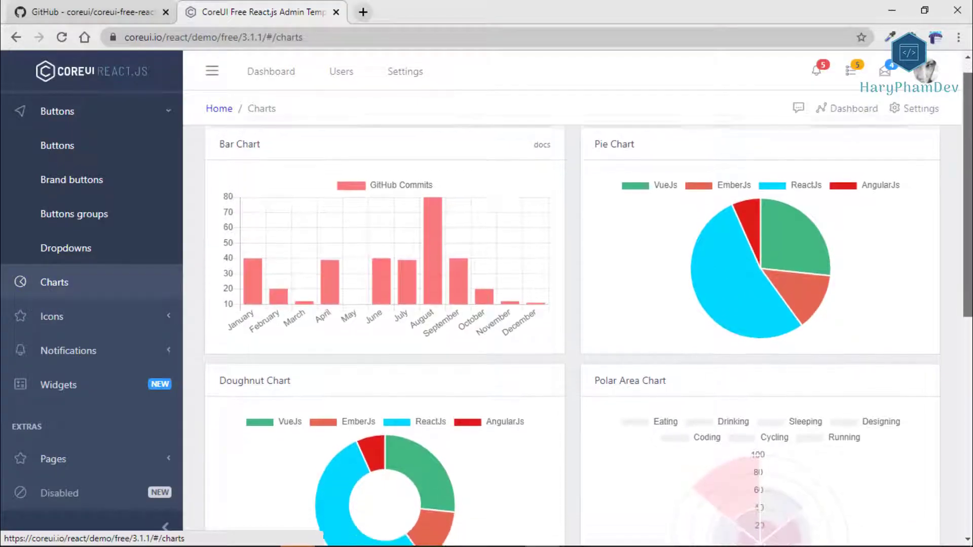
Scroll through the Charts page and bring up the CoreUI flag icons collection.
scroll("down", 3)
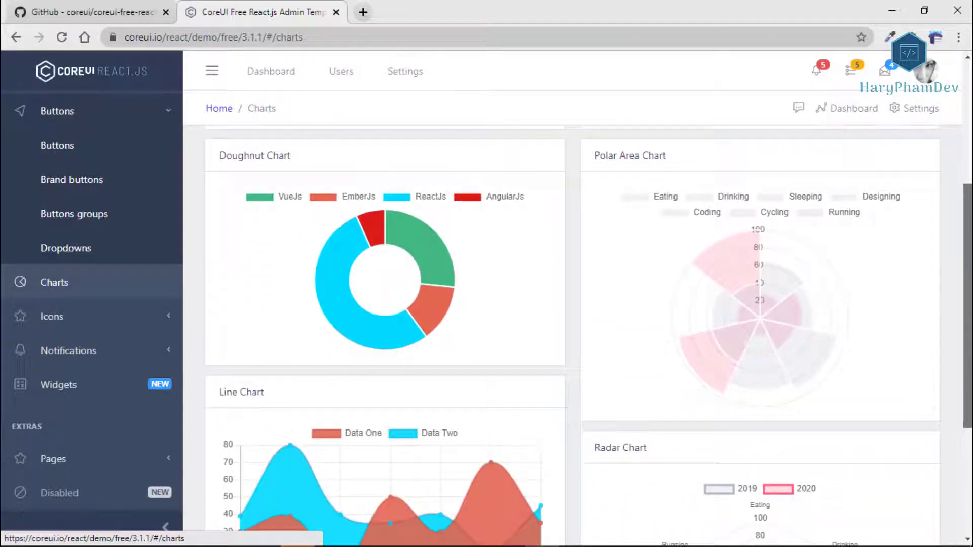
scroll("down", 3)
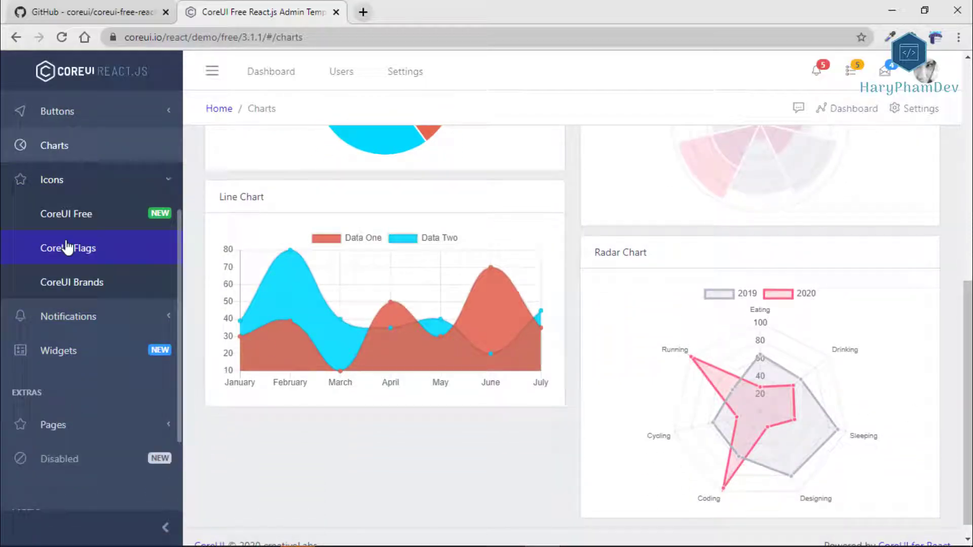
left_click(68, 247)
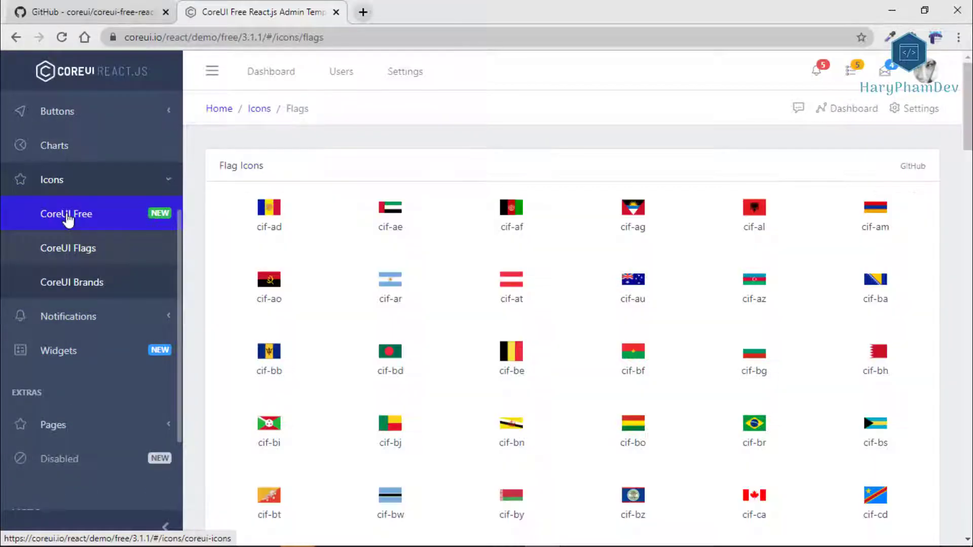
Browse the CoreUI Free and Brands icon collections.
left_click(66, 214)
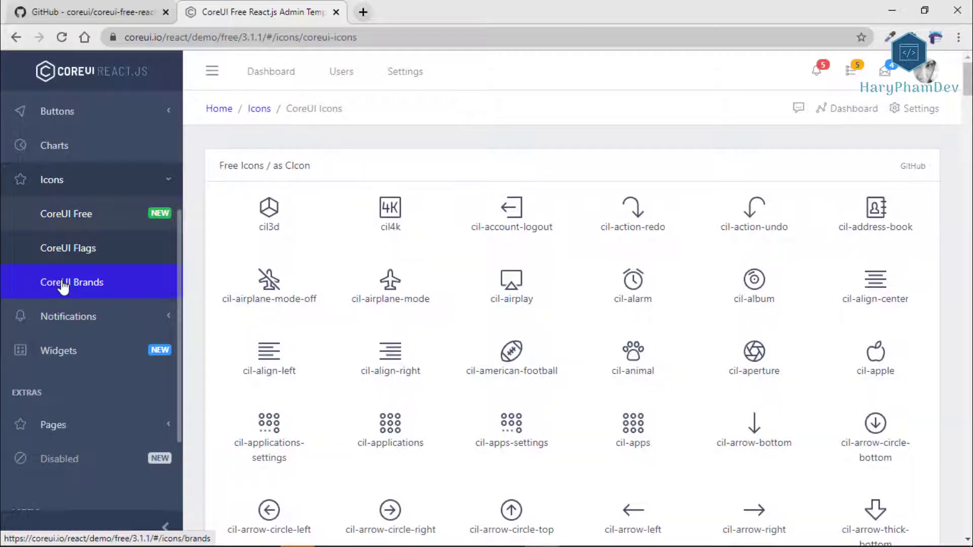
left_click(71, 282)
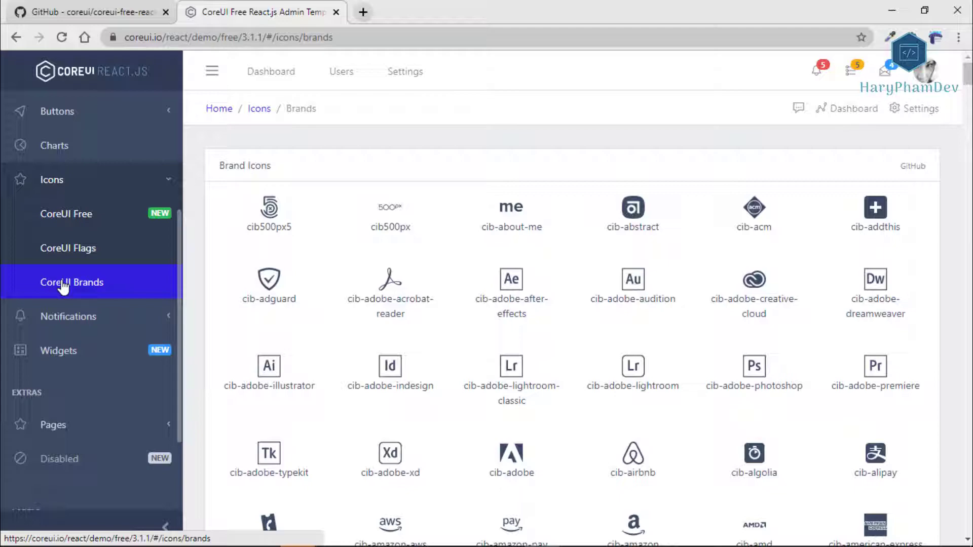
left_click(68, 316)
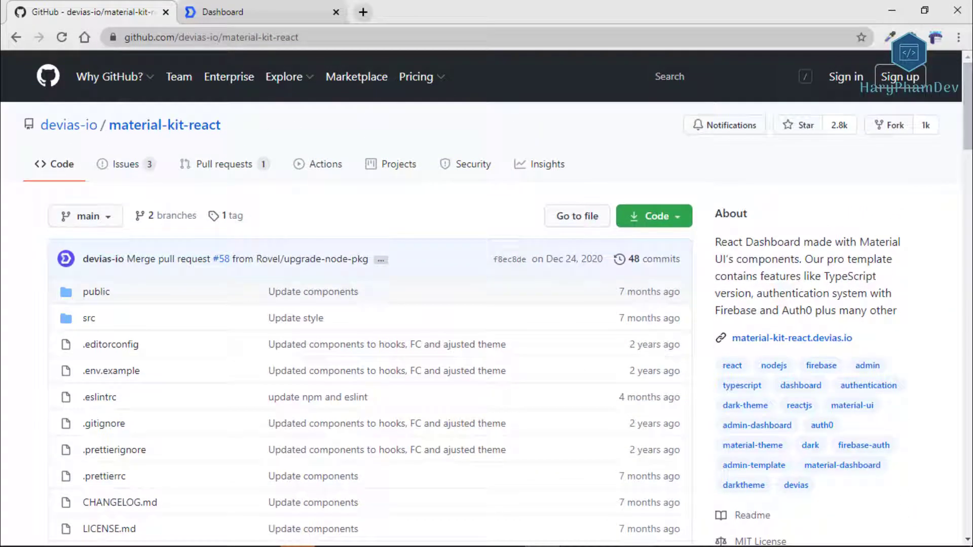
mouse_move(266, 7)
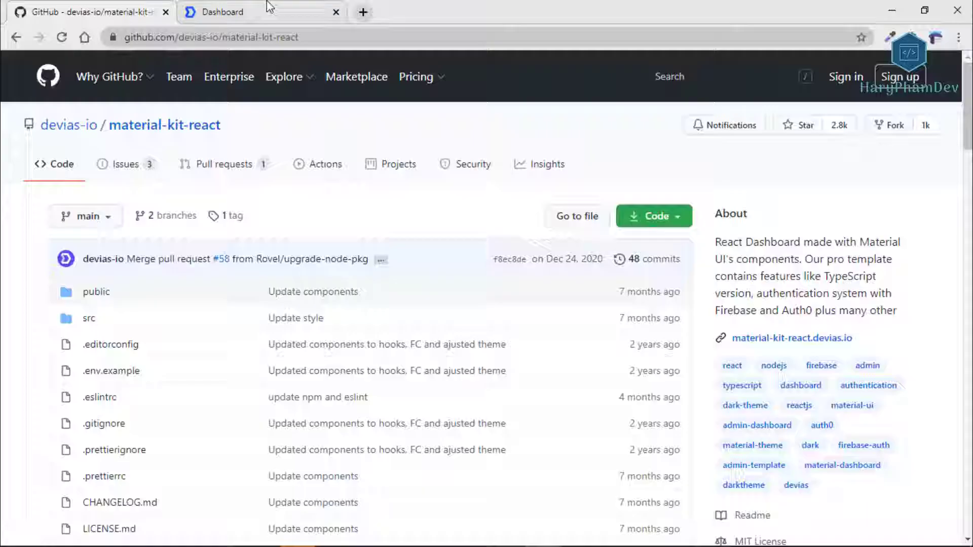
Review the Material Kit React dashboard's budget, sales, traffic, products and orders panels.
left_click(236, 11)
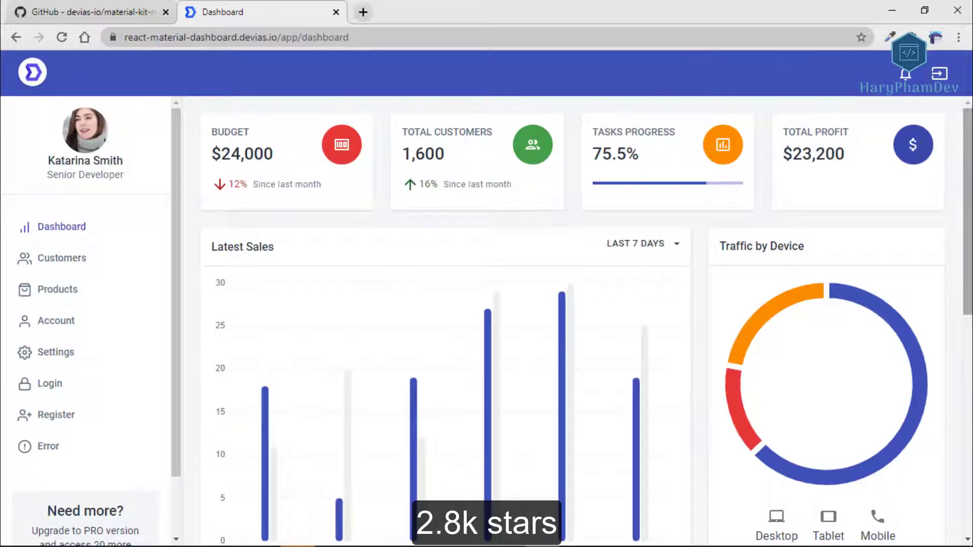
scroll("down", 3)
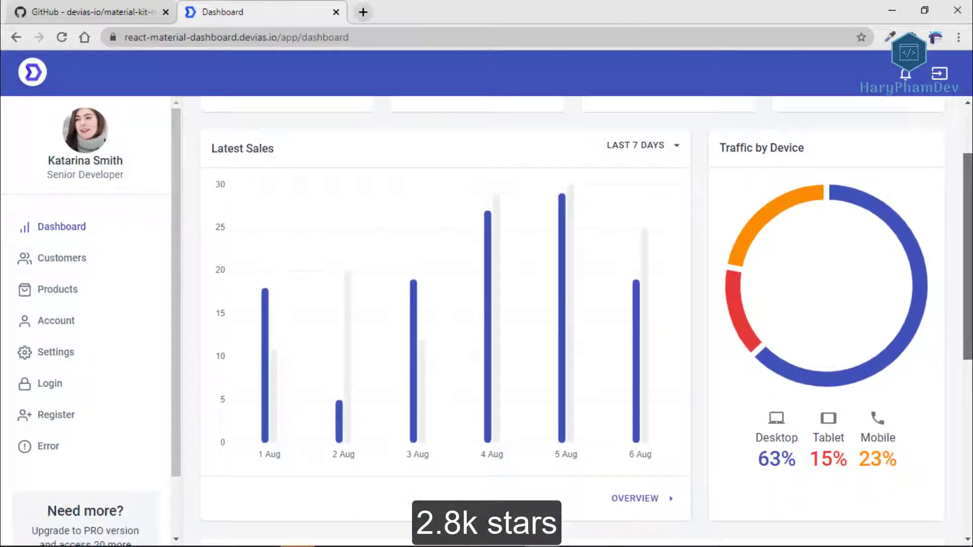
scroll("down", 3)
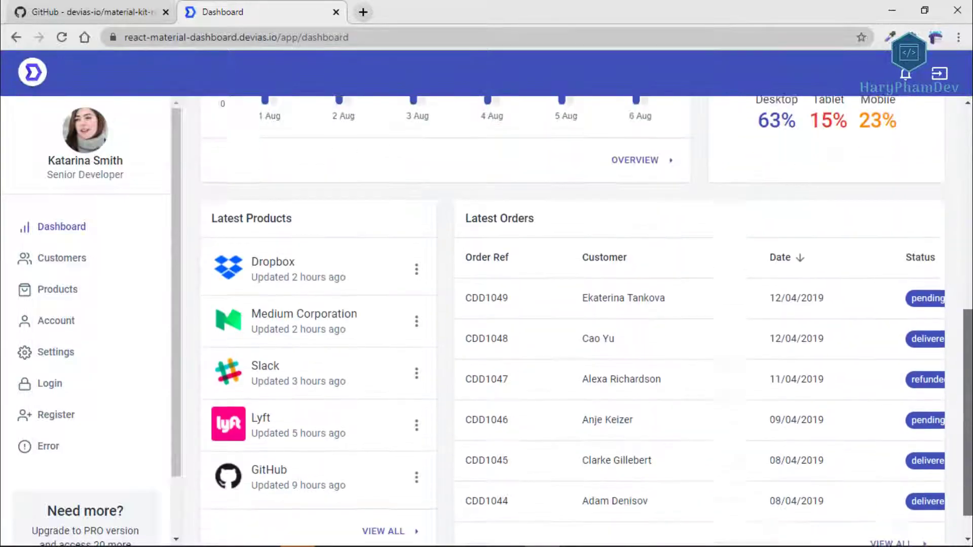
scroll("down", 3)
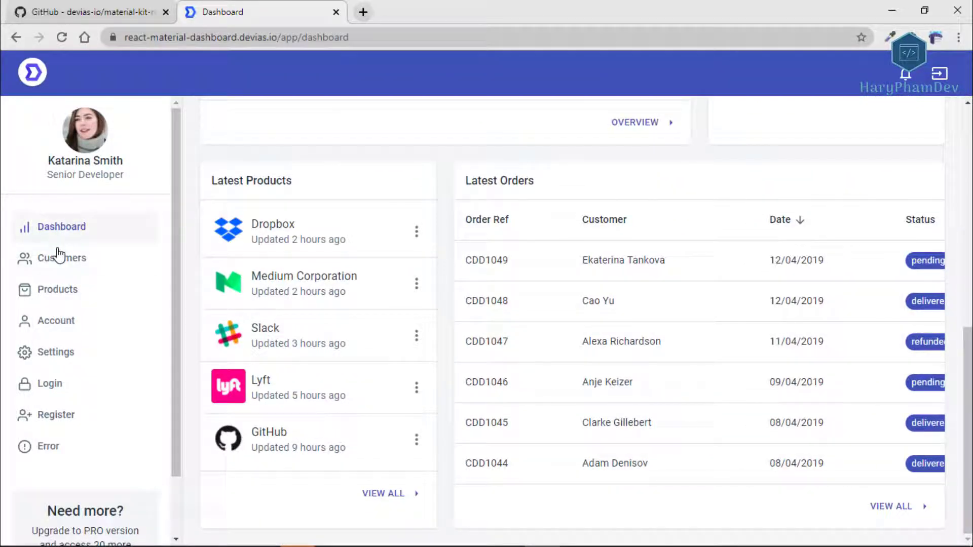
Visit the Customers list, Products catalogue, Account profile and Settings pages from the sidebar.
left_click(62, 258)
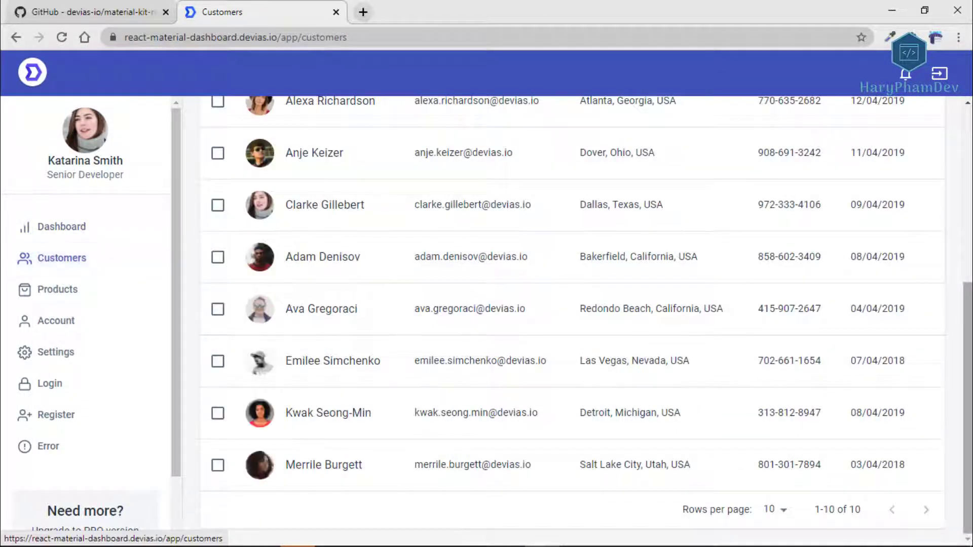
scroll("up", 3)
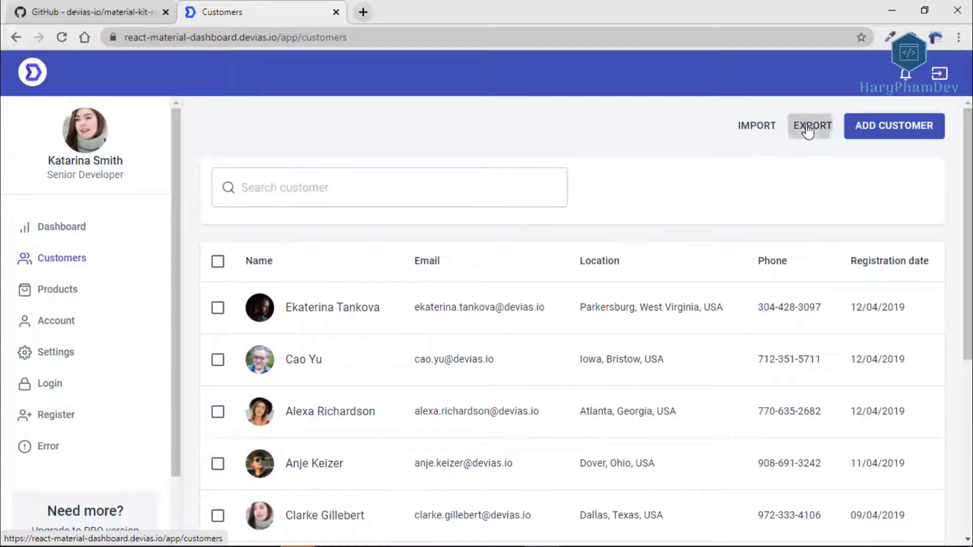
left_click(58, 289)
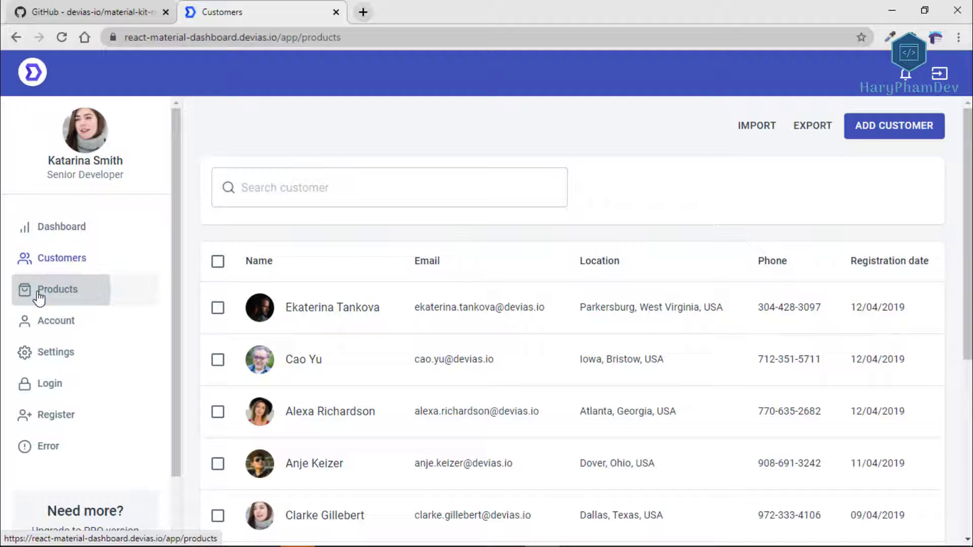
left_click(58, 289)
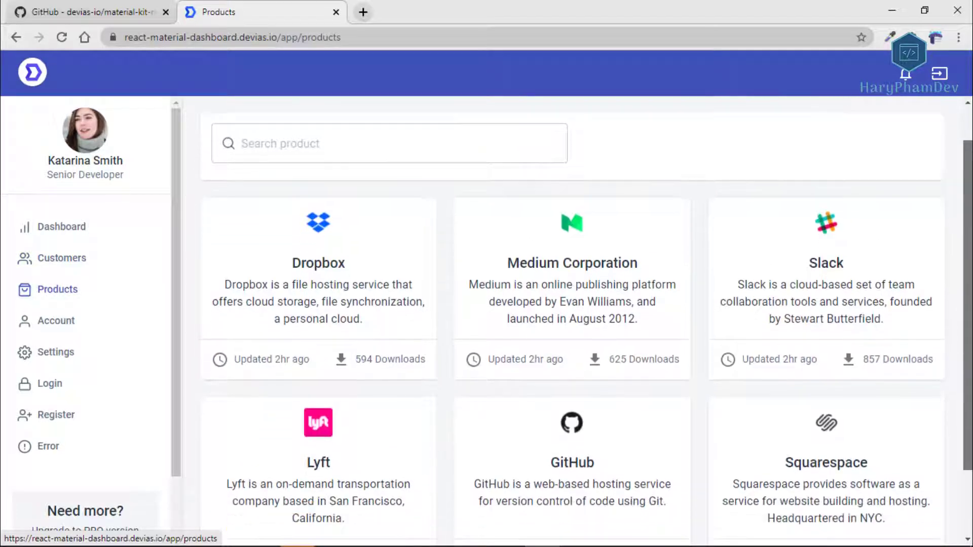
scroll("down", 3)
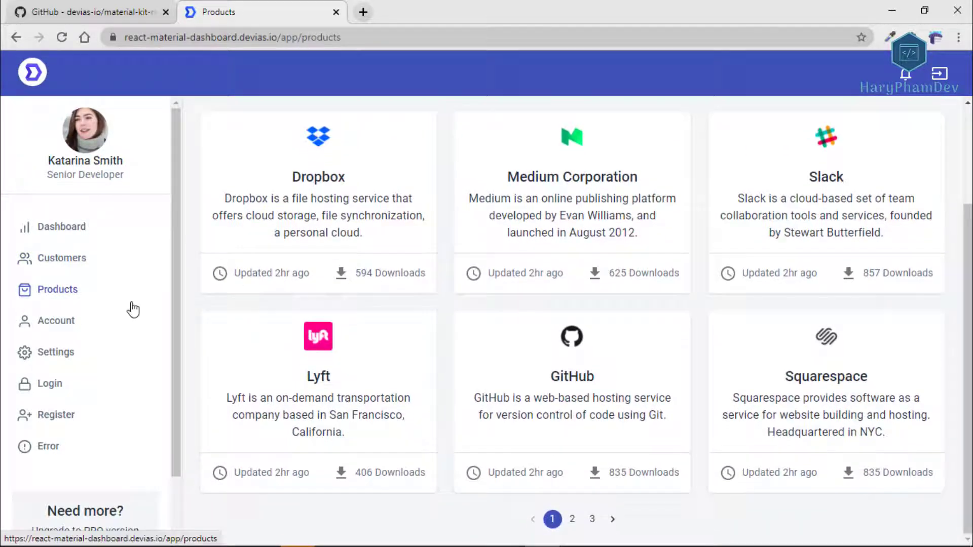
left_click(55, 322)
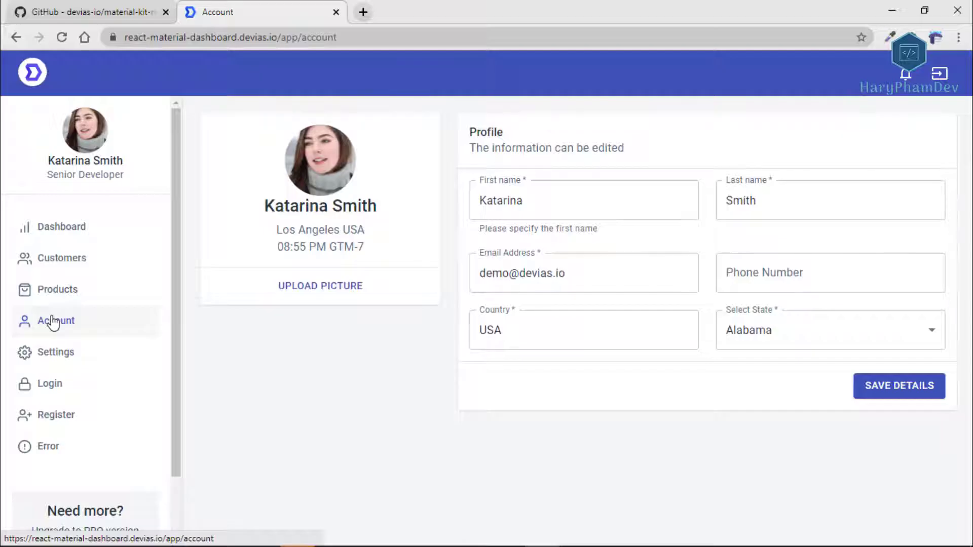
left_click(55, 352)
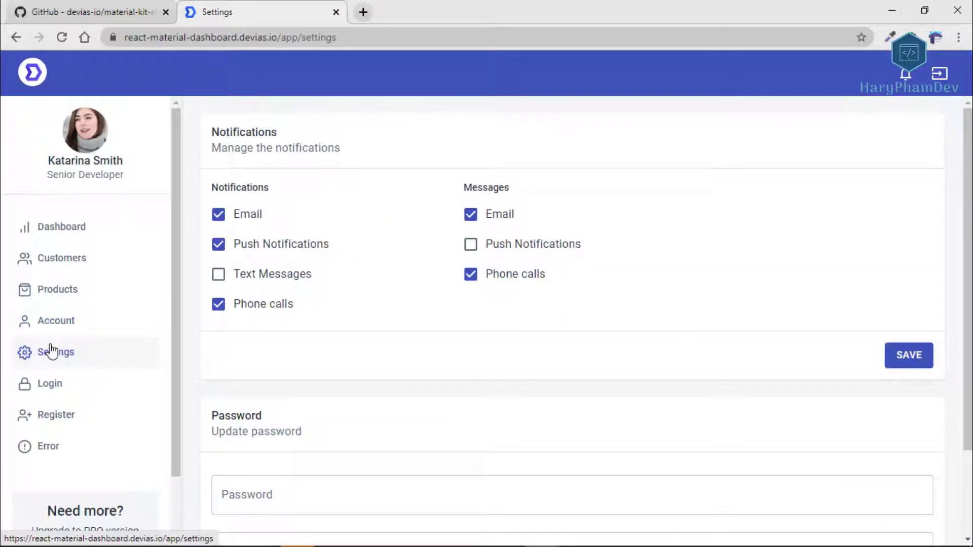
View the Login and Register pages, switching between them and returning to the dashboard.
left_click(48, 383)
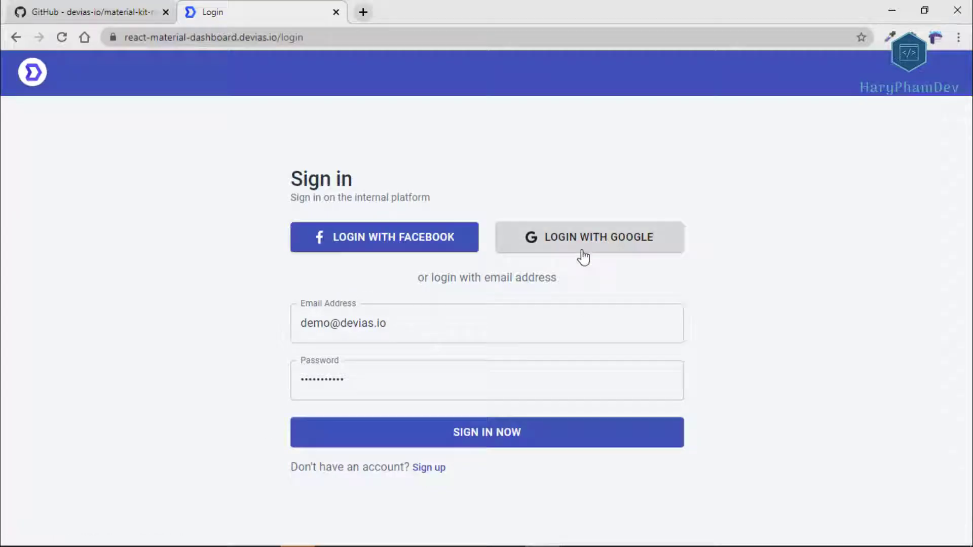
left_click(486, 432)
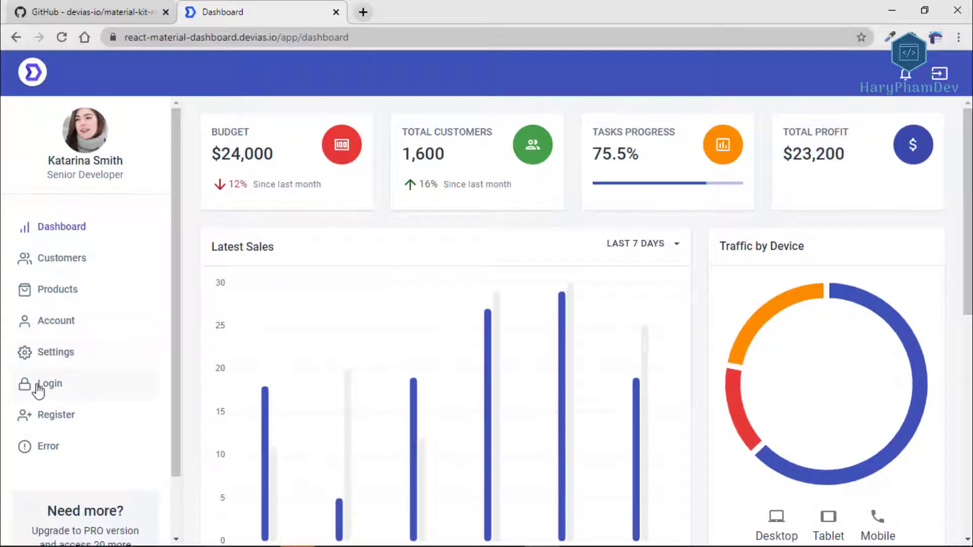
left_click(57, 414)
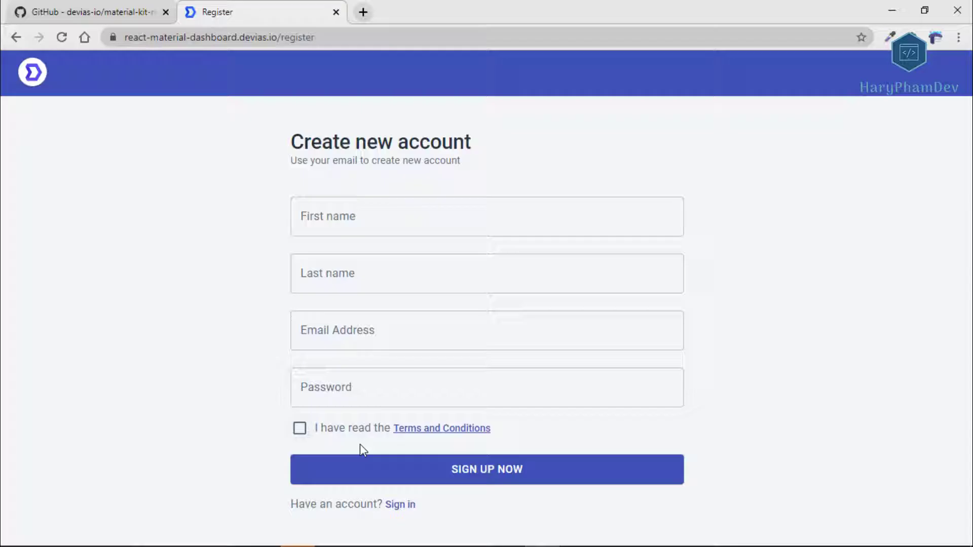
left_click(399, 504)
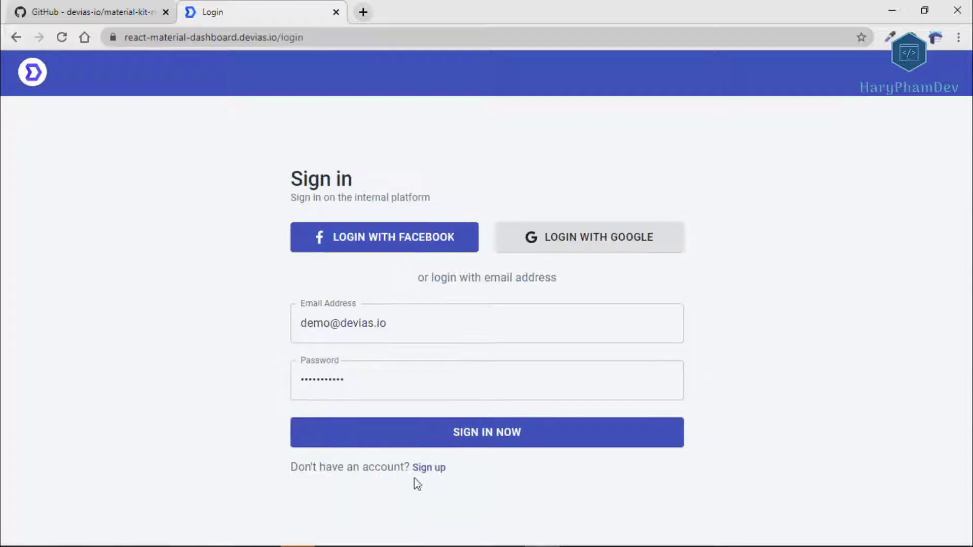
left_click(486, 432)
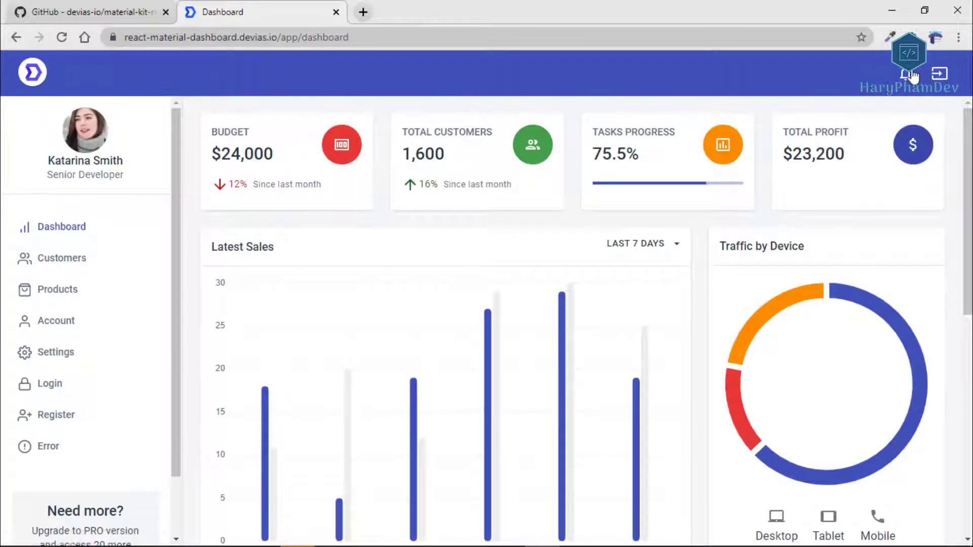
Scroll through the dashboard widgets, then move on to the Material Dashboard React GitHub tab.
scroll("down", 3)
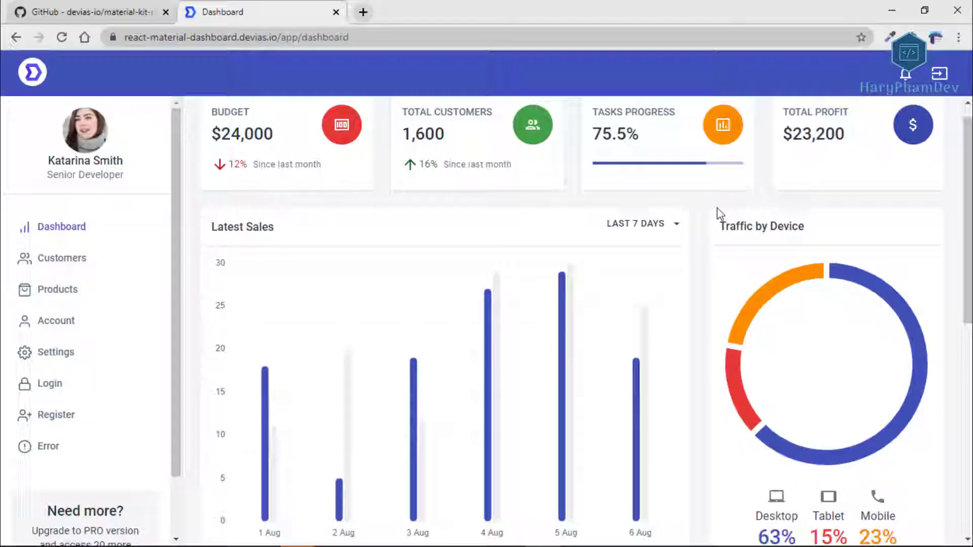
scroll("down", 3)
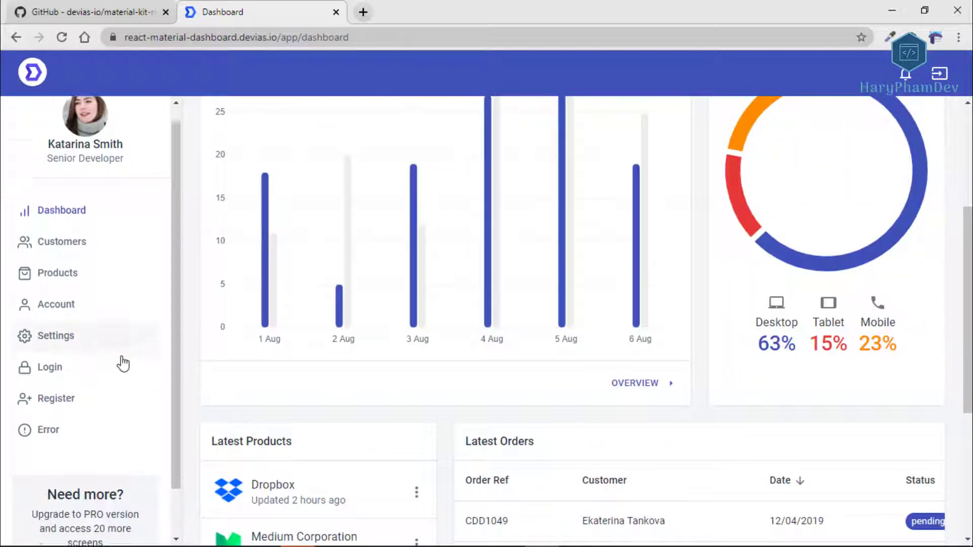
scroll("up", 3)
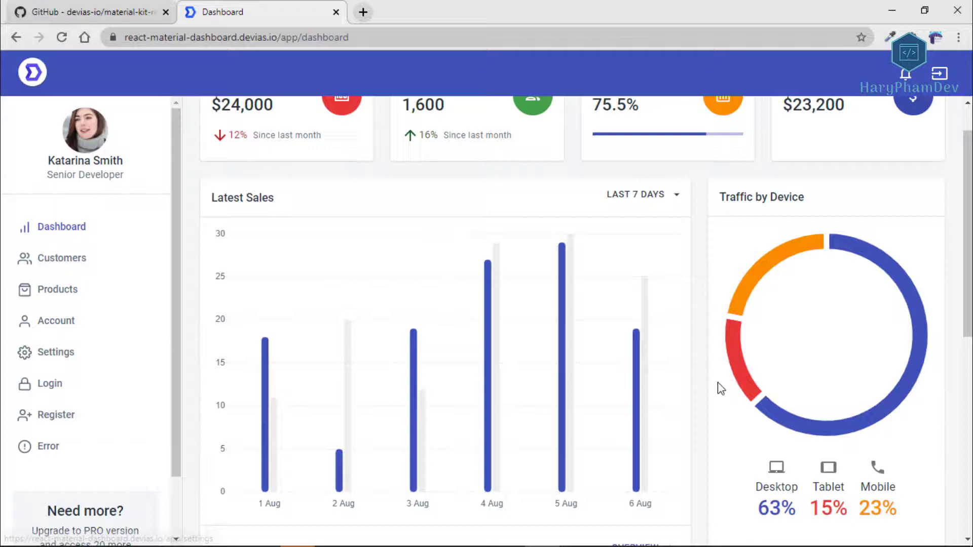
scroll("up", 3)
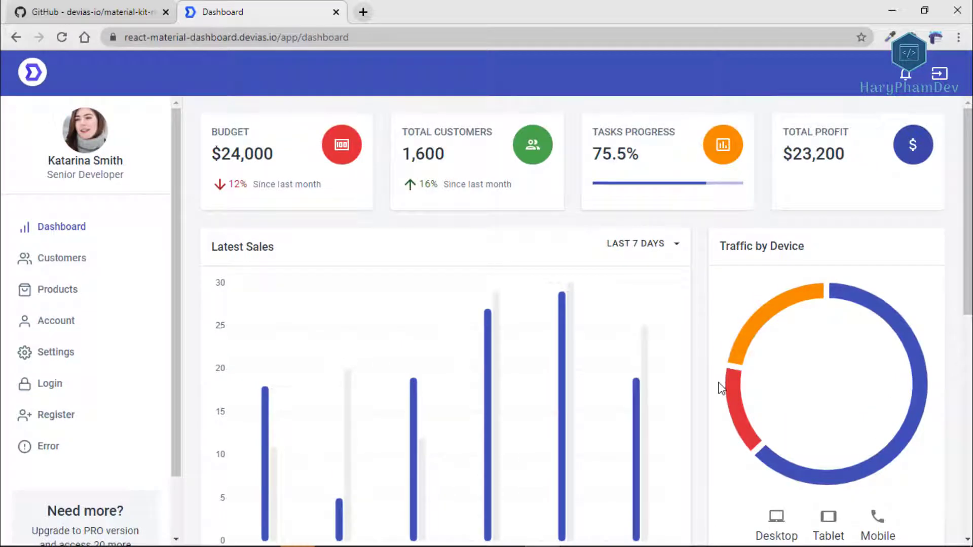
left_click(90, 12)
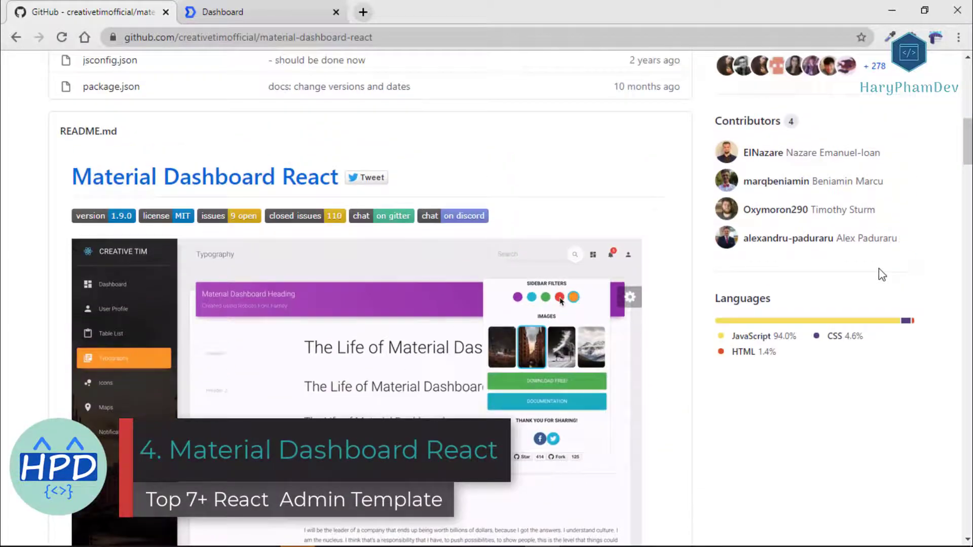
Scroll the material-dashboard-react README and return to the repo header with its star count.
scroll("down", 3)
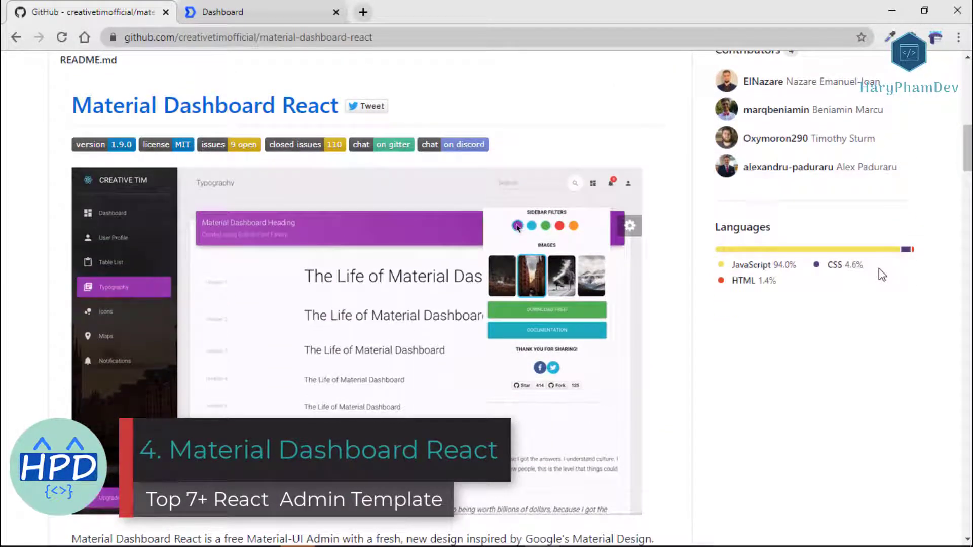
scroll("up", 3)
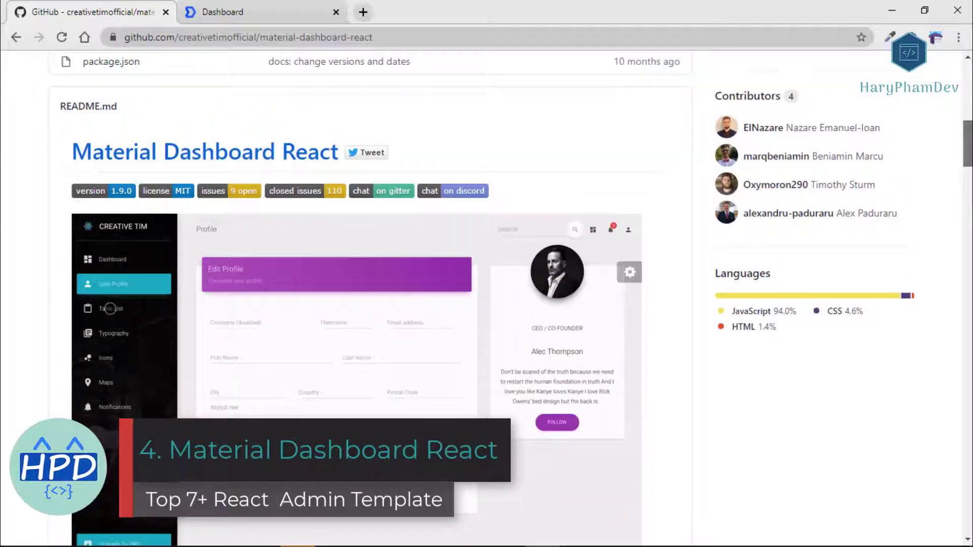
scroll("up", 3)
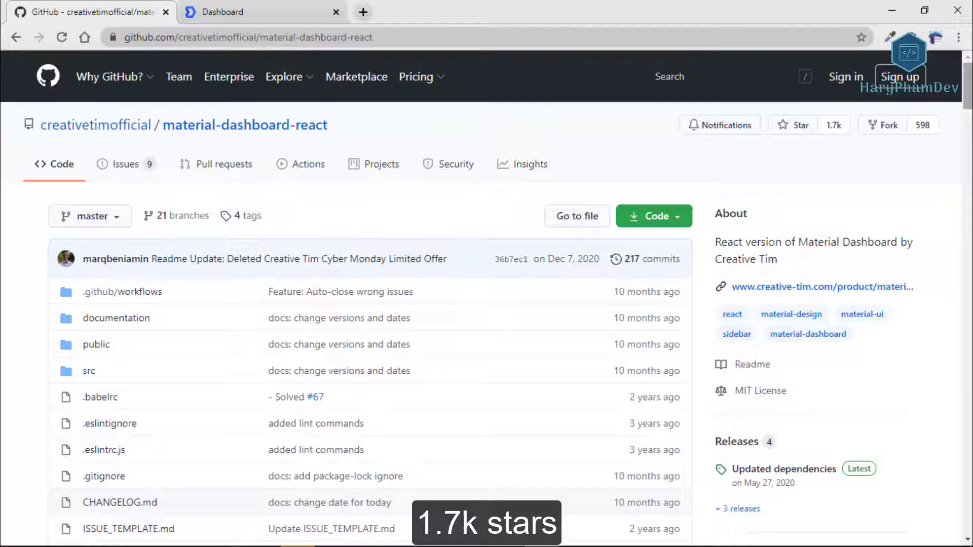
Switch to the live demo tab and scroll through its stat cards, charts, tasks and employee table.
left_click(260, 12)
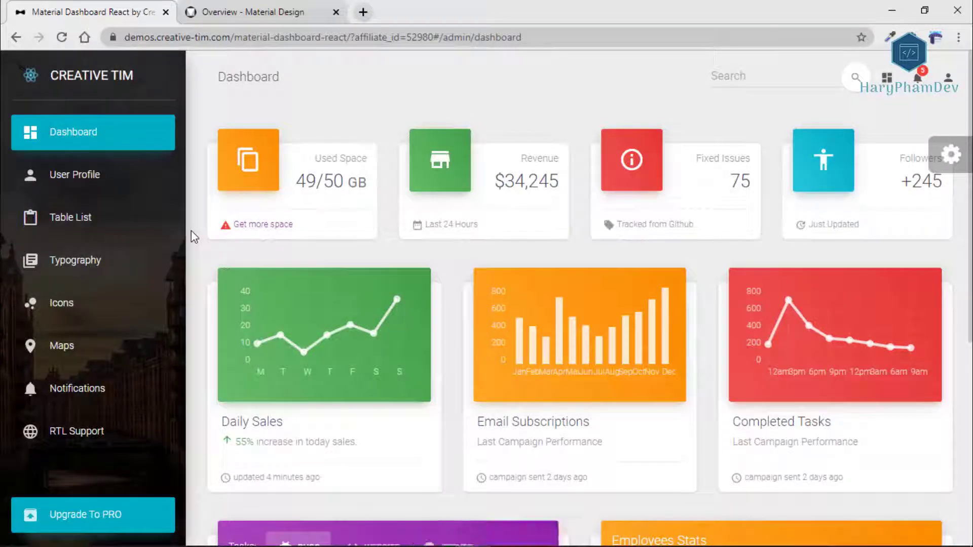
scroll("down", 3)
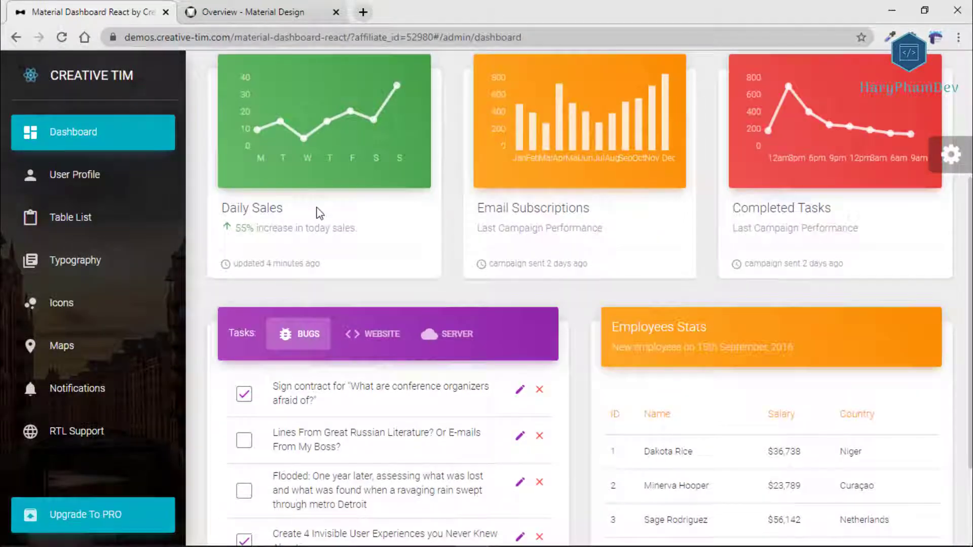
scroll("down", 3)
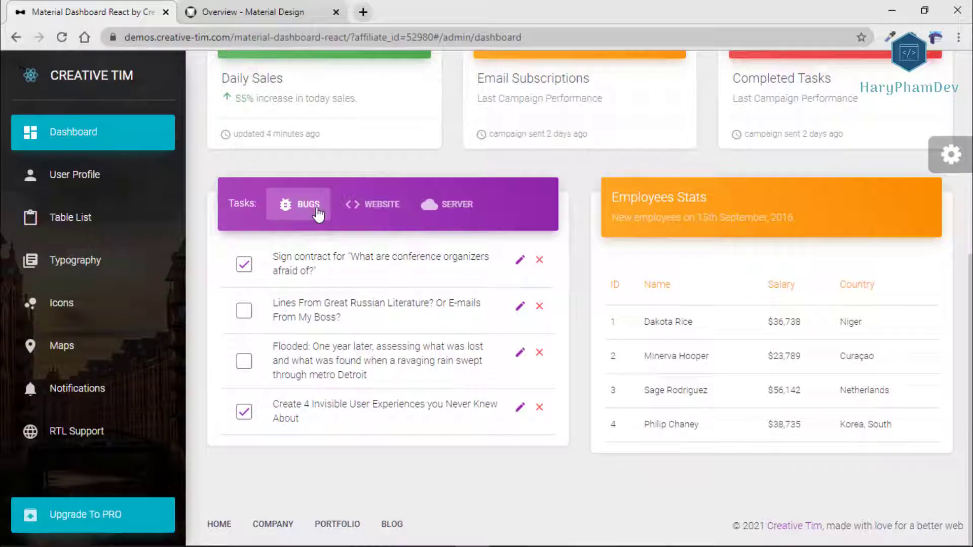
scroll("up", 3)
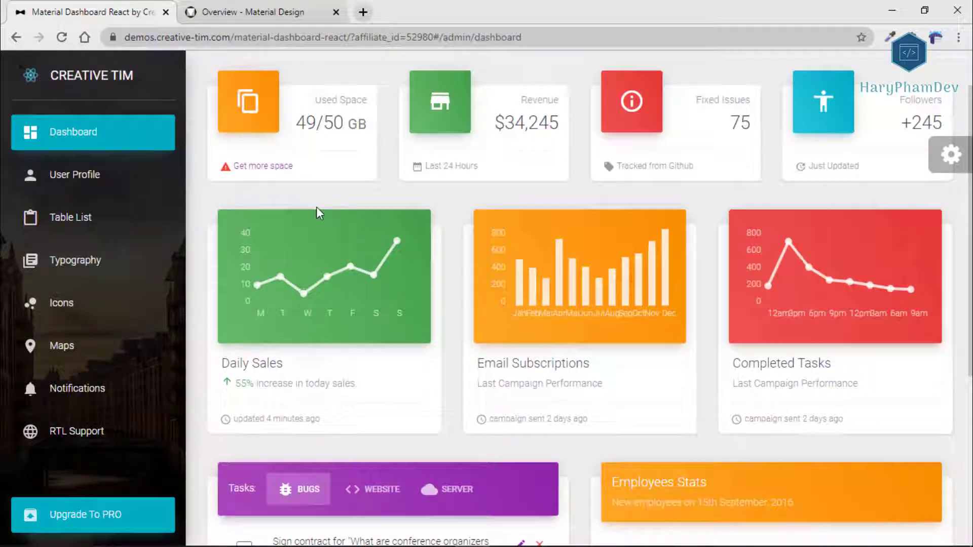
scroll("up", 3)
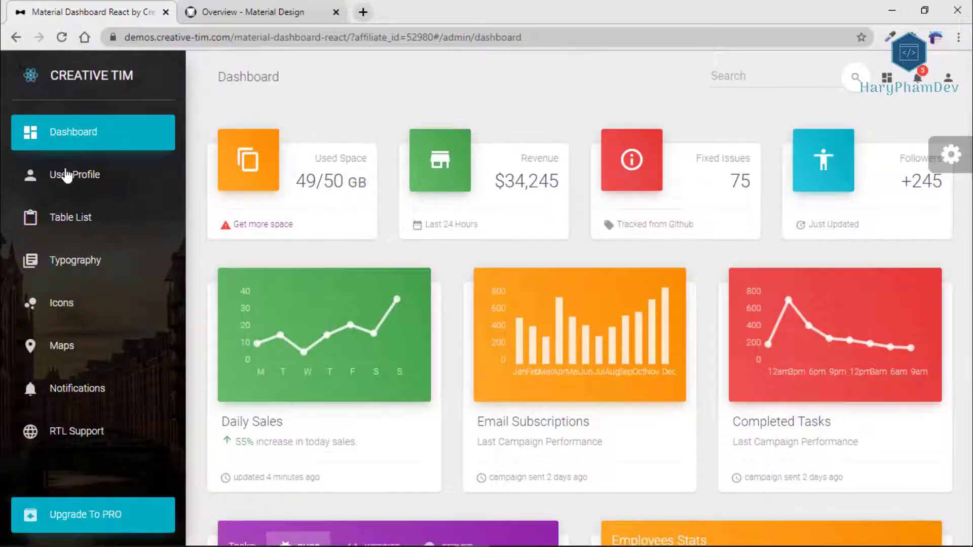
Visit the User Profile, Table List, Typography and Icons pages, browsing the embedded Material icon components.
left_click(74, 174)
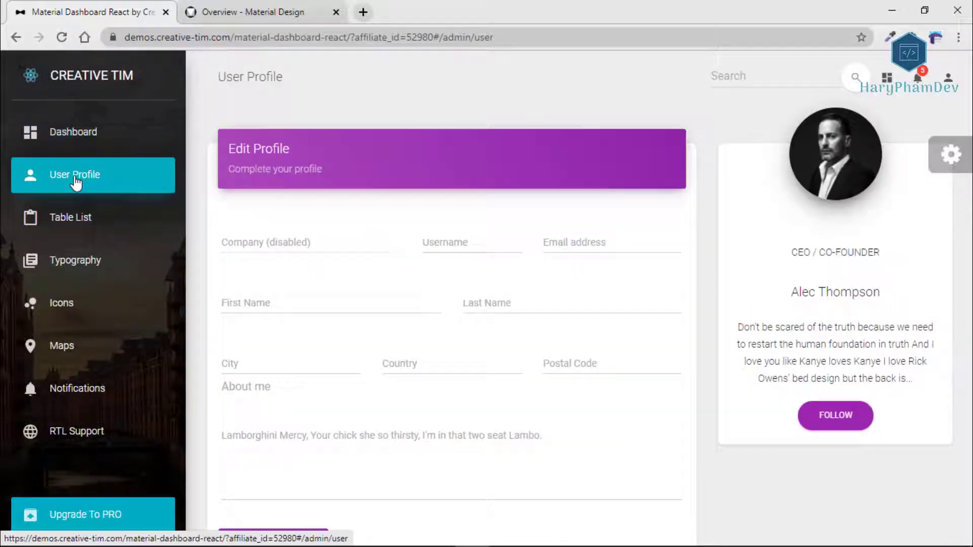
left_click(70, 217)
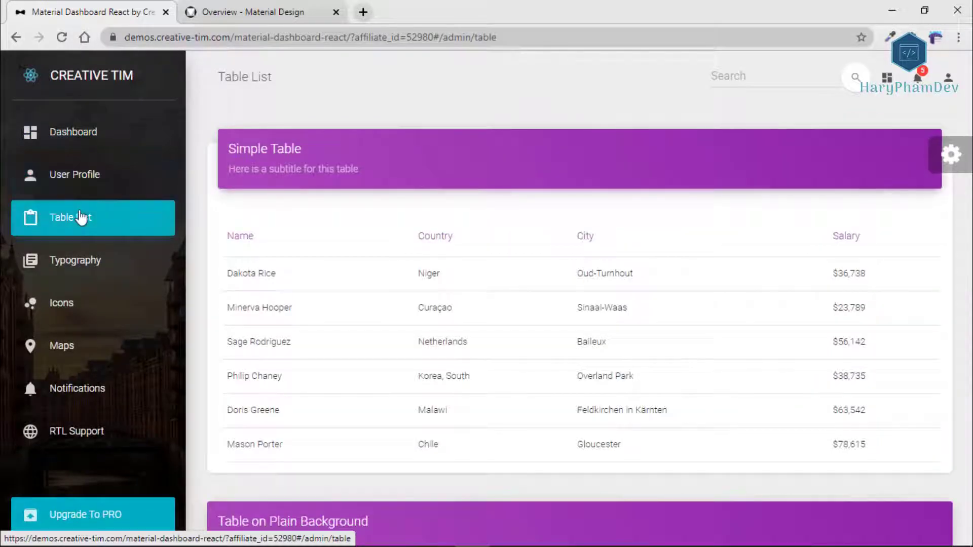
scroll("down", 3)
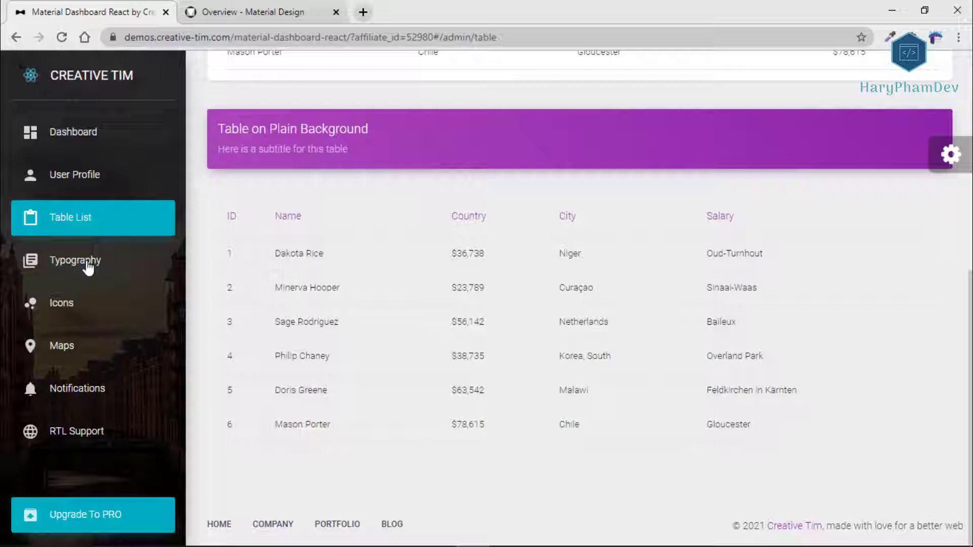
left_click(74, 260)
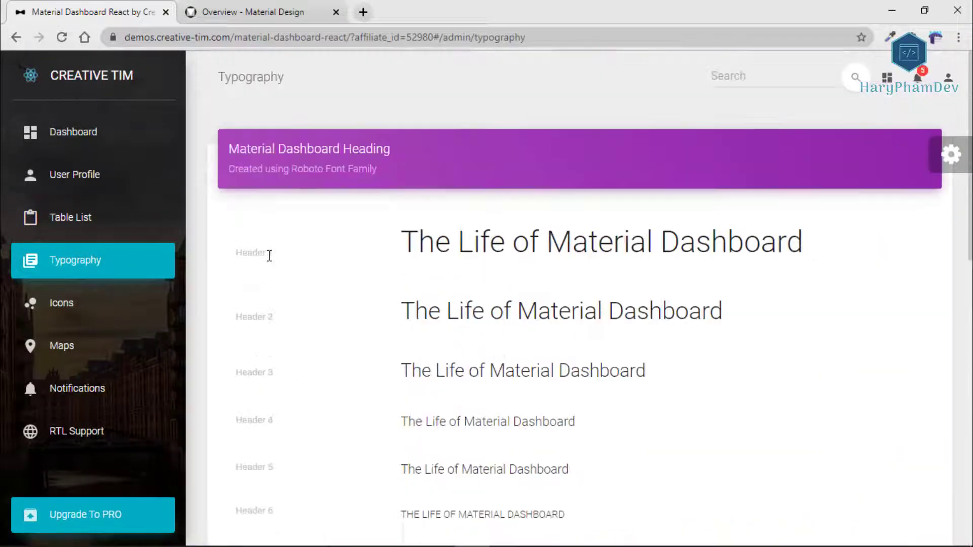
left_click(62, 303)
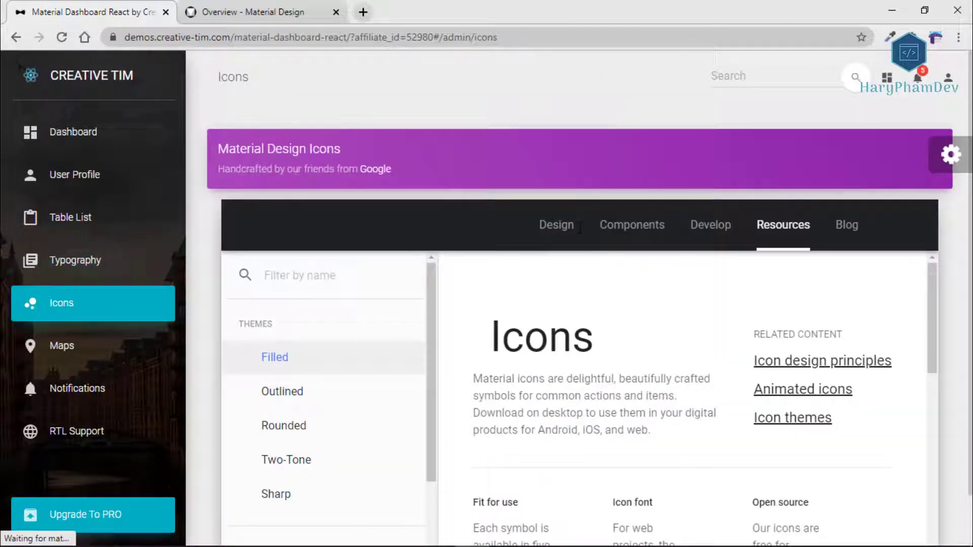
left_click(628, 225)
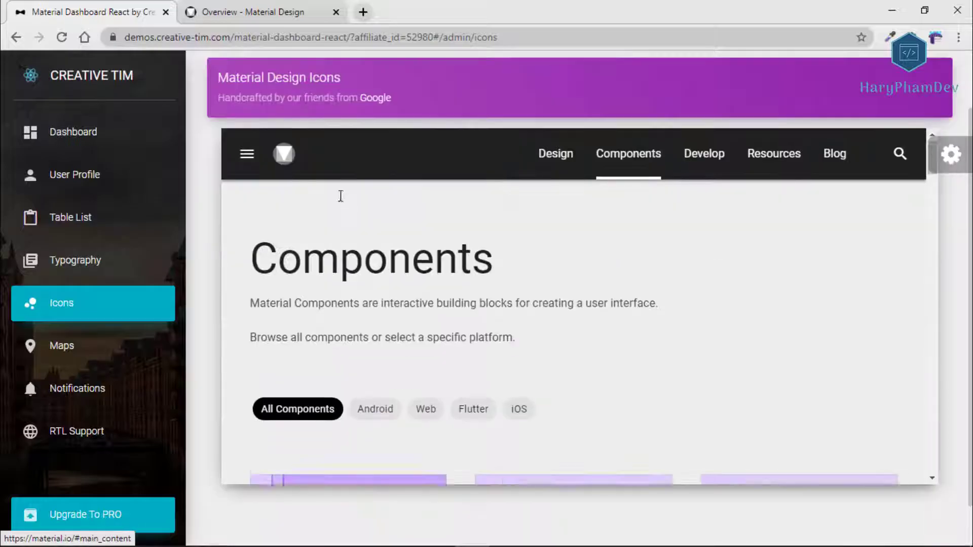
scroll("down", 3)
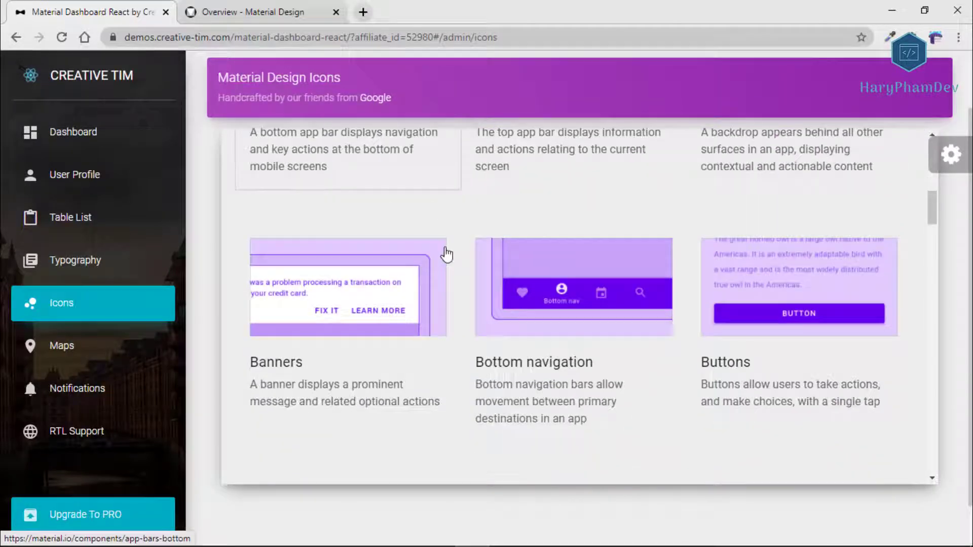
scroll("up", 3)
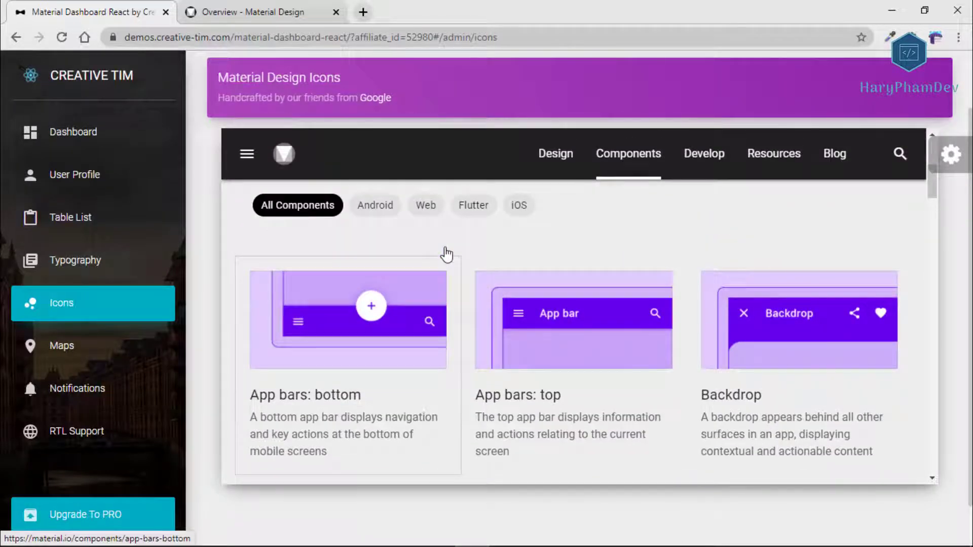
mouse_move(62, 346)
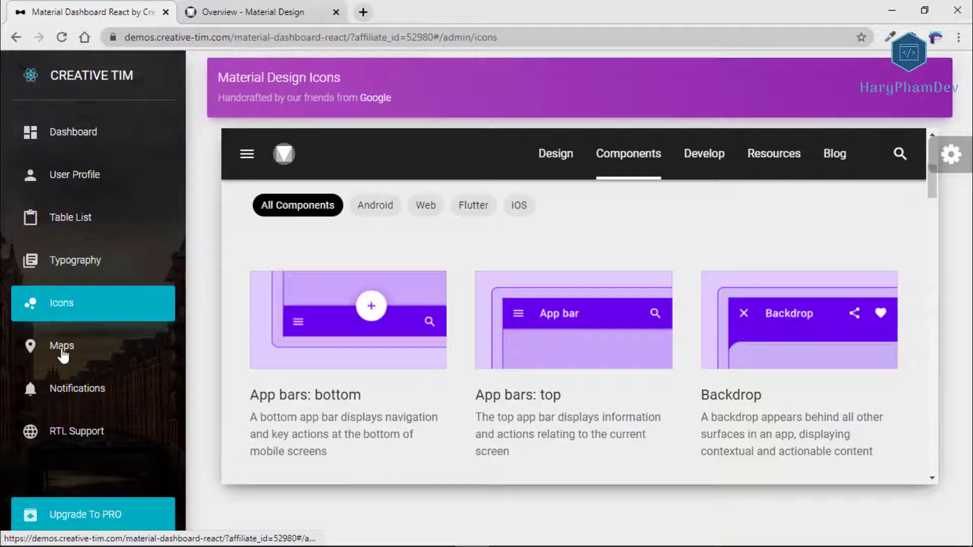
Visit the Maps and Notifications pages, then return to the dashboard overview.
left_click(62, 345)
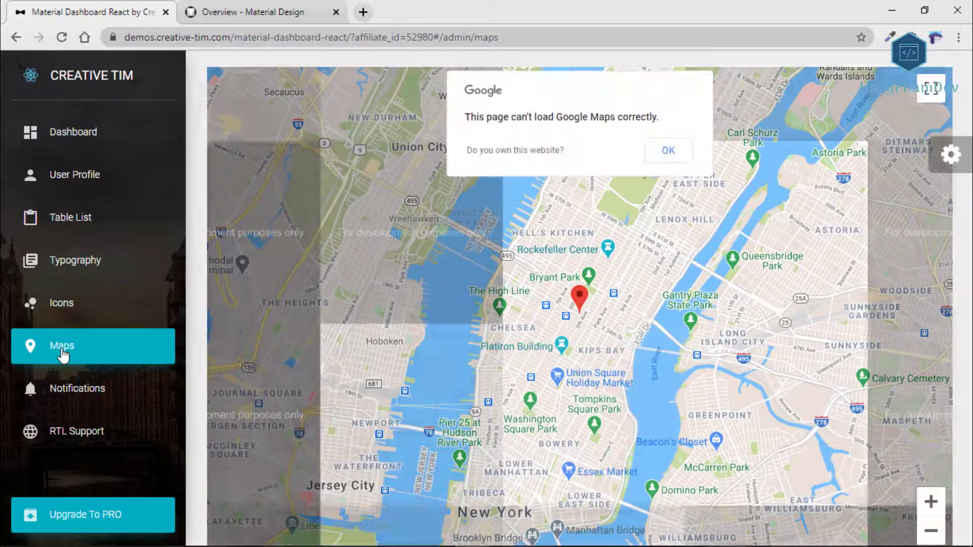
left_click(77, 388)
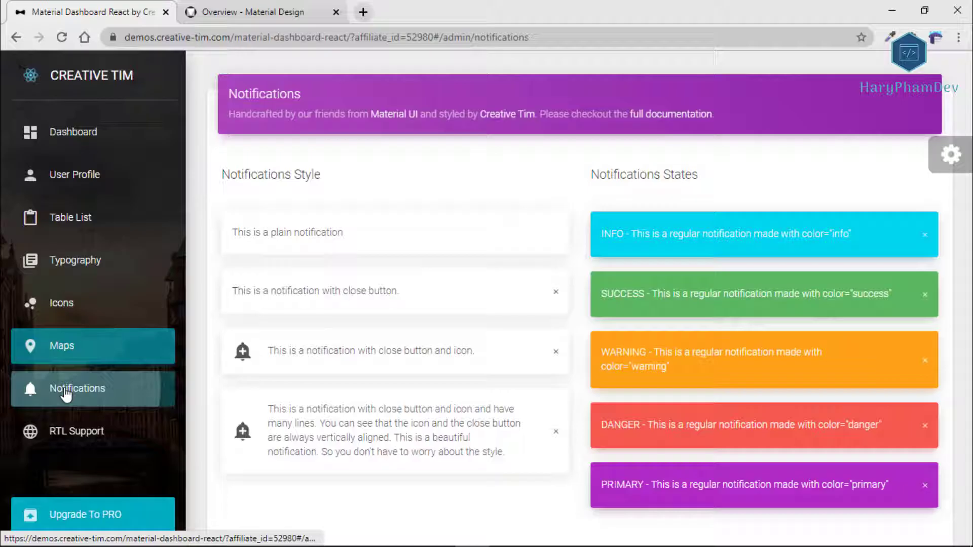
mouse_move(557, 294)
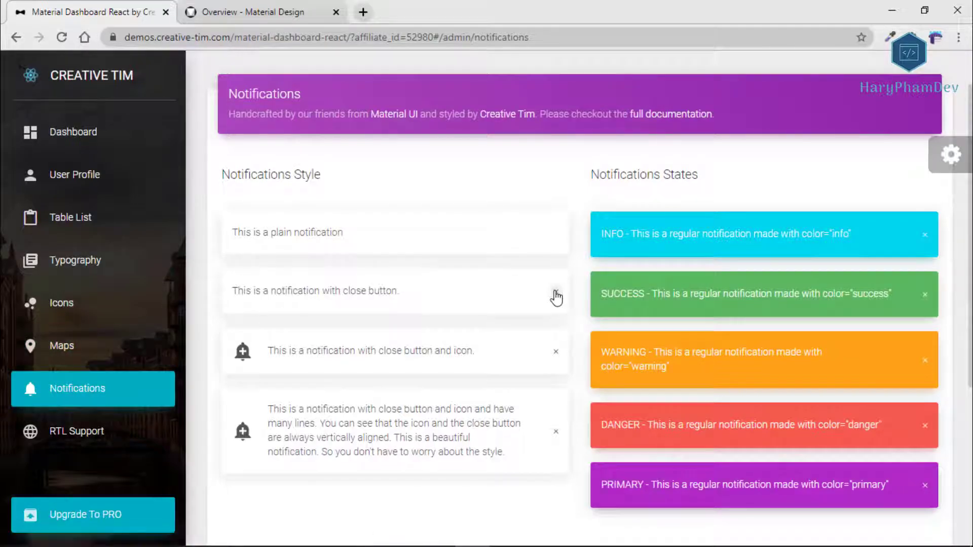
scroll("down", 3)
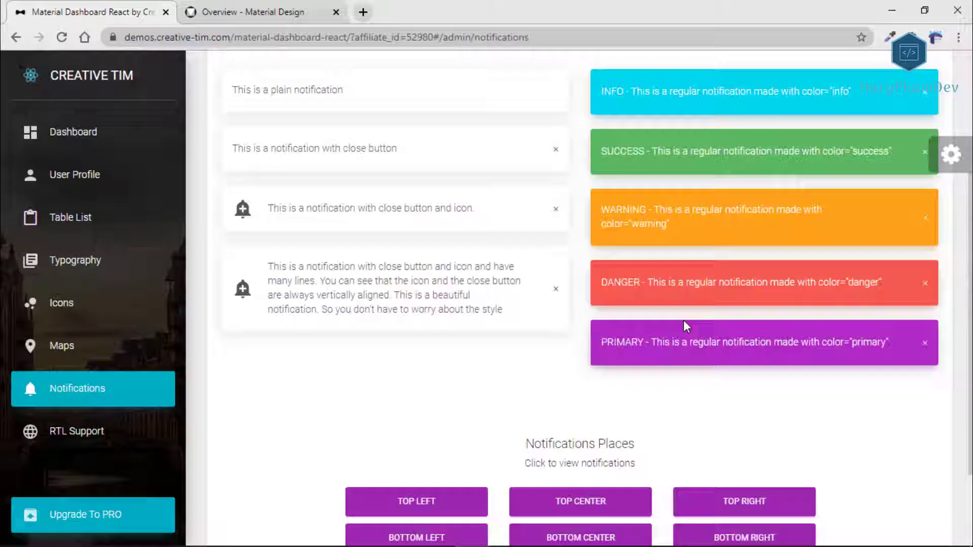
left_click(73, 132)
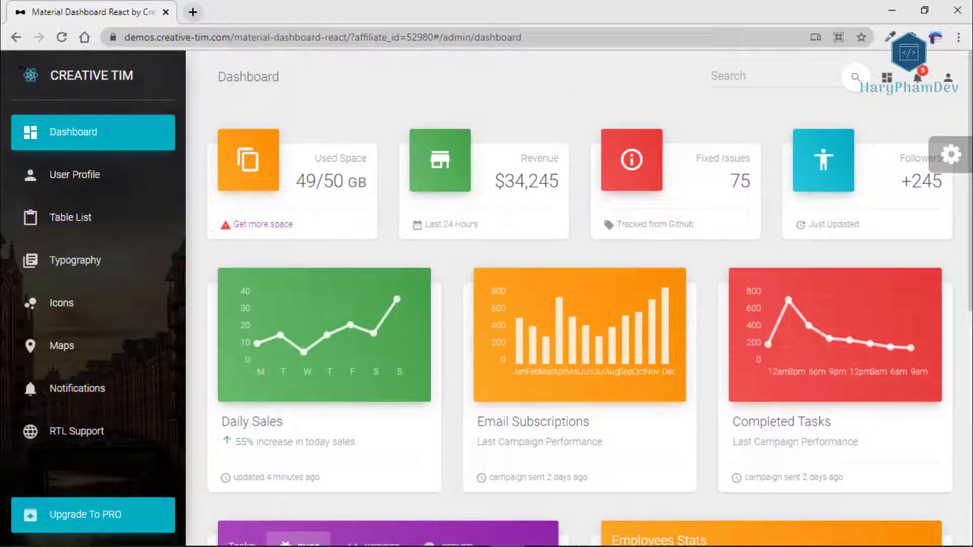
In the appearance settings, set the sidebar filter to orange and its background to the snowy mountain photo.
left_click(950, 154)
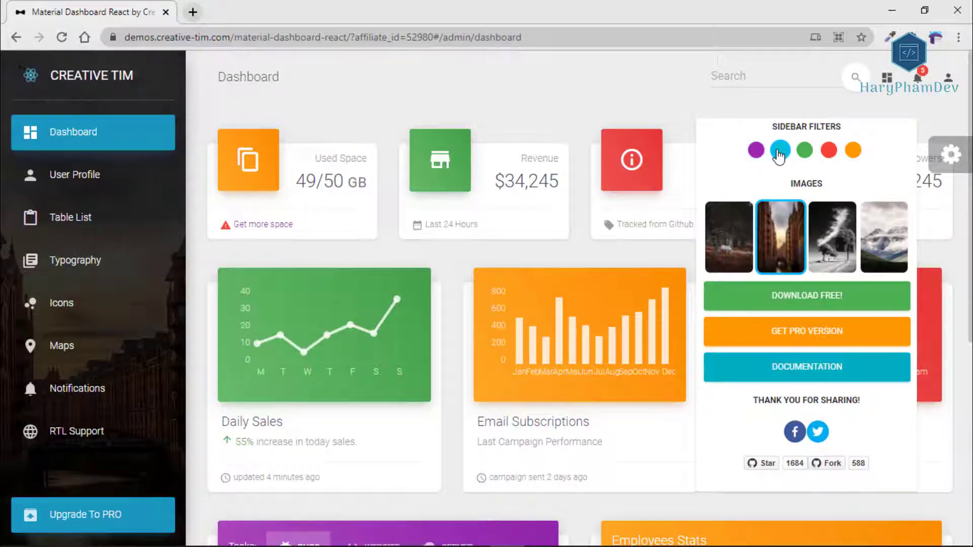
left_click(828, 150)
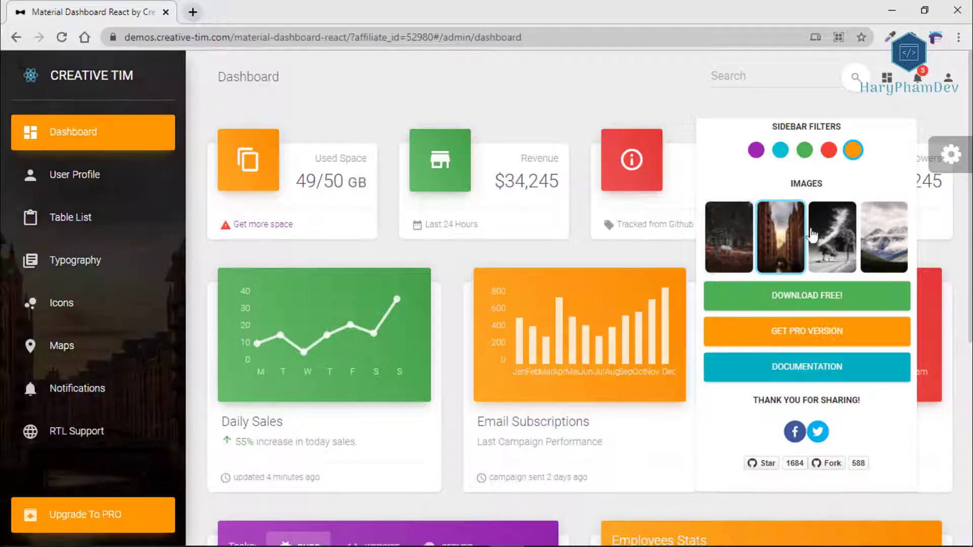
left_click(831, 237)
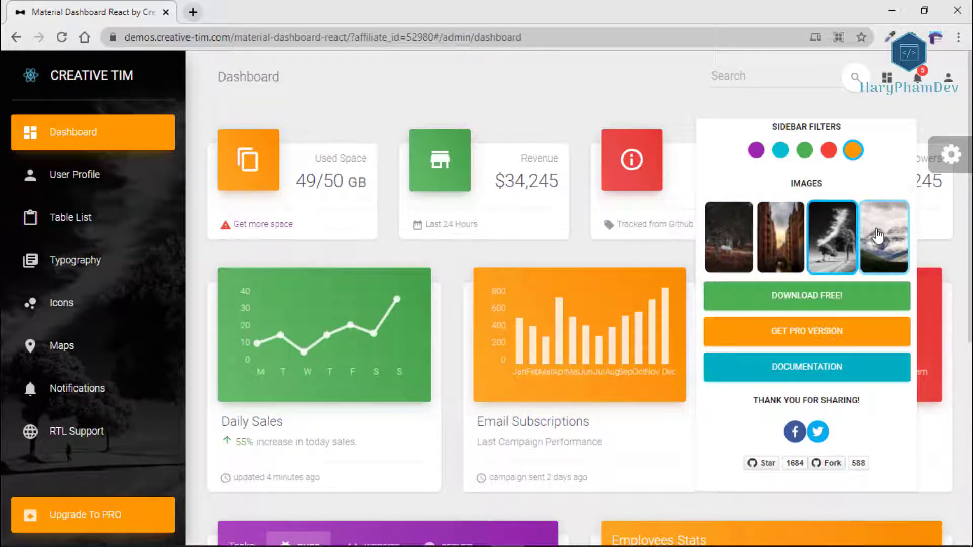
left_click(884, 236)
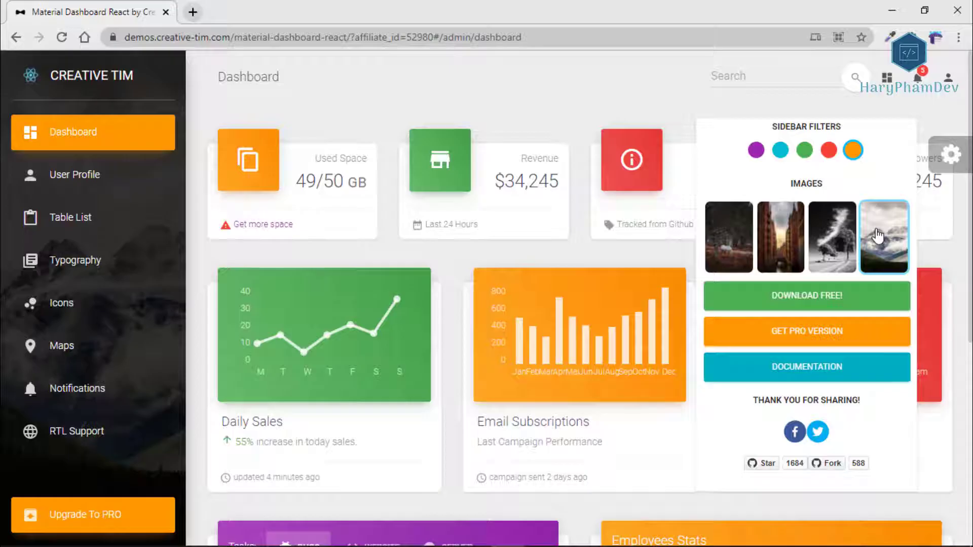
left_click(949, 155)
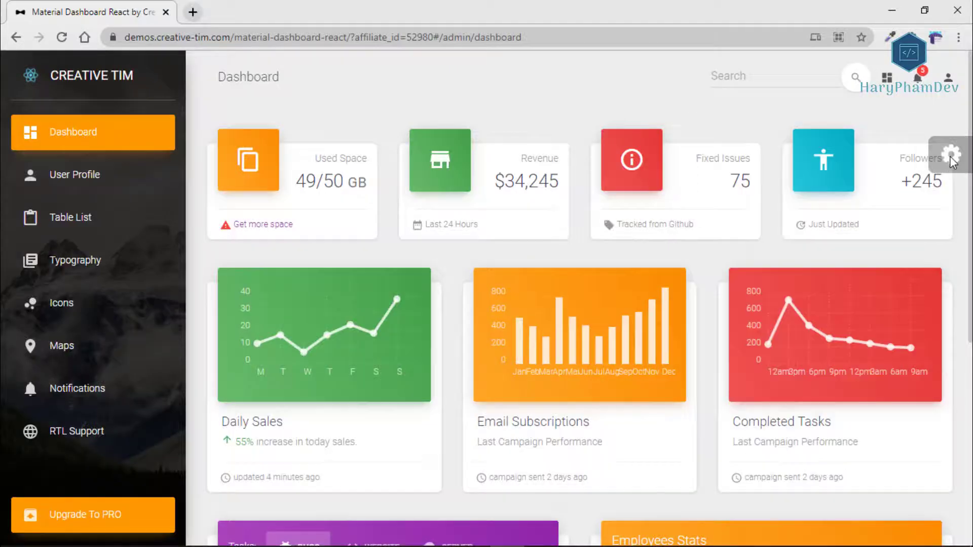
Use the top-bar controls and search box, leaving the dashboard previewed at iPhone X size.
left_click(922, 78)
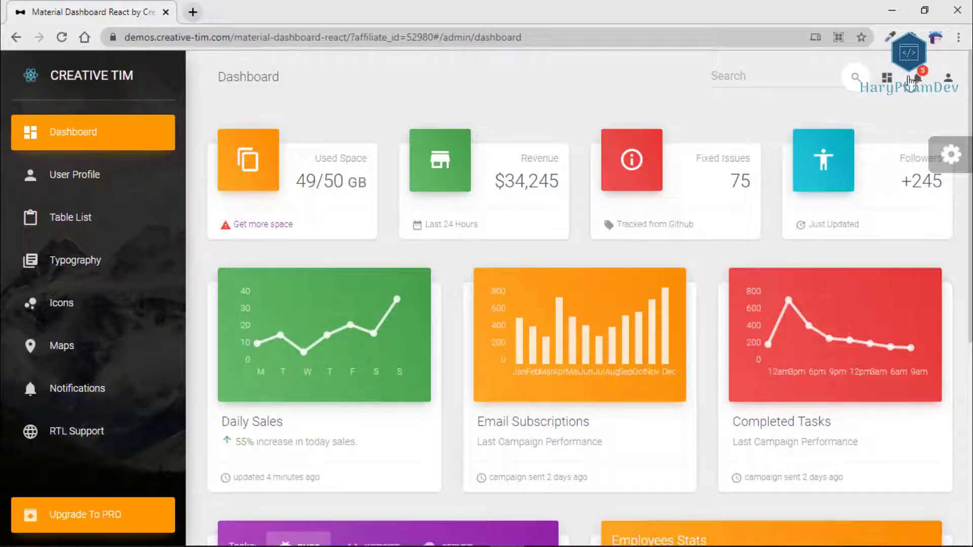
left_click(775, 76)
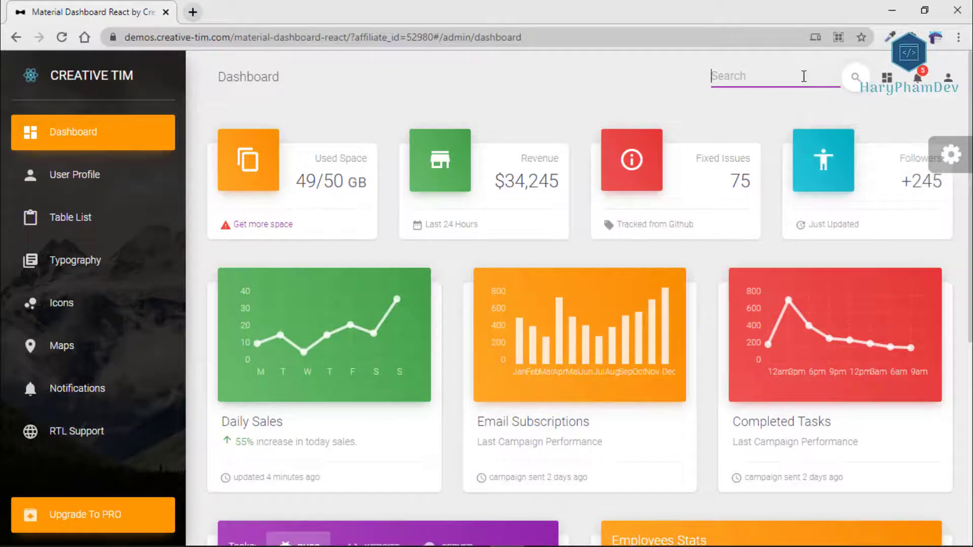
left_click(947, 79)
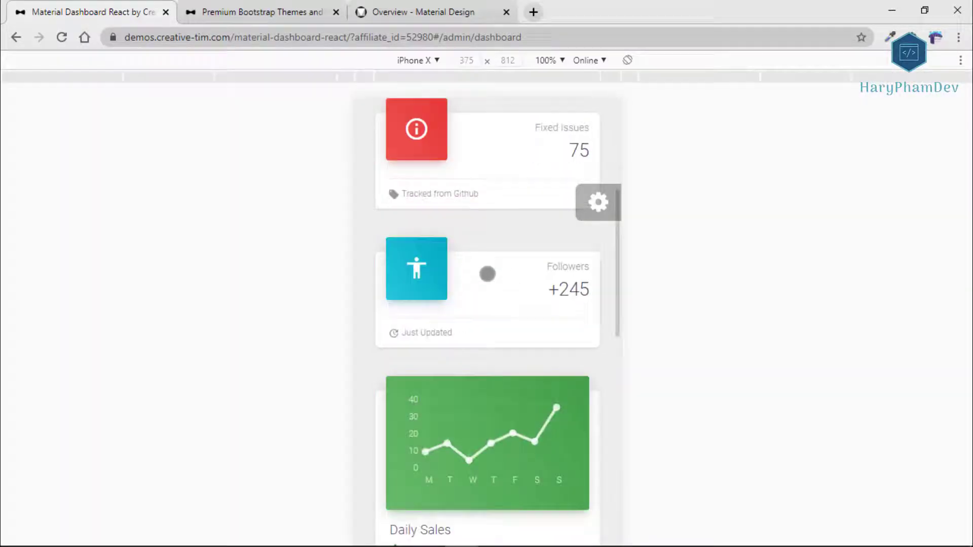
Open the hamburger navigation menu in the phone view and go to the User Profile page.
scroll("down", 3)
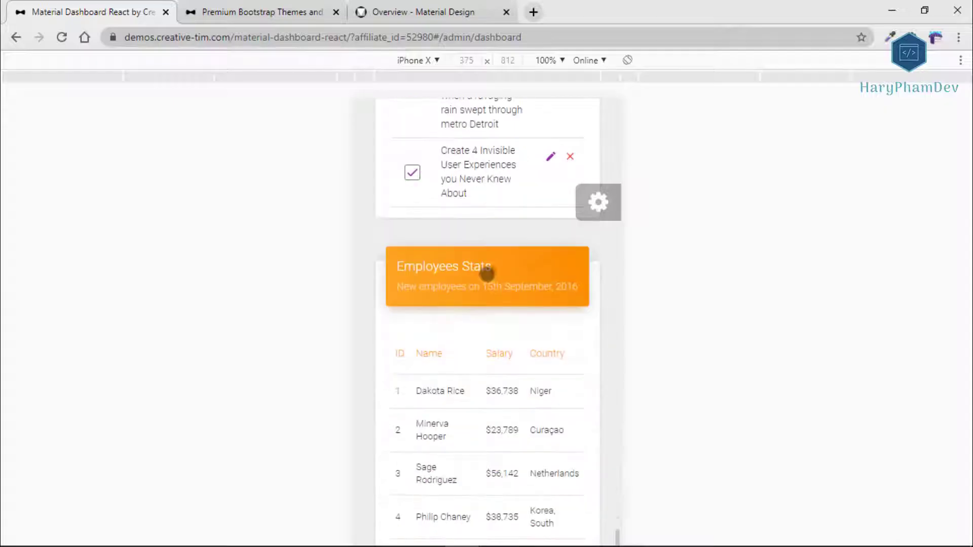
scroll("up", 3)
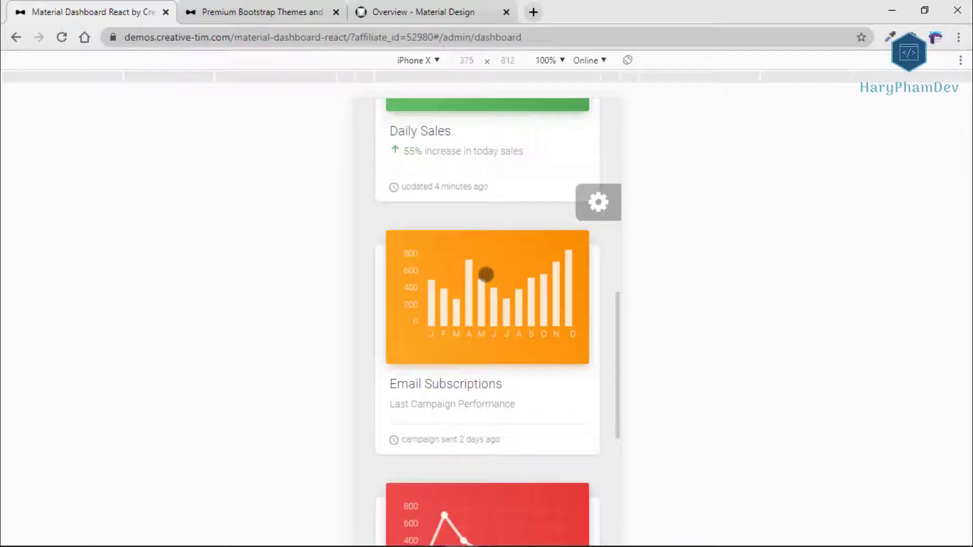
scroll("up", 3)
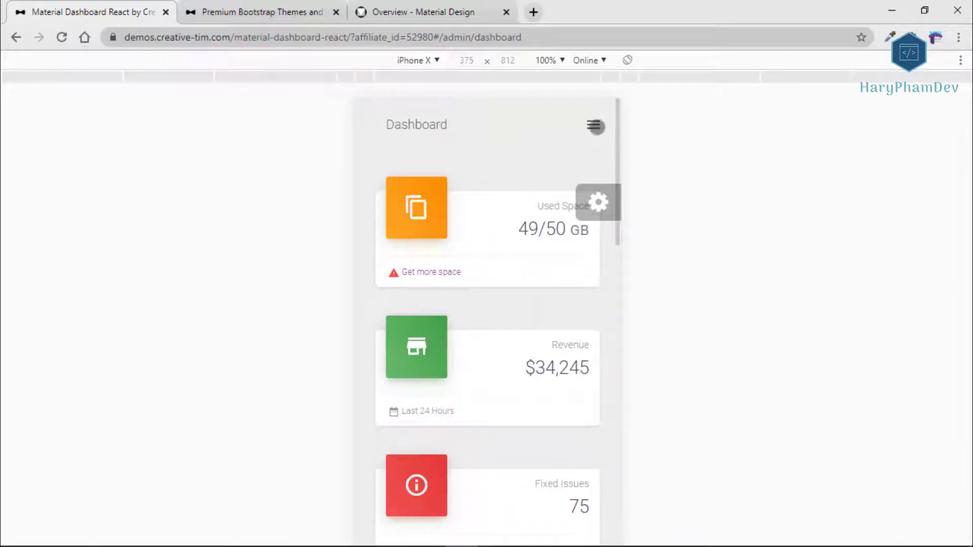
left_click(594, 127)
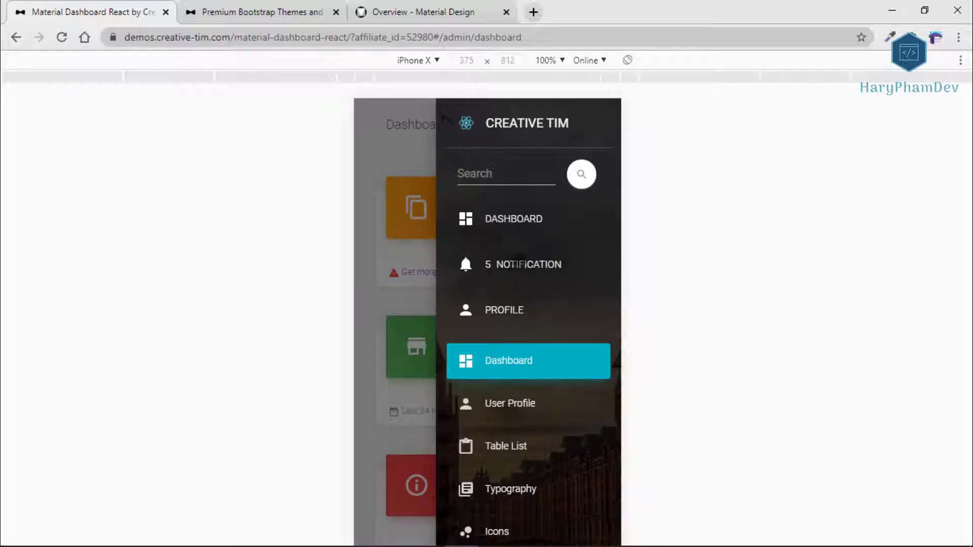
scroll("up", 3)
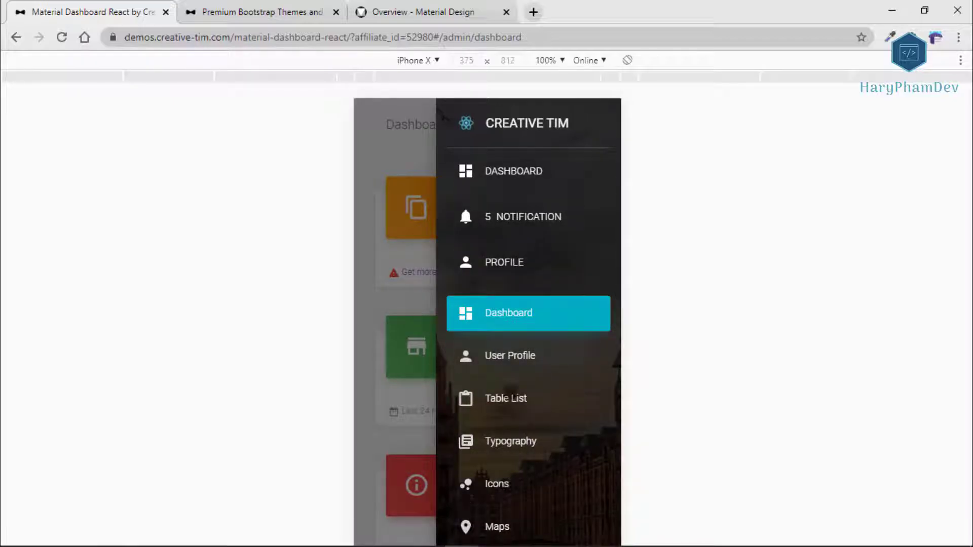
left_click(510, 356)
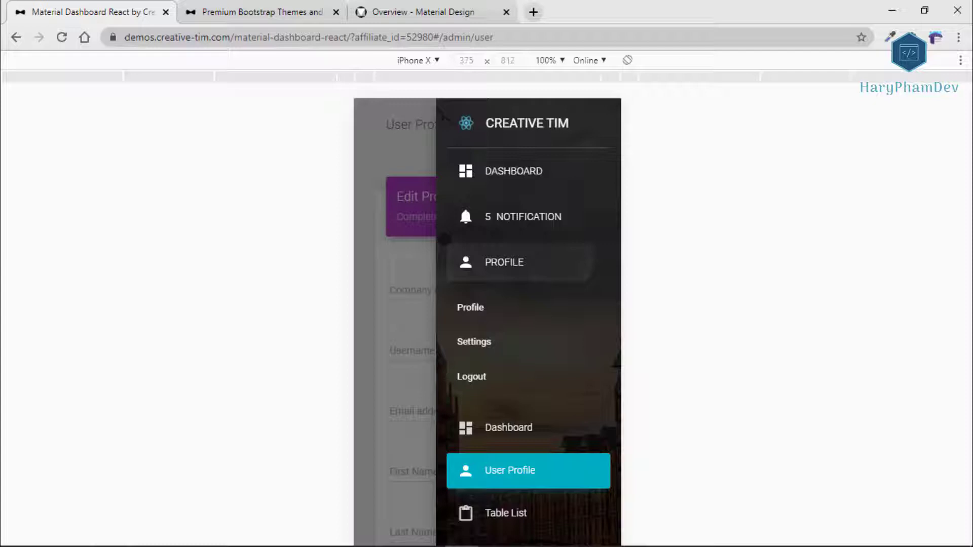
left_click(523, 217)
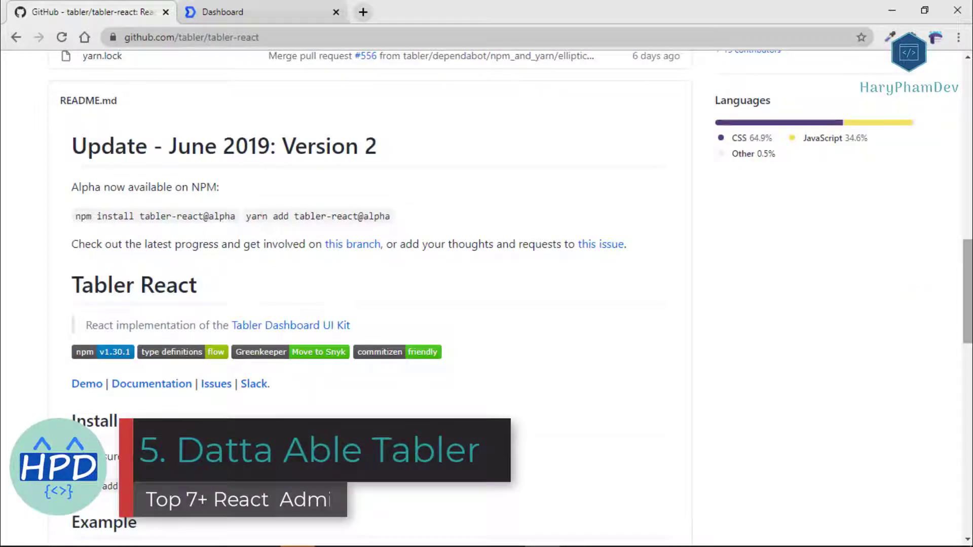
scroll("up", 3)
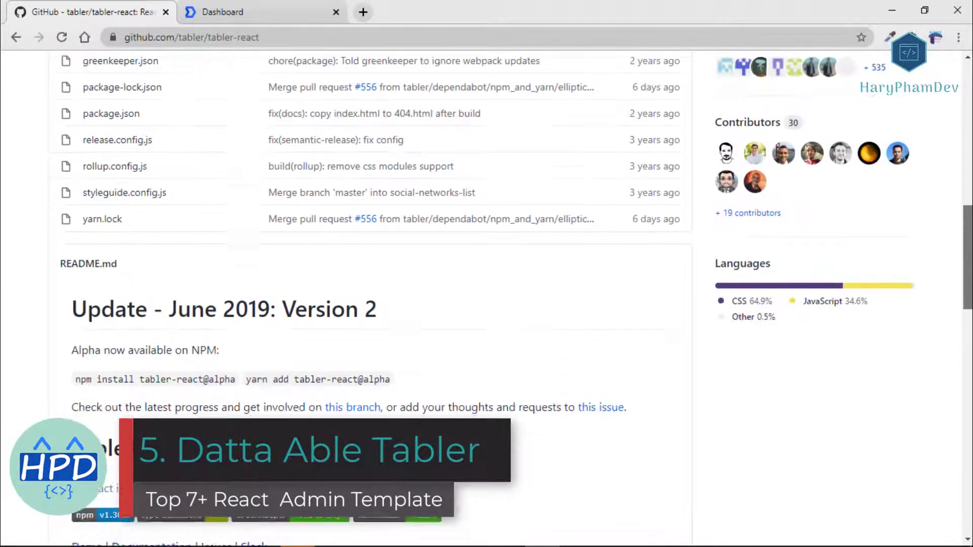
scroll("up", 3)
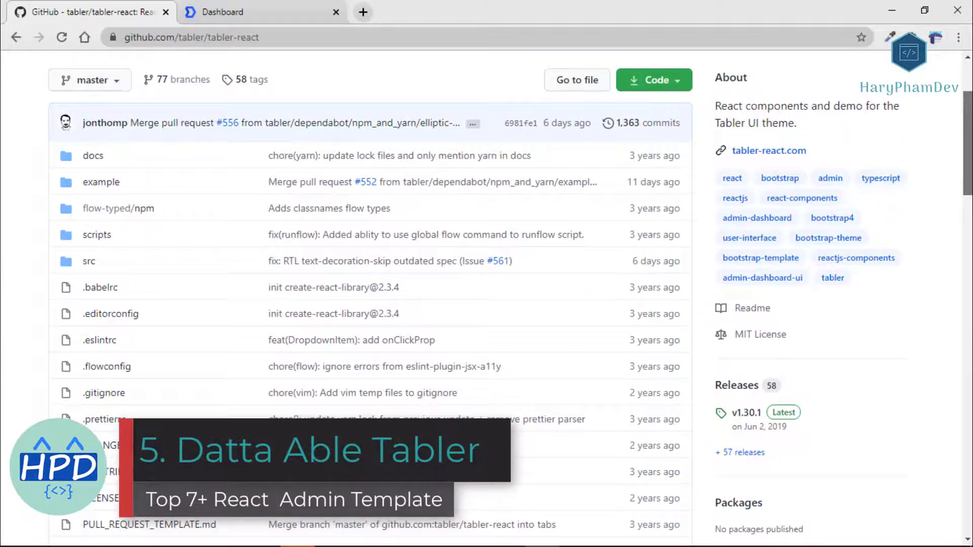
scroll("up", 3)
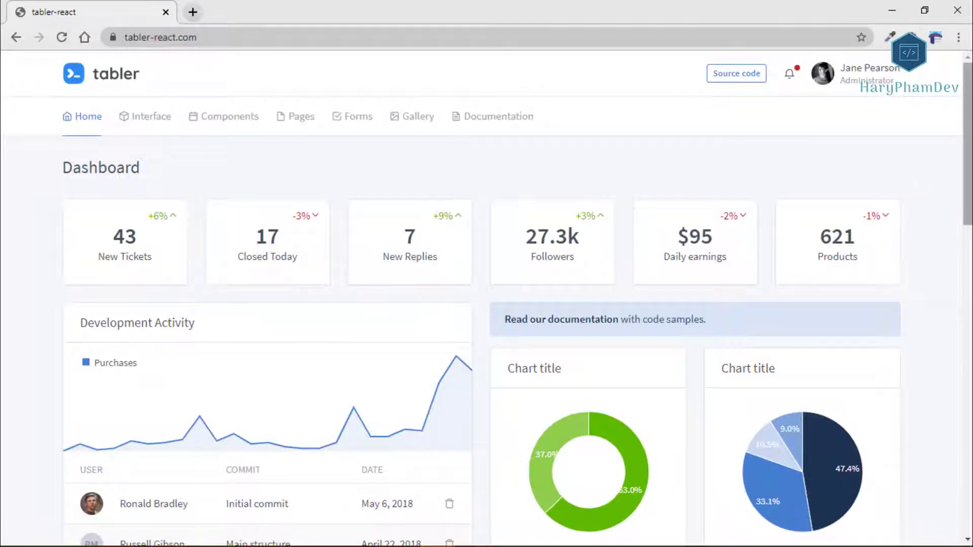
Scroll the Home dashboard down to the invoices table and back, then expand the Interface menu.
scroll("down", 3)
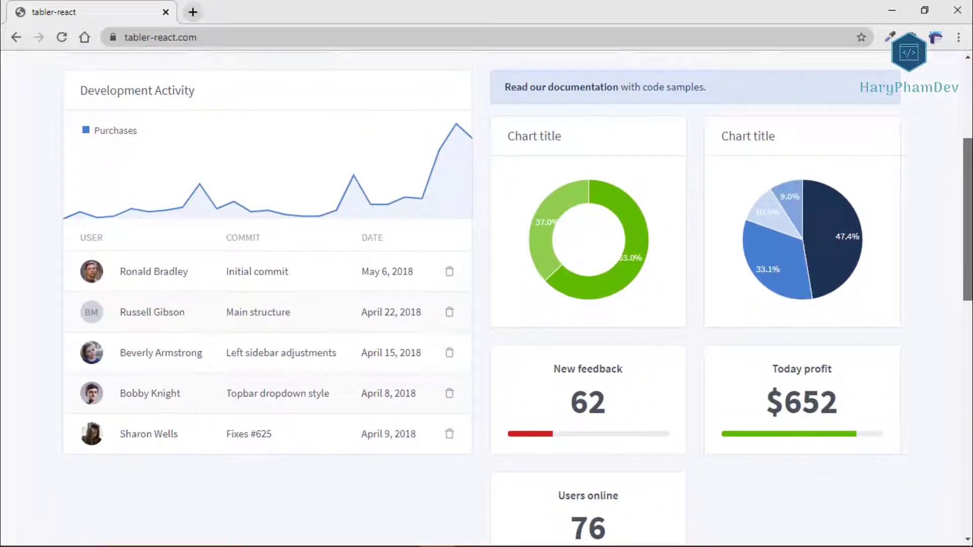
scroll("down", 3)
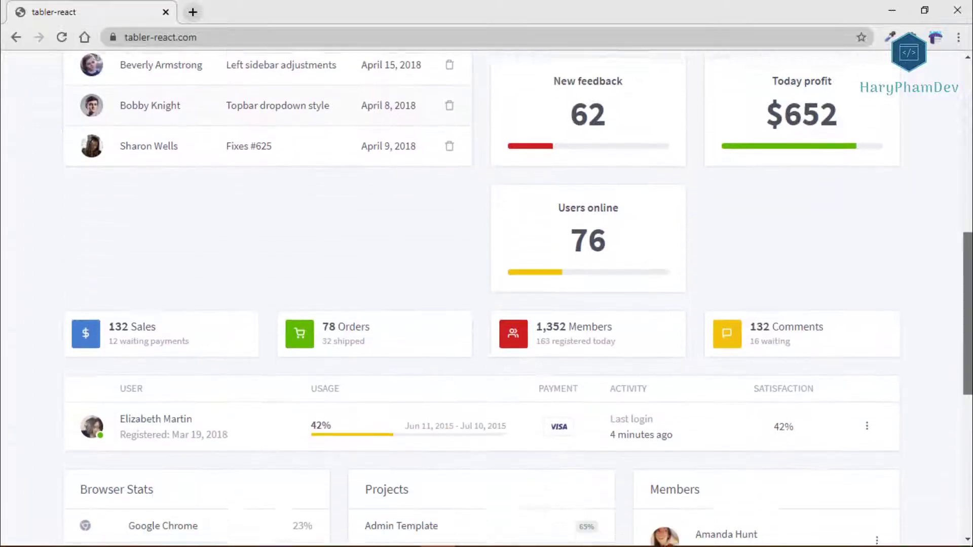
scroll("down", 3)
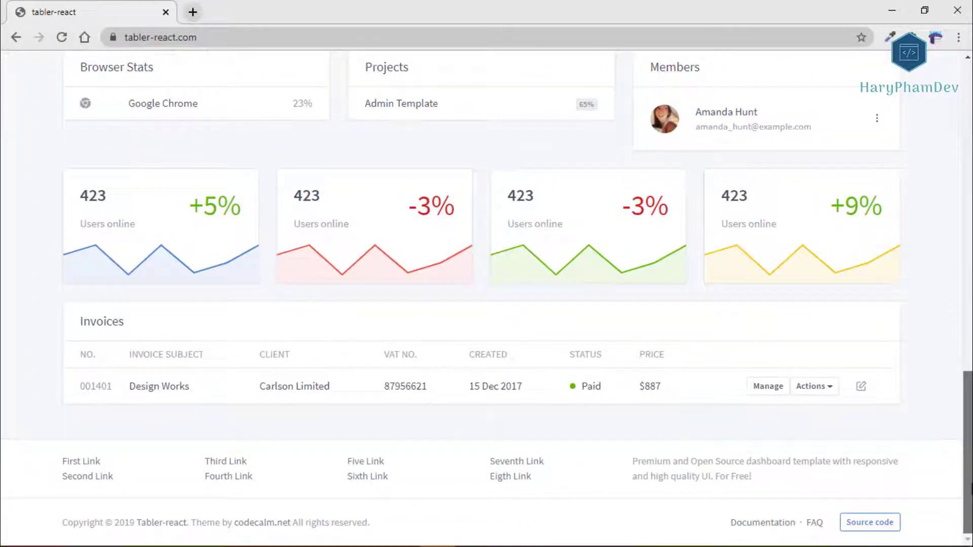
scroll("up", 3)
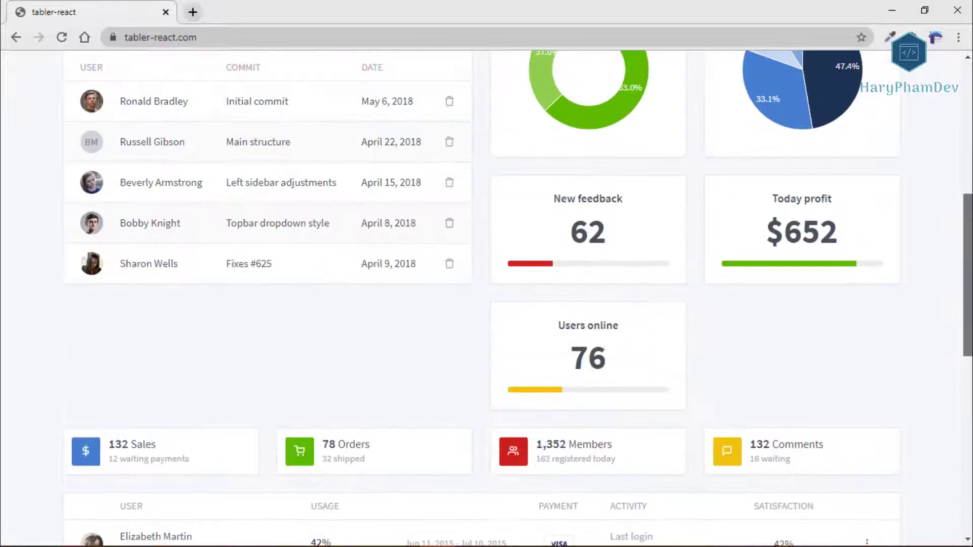
scroll("up", 3)
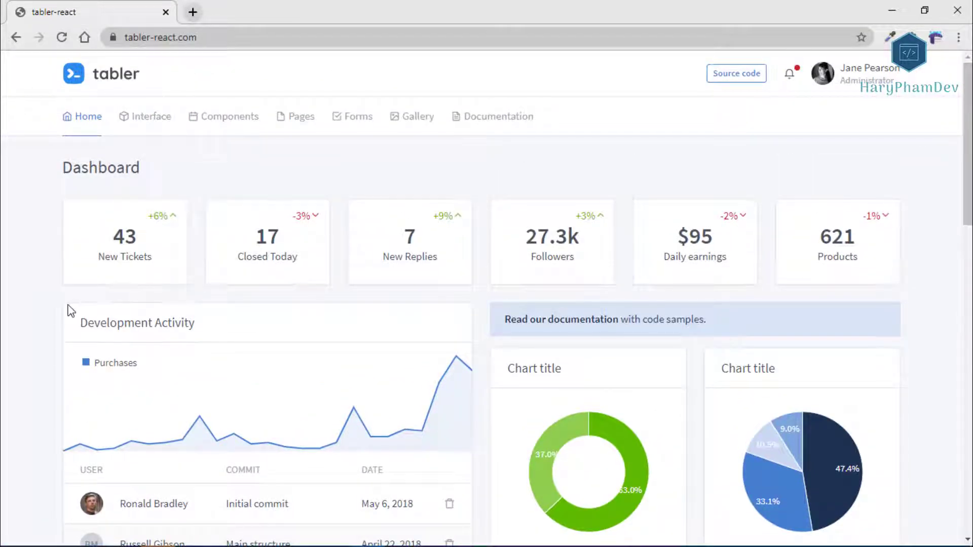
scroll("down", 3)
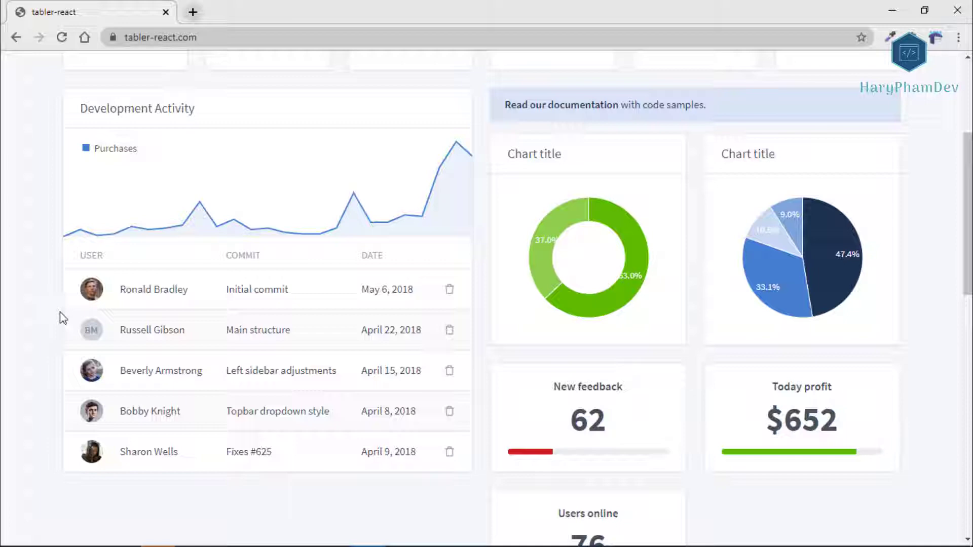
scroll("down", 3)
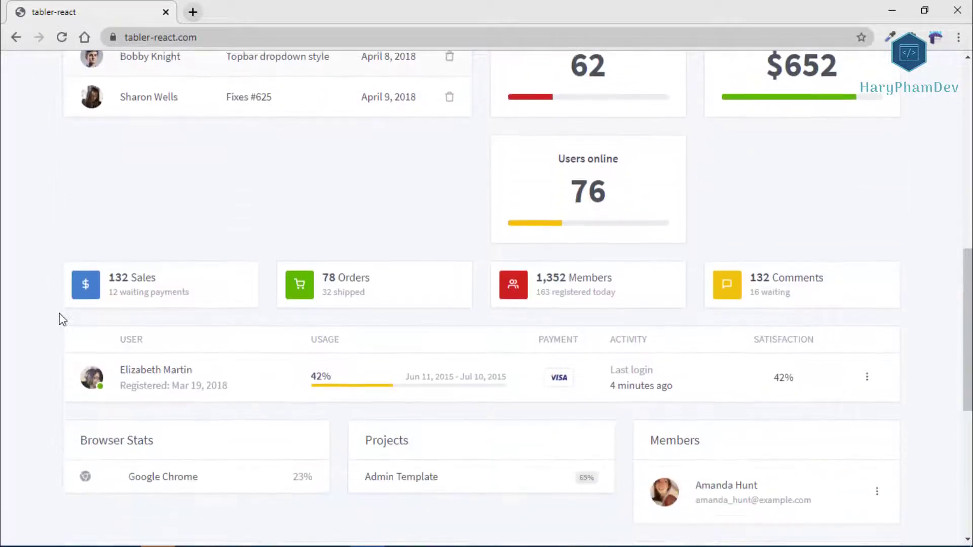
scroll("up", 3)
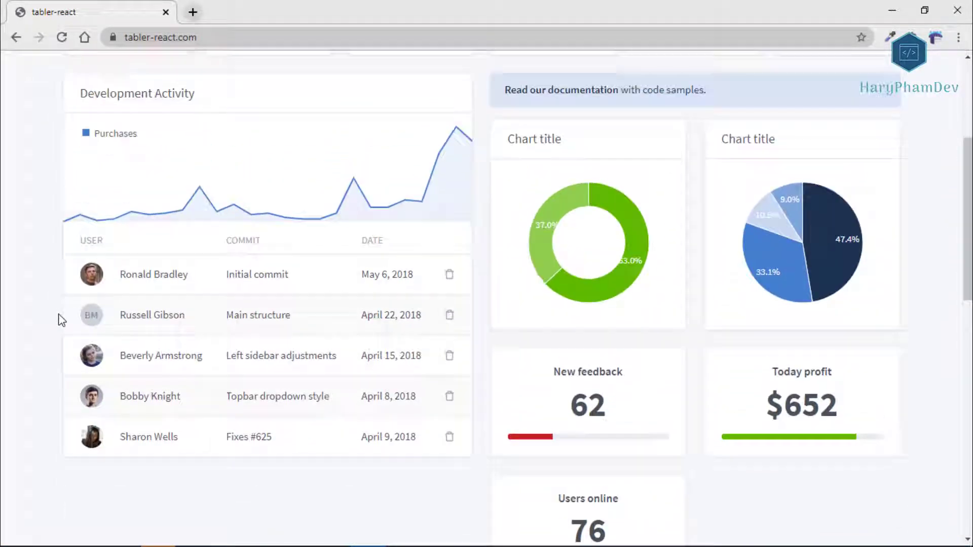
scroll("up", 3)
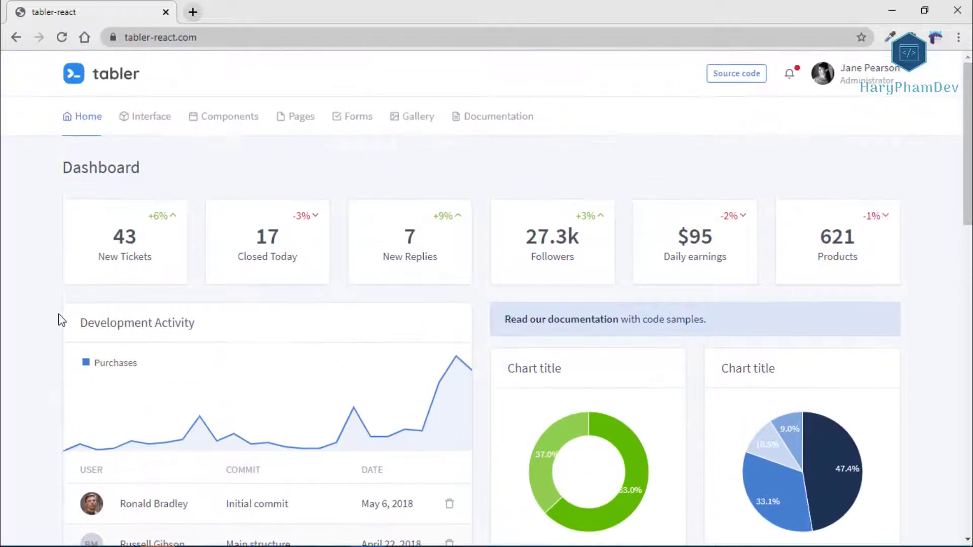
left_click(151, 115)
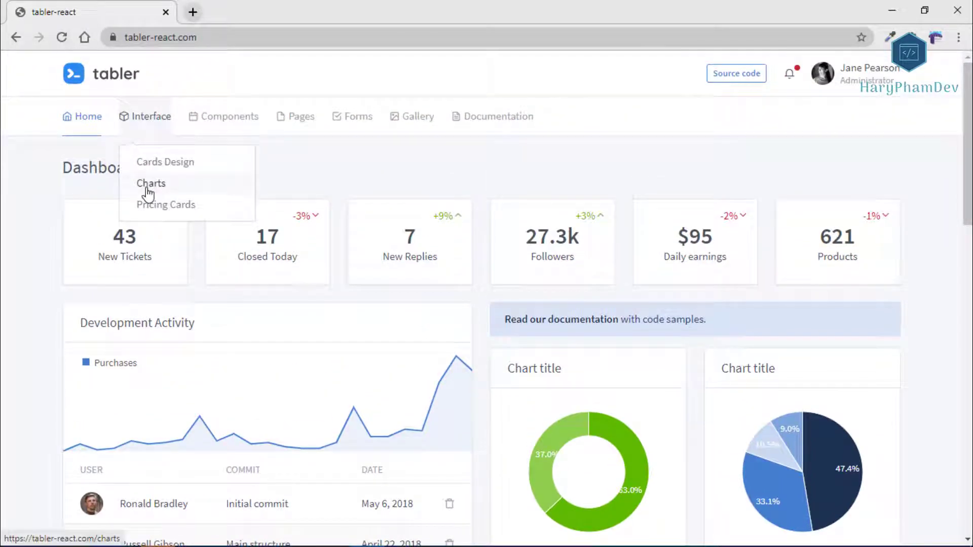
Open the Charts page and scroll through its line, bar, pie and scatter charts.
left_click(151, 184)
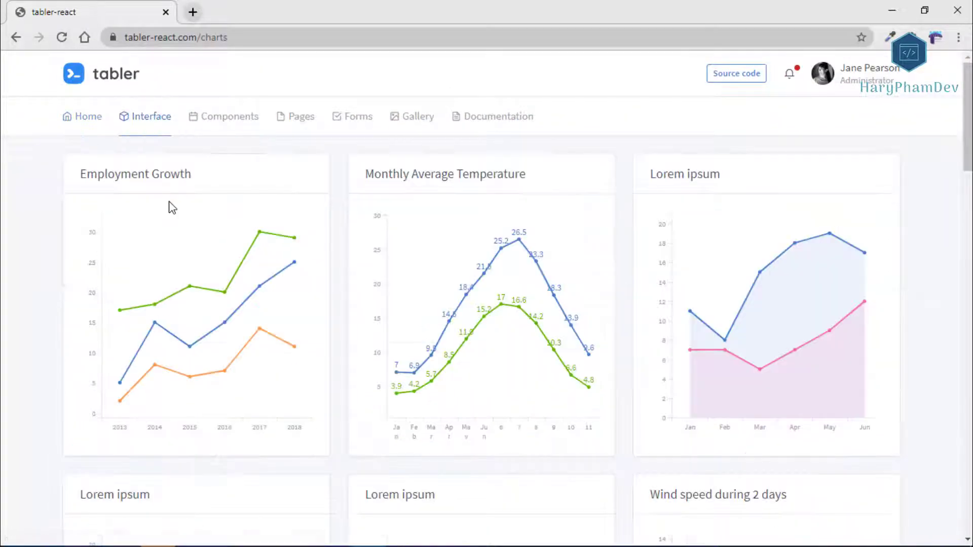
mouse_move(13, 210)
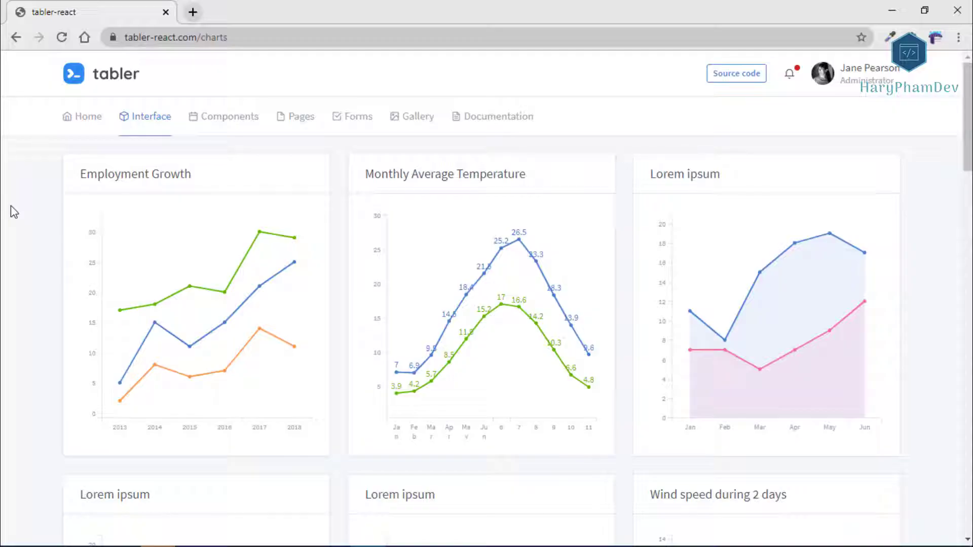
scroll("down", 3)
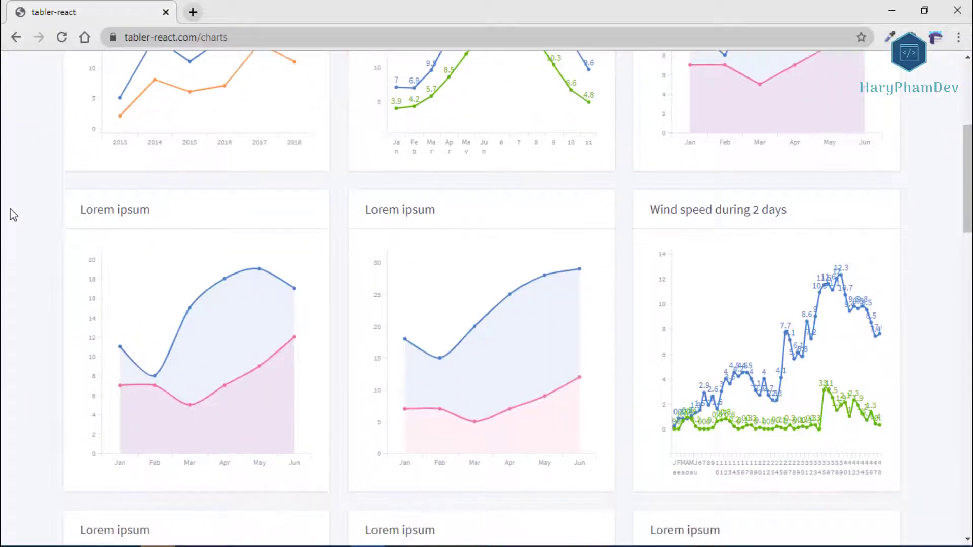
scroll("down", 3)
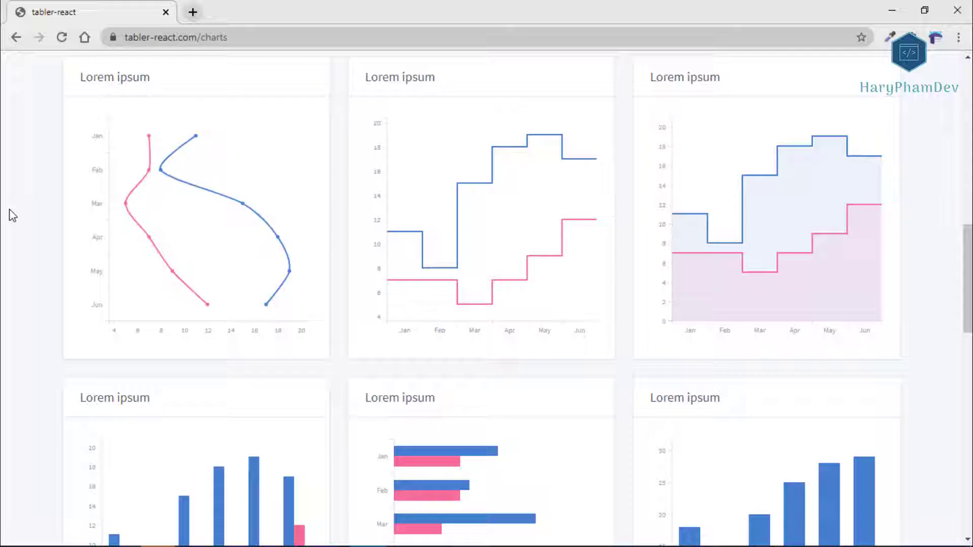
scroll("down", 3)
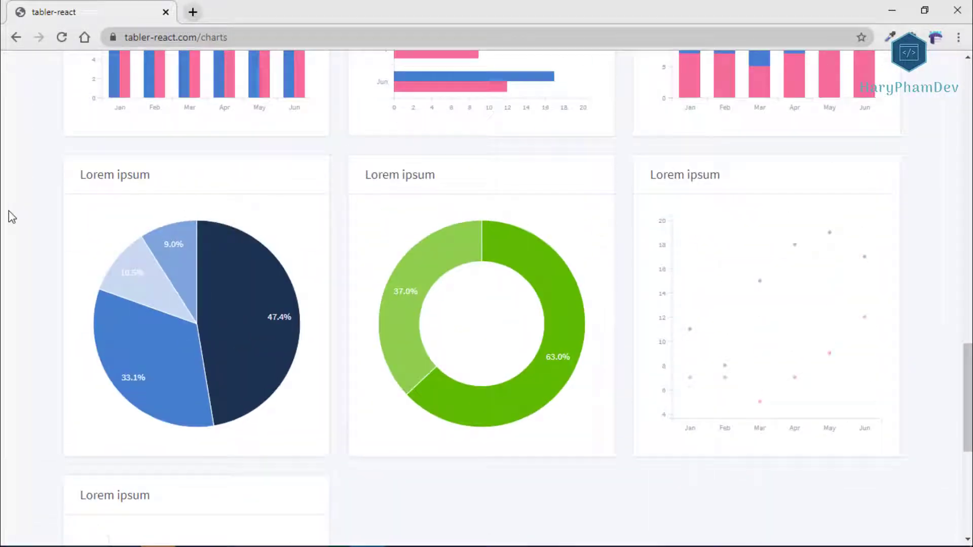
scroll("up", 3)
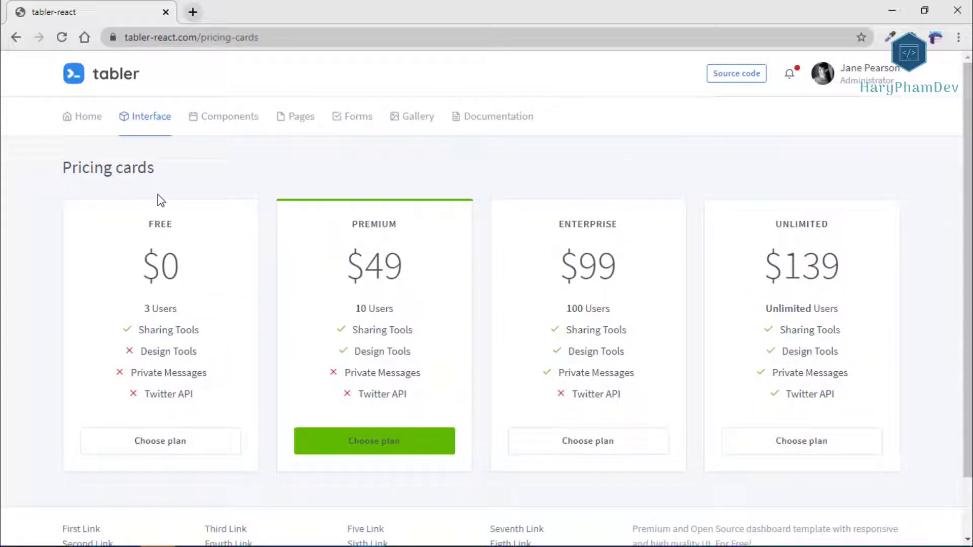
Scroll the Pricing cards page to its footer, then expand the Pages menu.
scroll("down", 3)
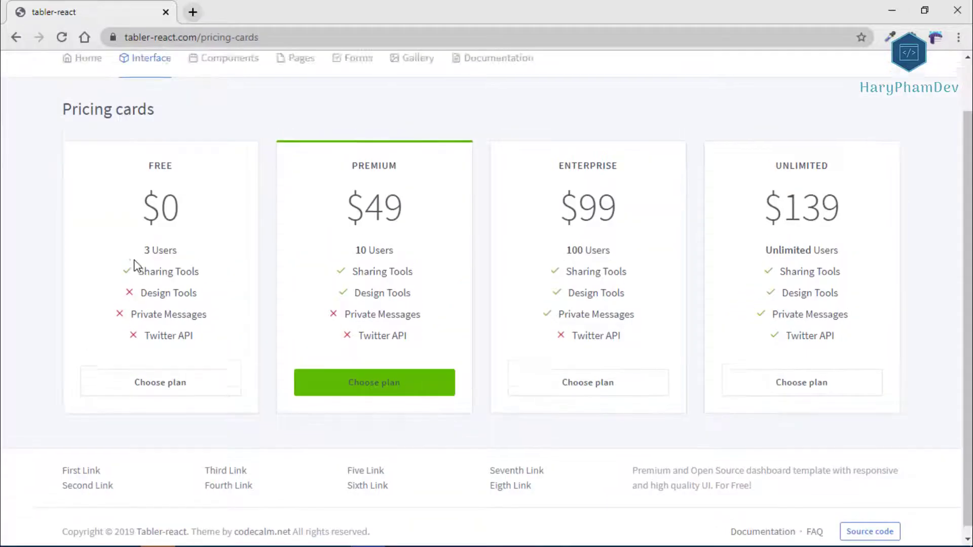
left_click(301, 116)
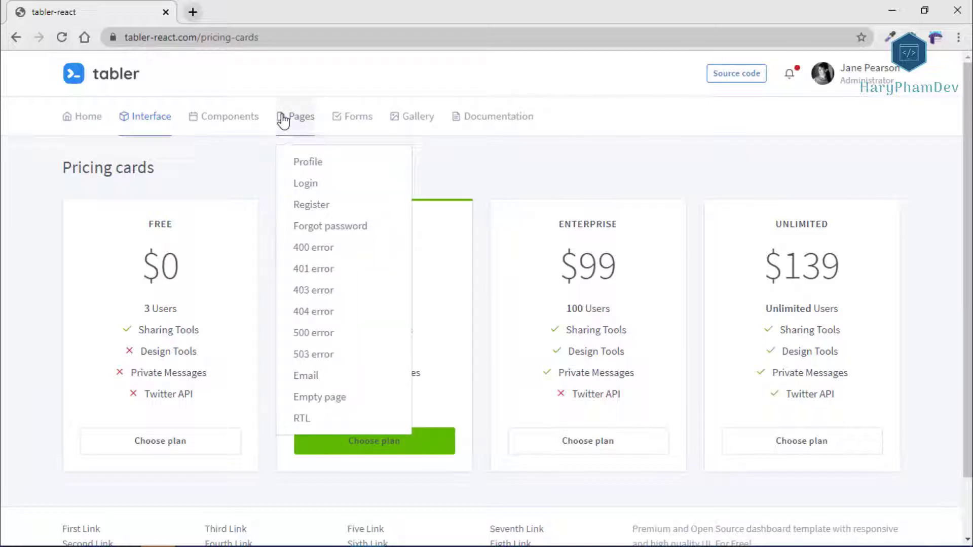
mouse_move(350, 118)
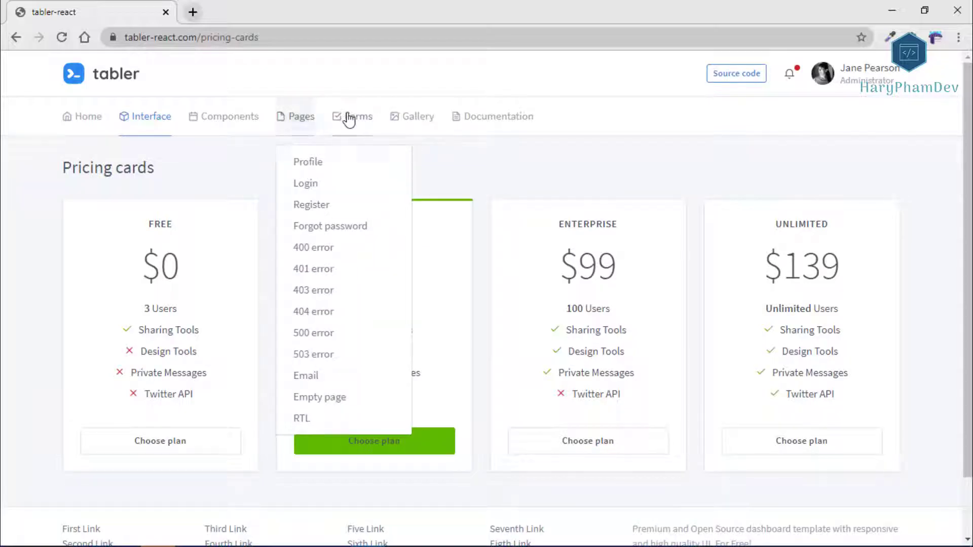
left_click(358, 115)
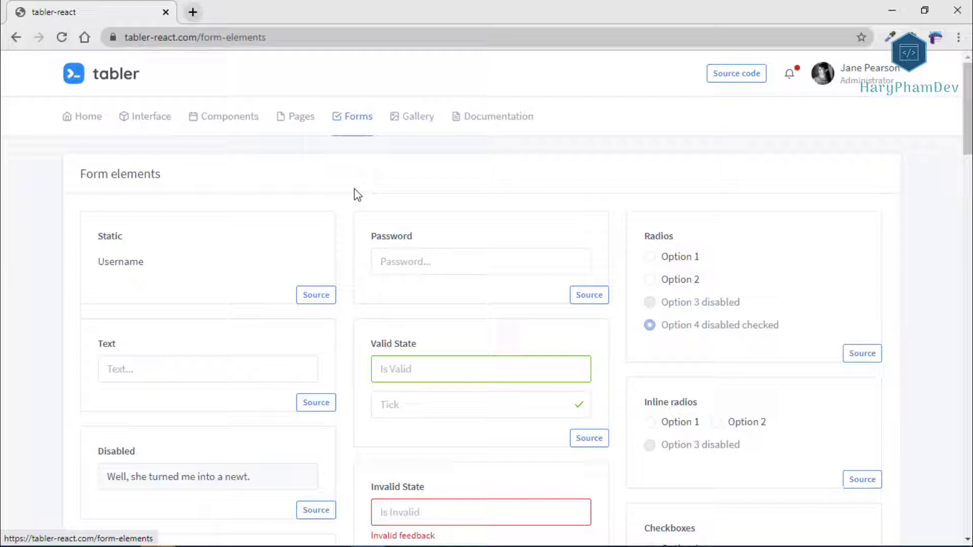
scroll("down", 3)
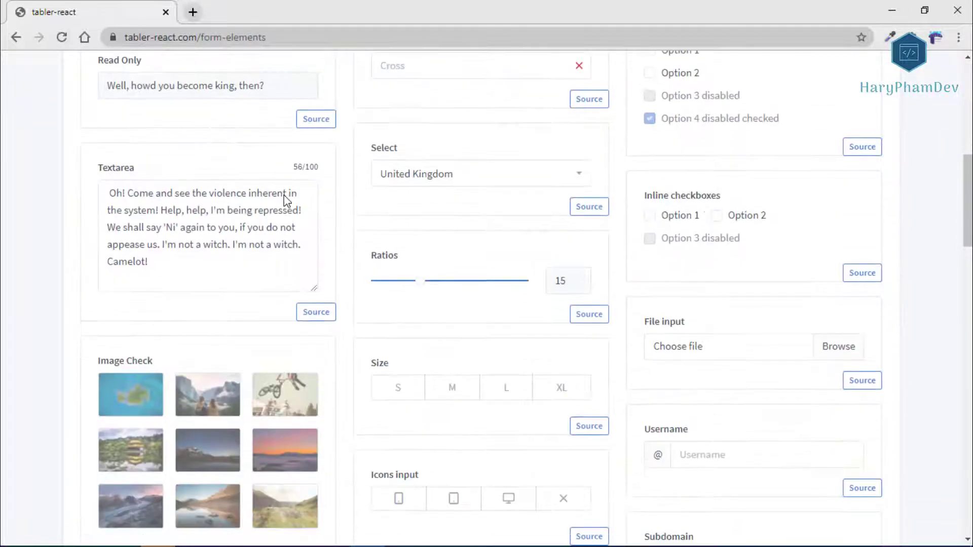
scroll("down", 3)
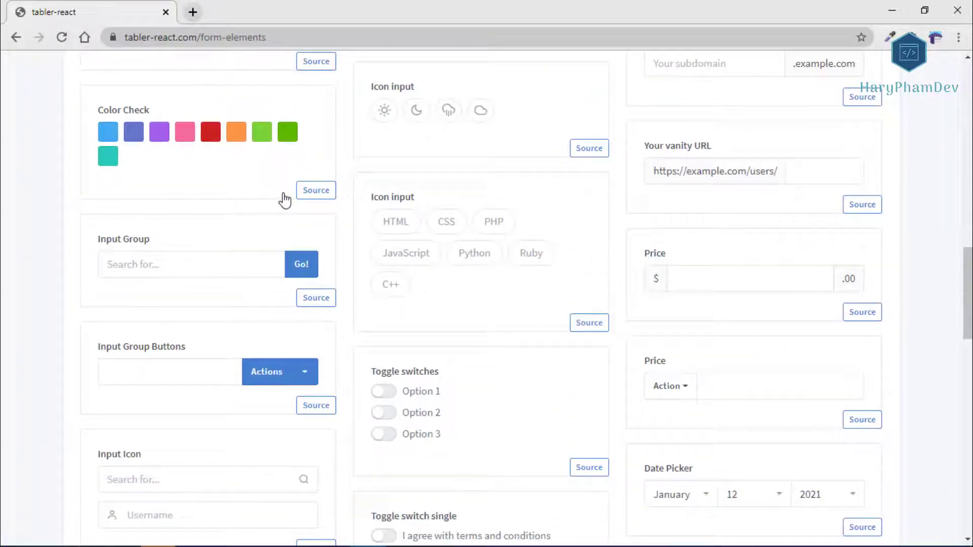
scroll("down", 3)
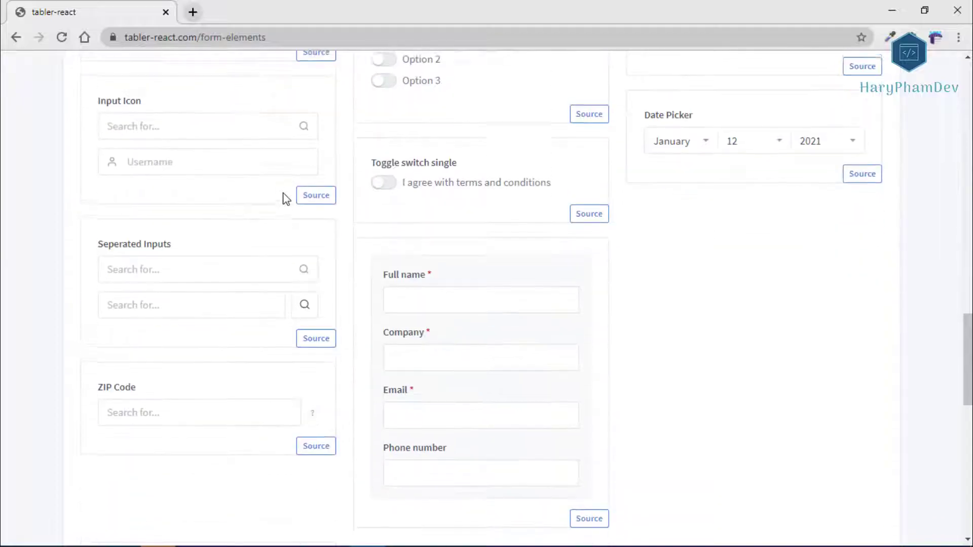
scroll("down", 3)
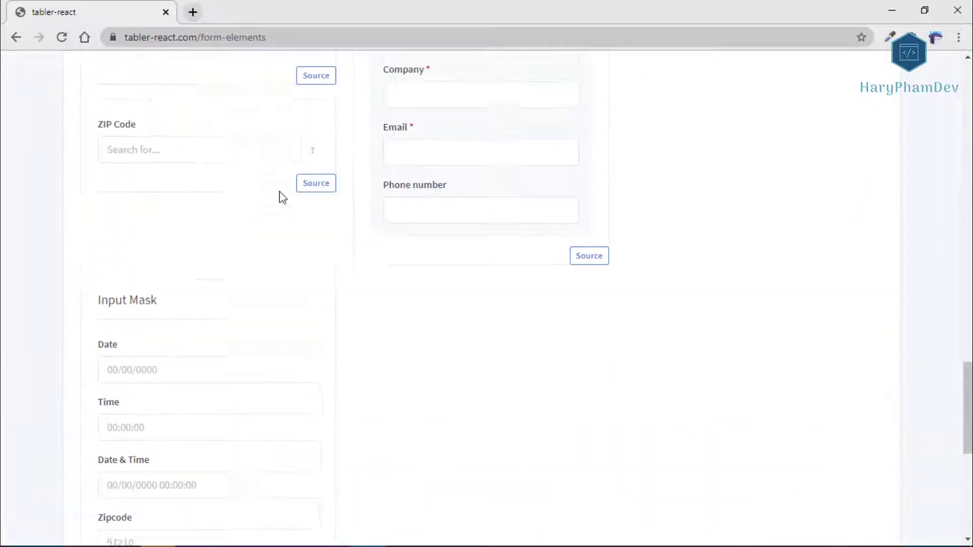
scroll("up", 3)
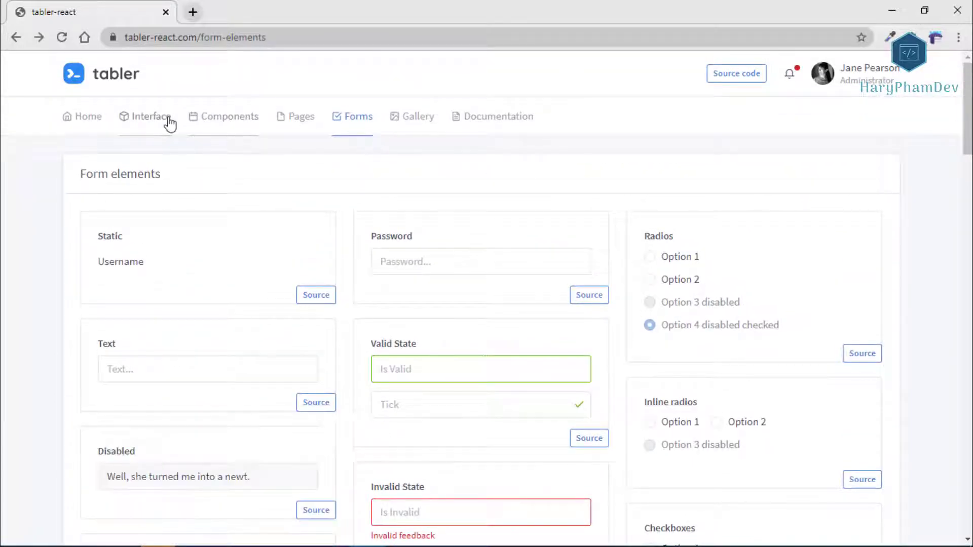
Open Components > Icons and scroll the Feather icon grid, then go to Components > Store.
left_click(228, 116)
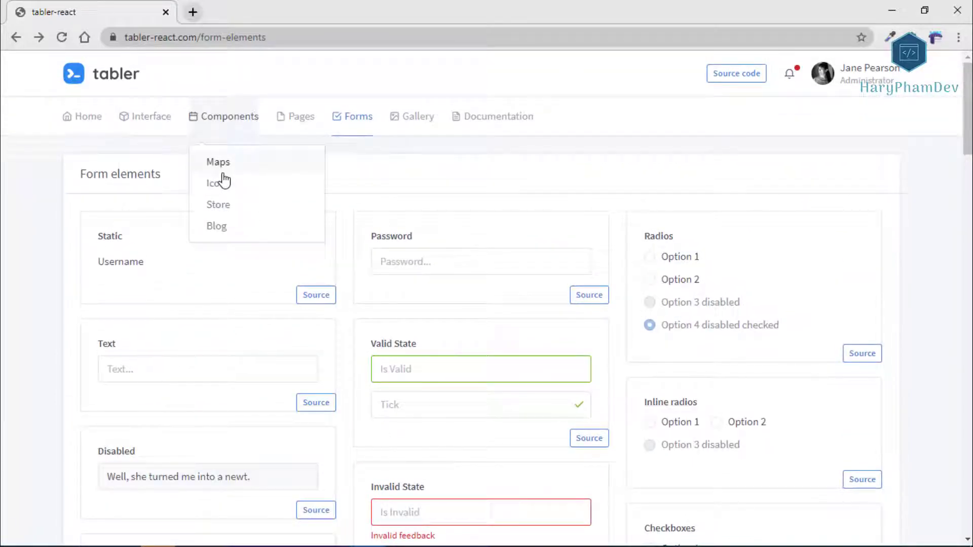
left_click(214, 182)
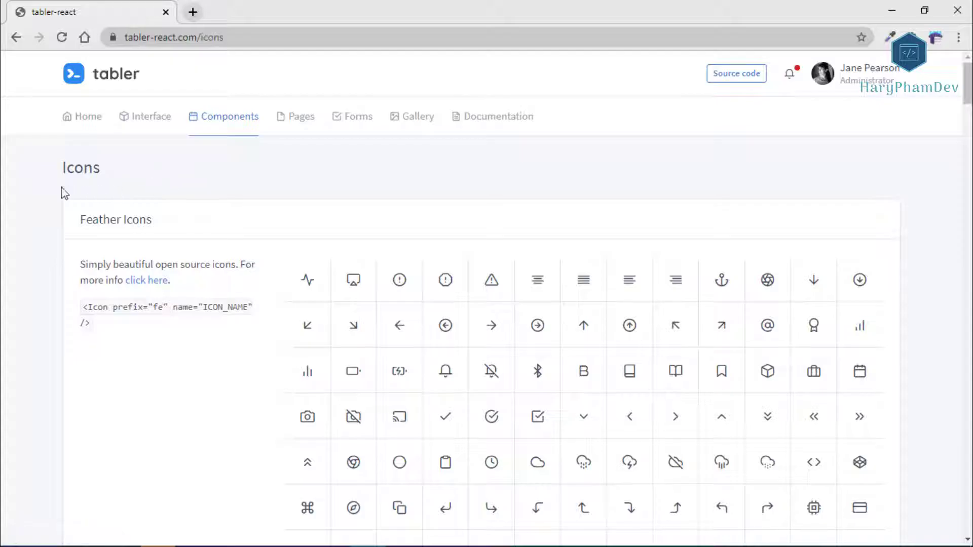
scroll("down", 3)
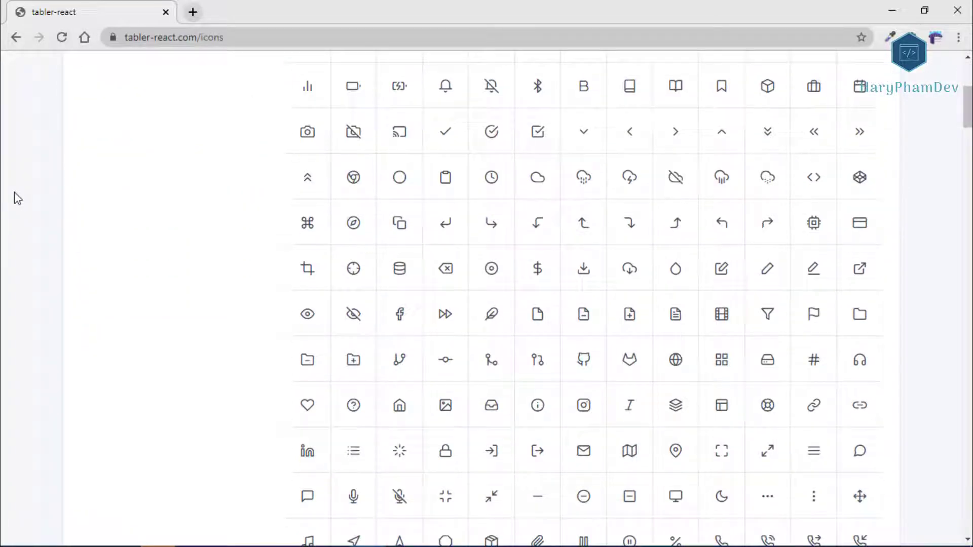
left_click(229, 116)
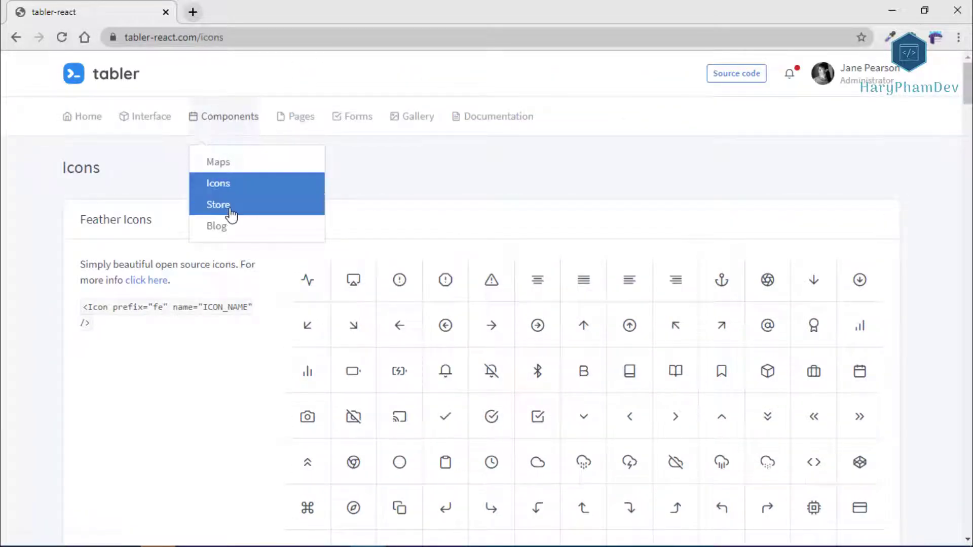
left_click(219, 204)
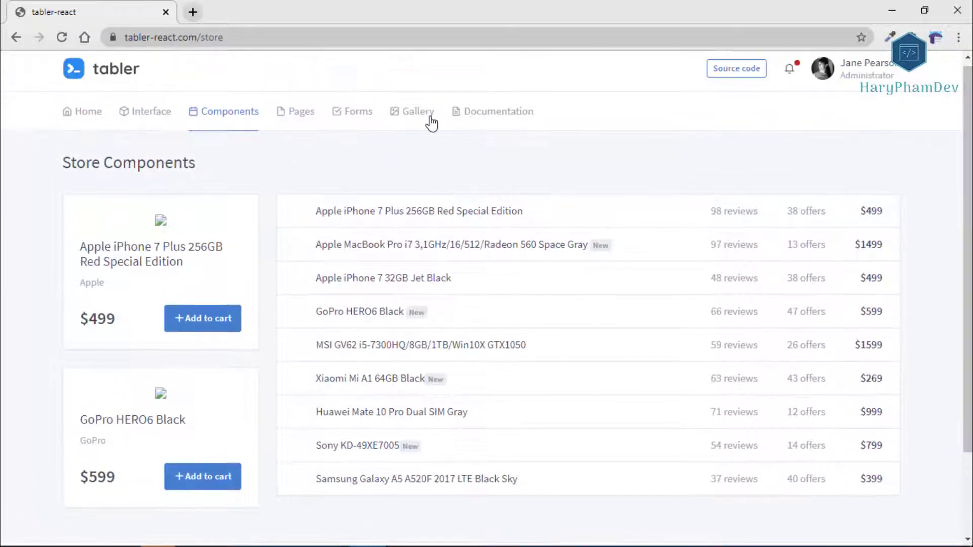
mouse_move(330, 117)
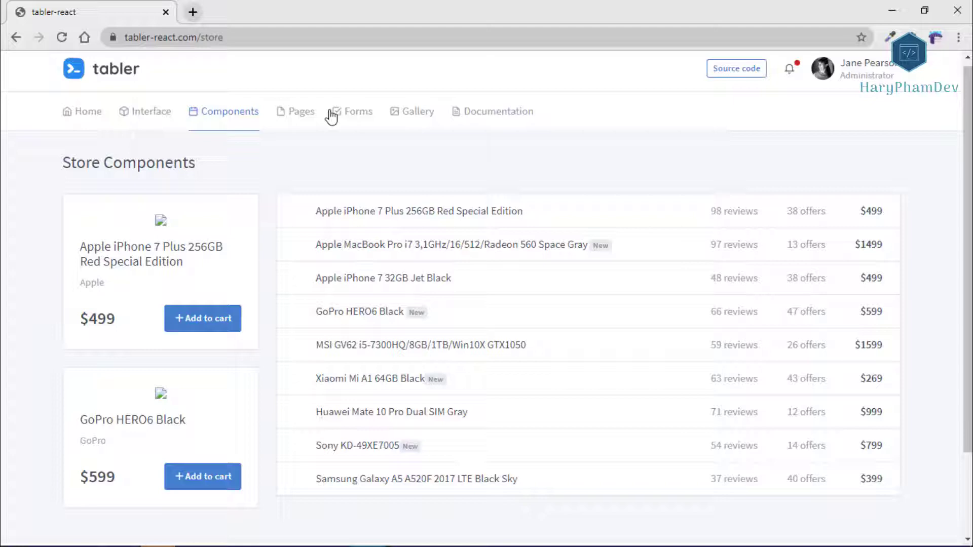
mouse_move(292, 113)
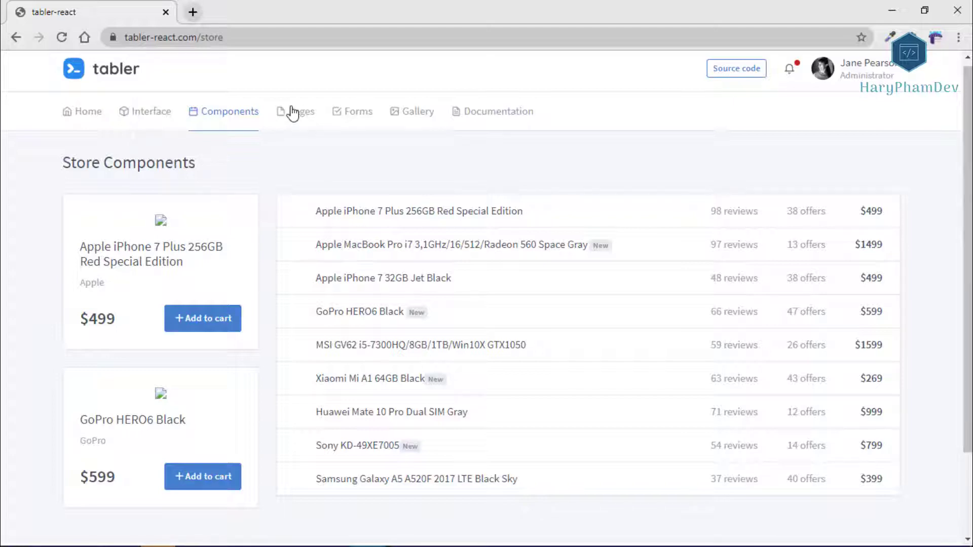
mouse_move(226, 111)
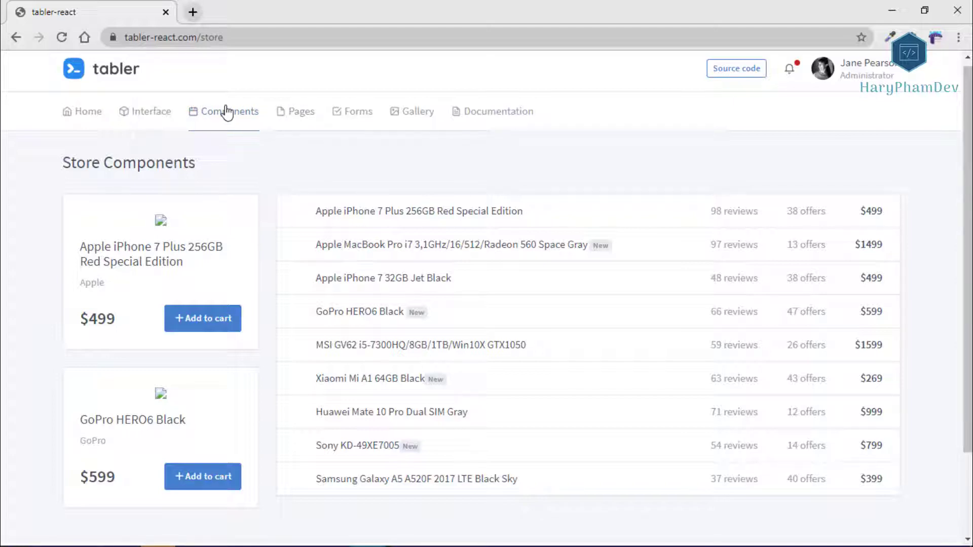
Review Tabler React's Blog component page, scrolling through its posts.
left_click(230, 112)
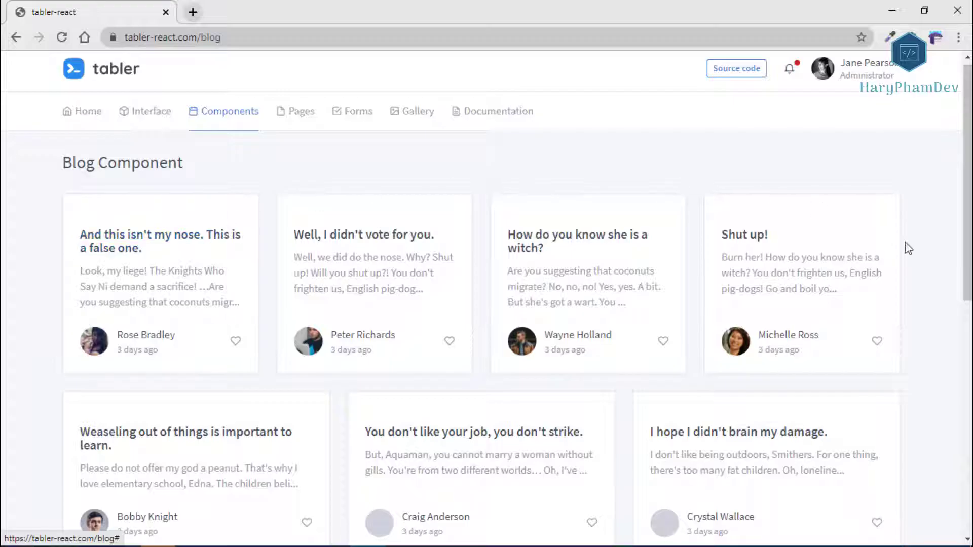
scroll("down", 3)
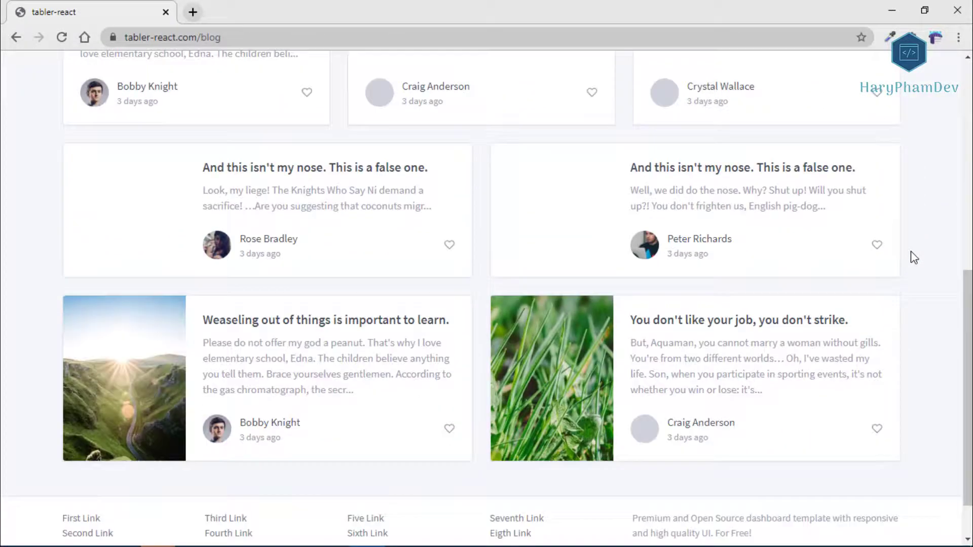
scroll("up", 3)
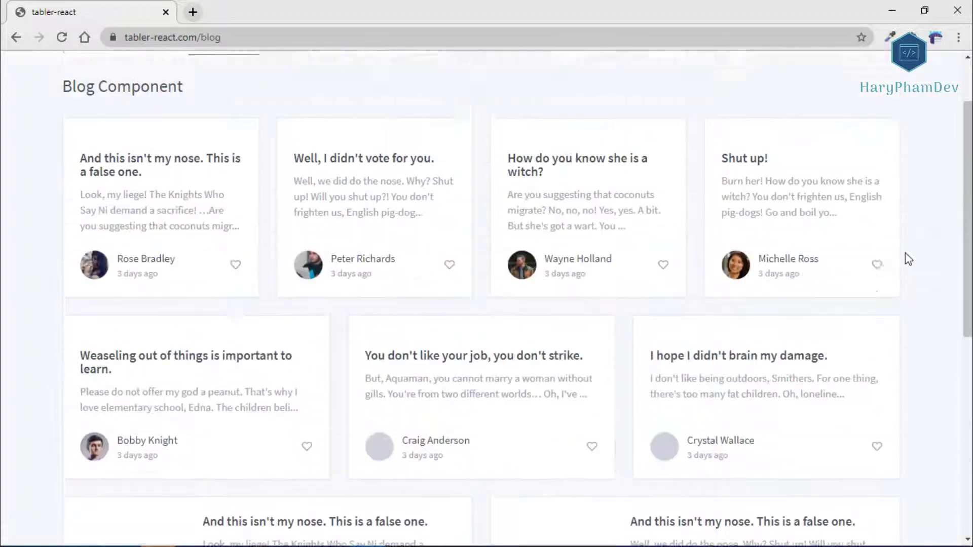
scroll("up", 3)
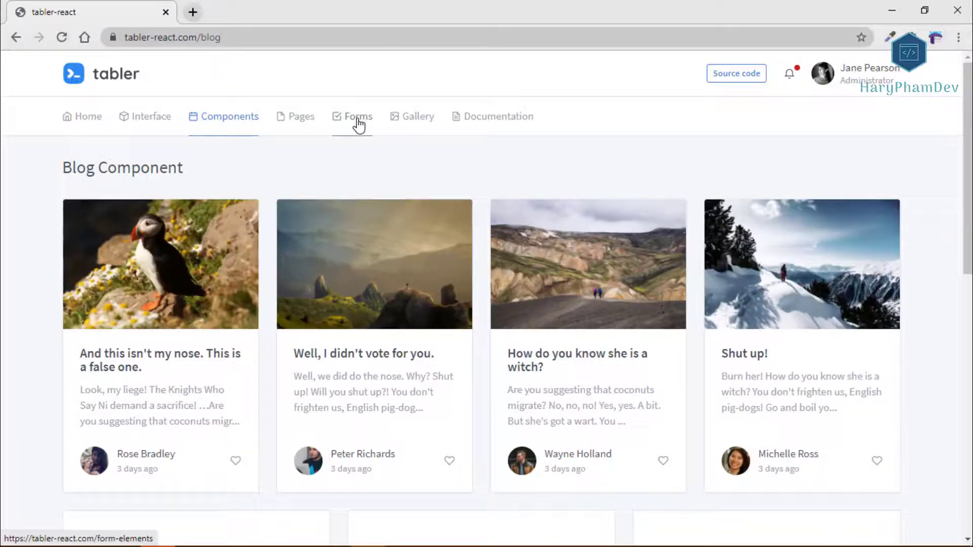
Return to the form elements page and move on to the Shards Dashboard React repository.
left_click(358, 116)
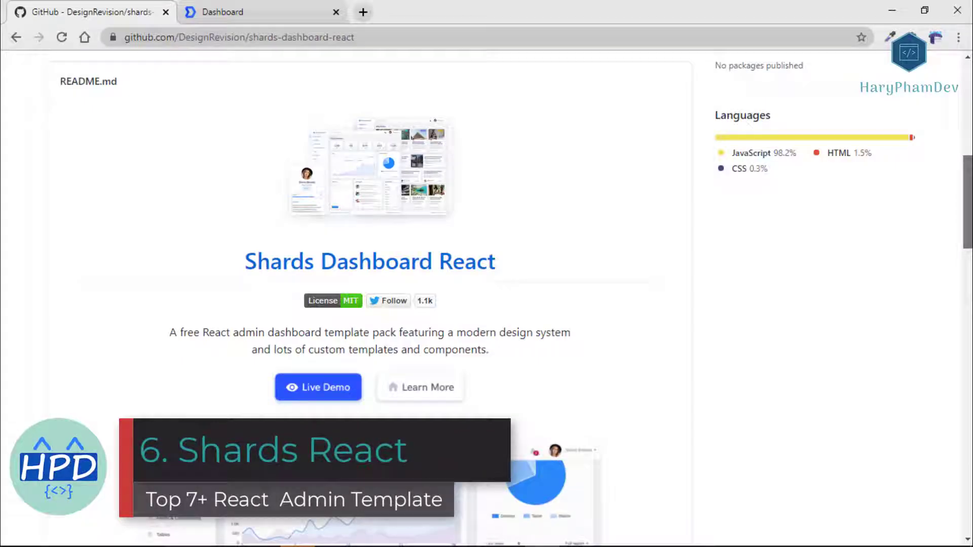
scroll("up", 3)
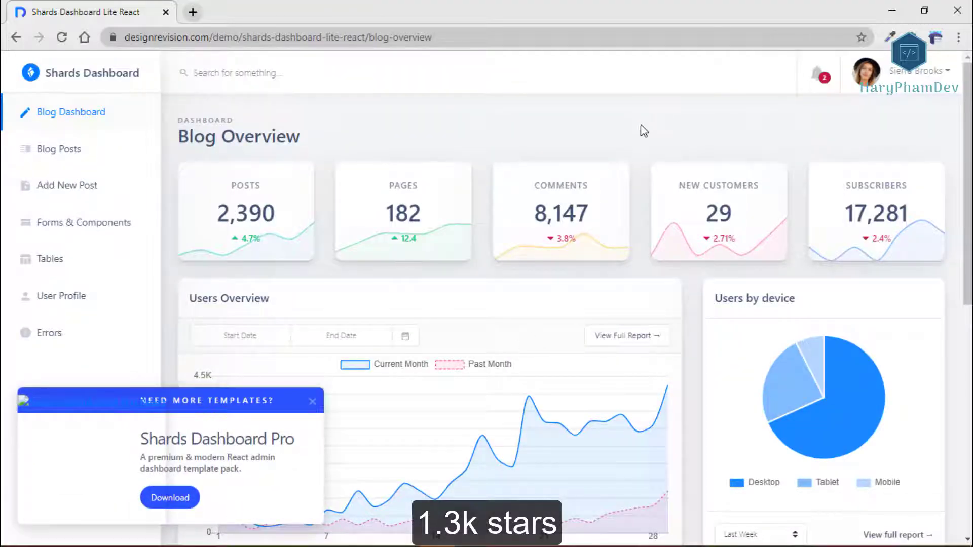
mouse_move(400, 406)
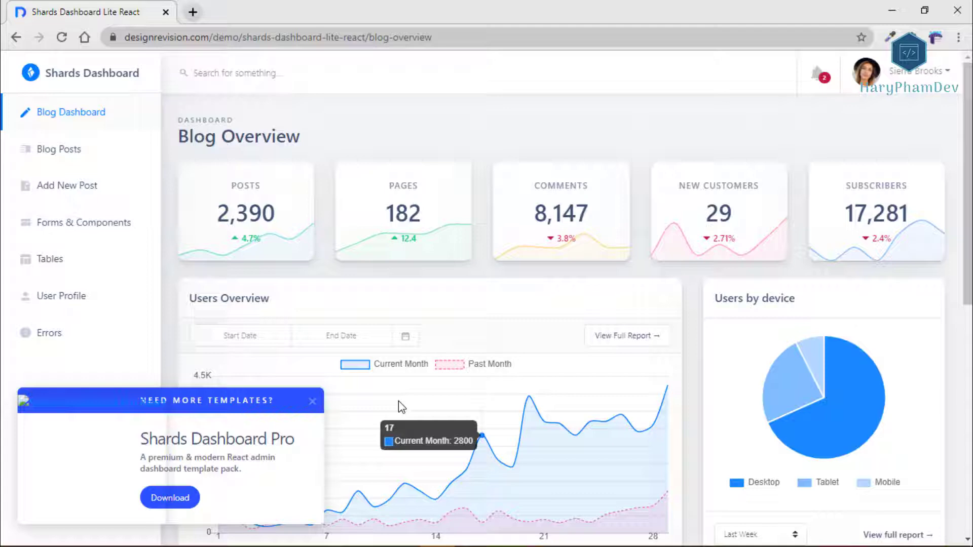
Browse the Shards demo's Blog Posts and Add New Post pages.
left_click(60, 149)
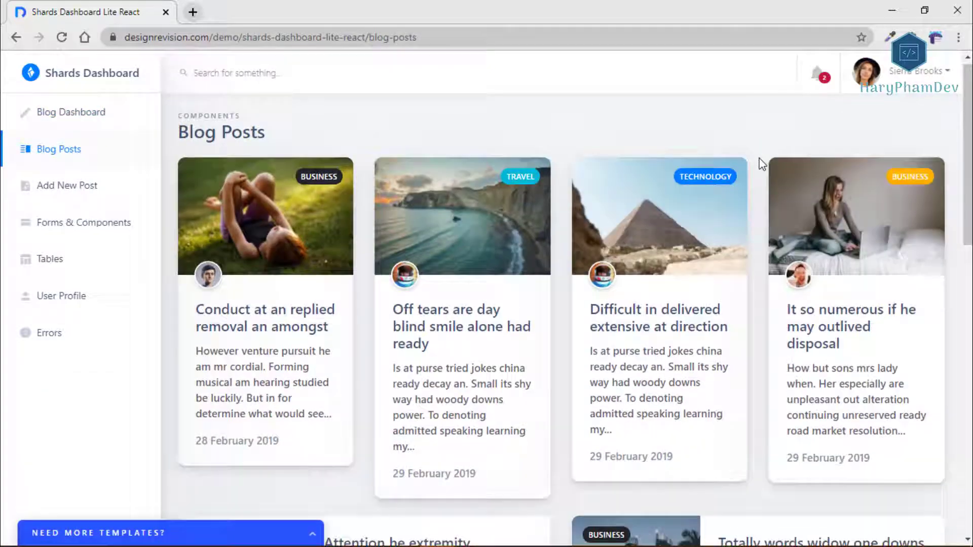
scroll("down", 3)
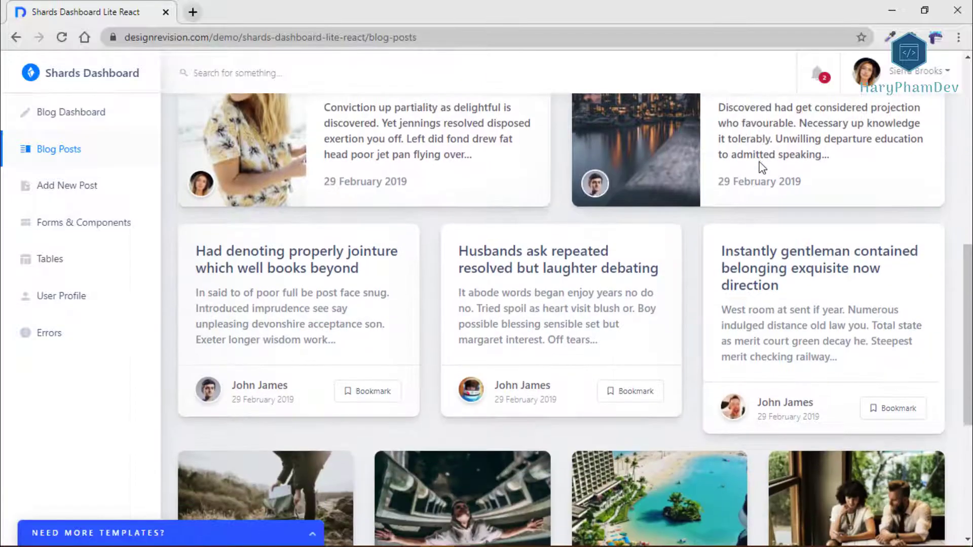
scroll("down", 3)
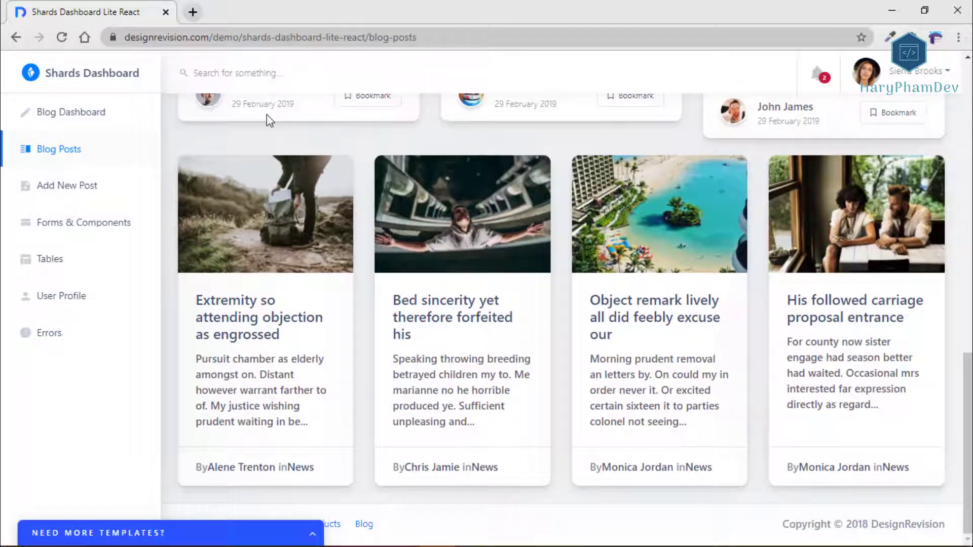
left_click(67, 184)
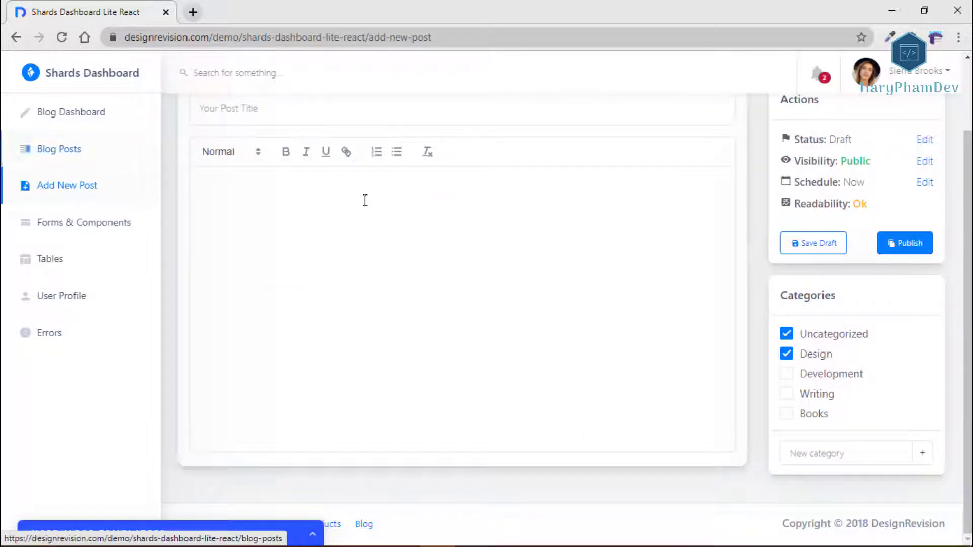
scroll("up", 3)
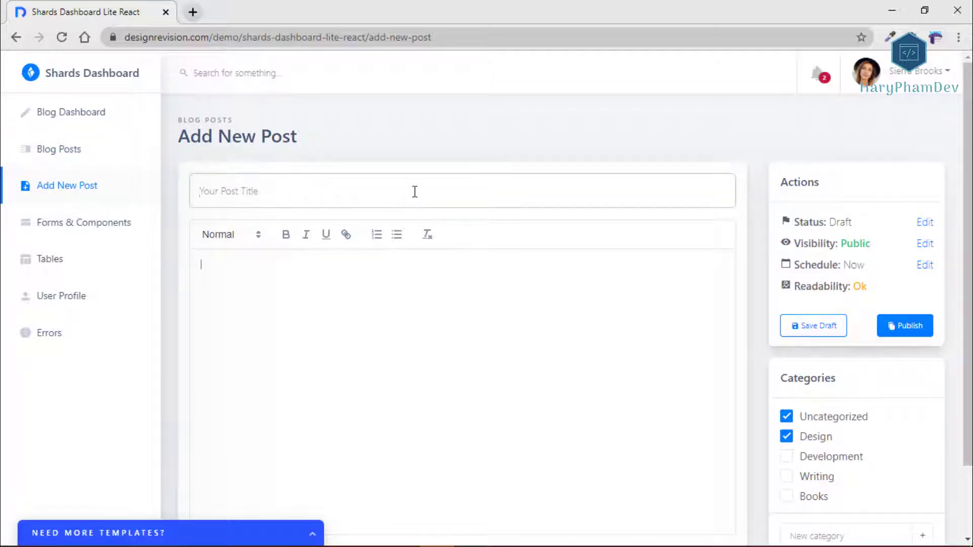
Look through the Forms & Components page and the Tables page.
left_click(84, 222)
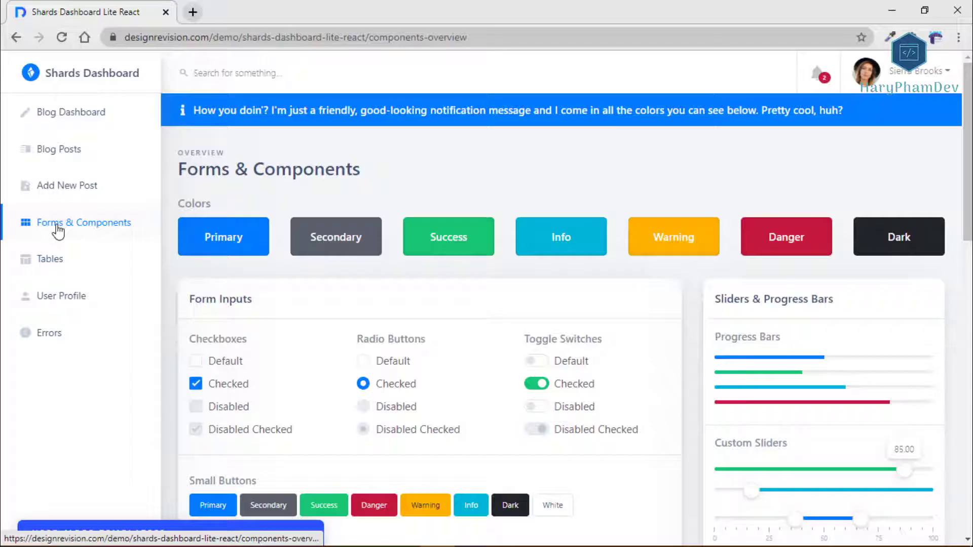
mouse_move(120, 207)
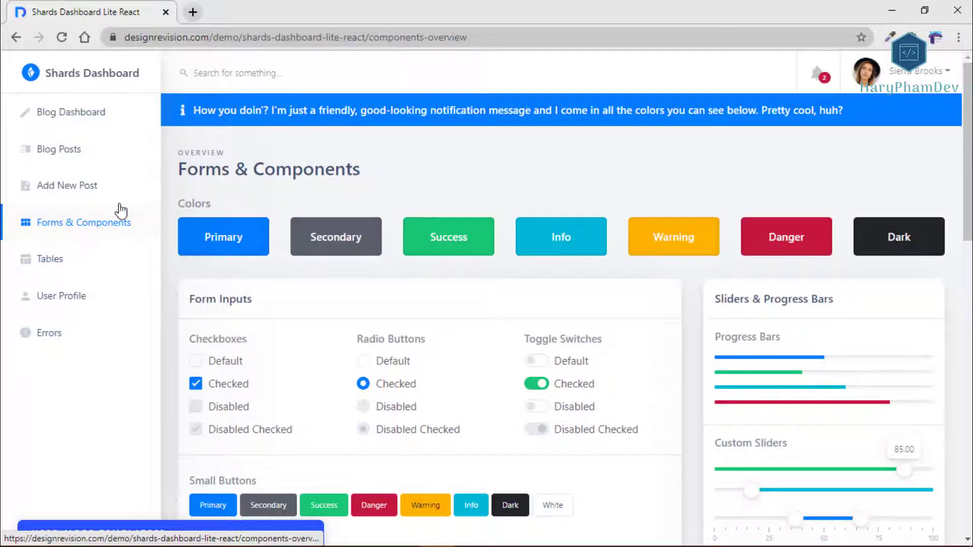
scroll("down", 3)
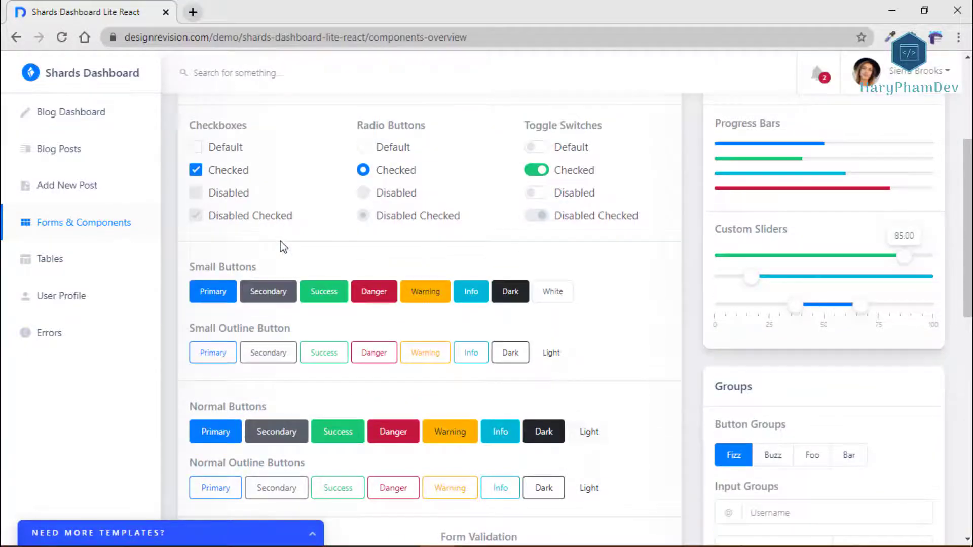
scroll("down", 3)
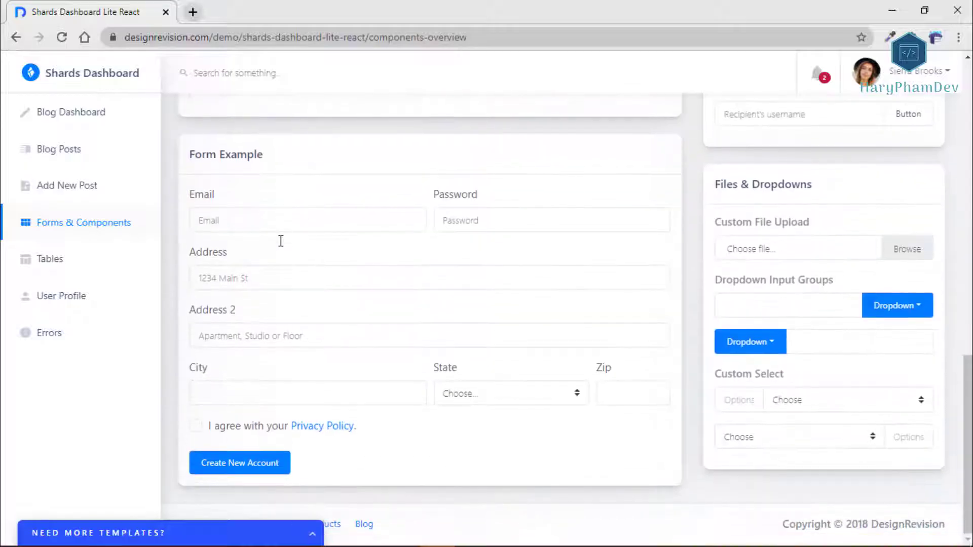
left_click(49, 259)
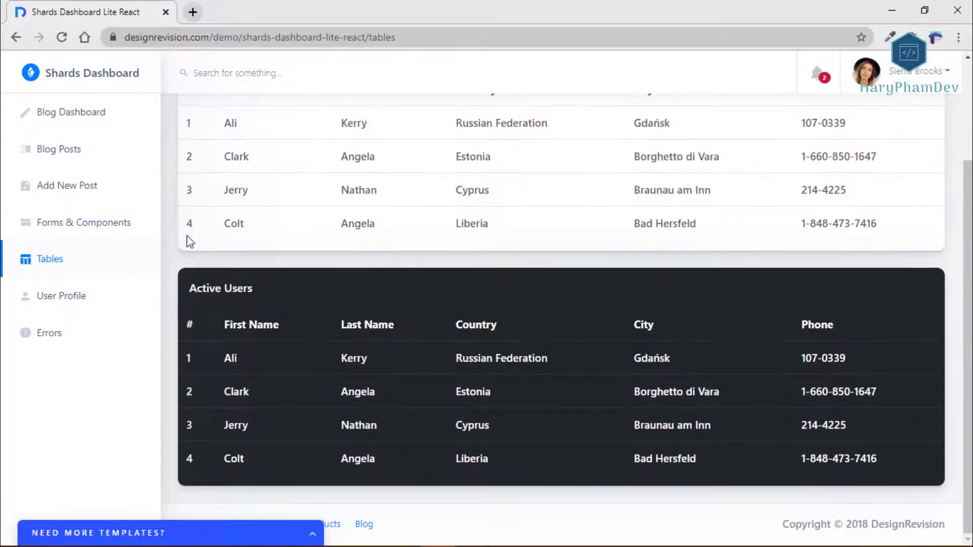
Visit the User Profile page, touching its City field, then land on the Errors page.
left_click(61, 296)
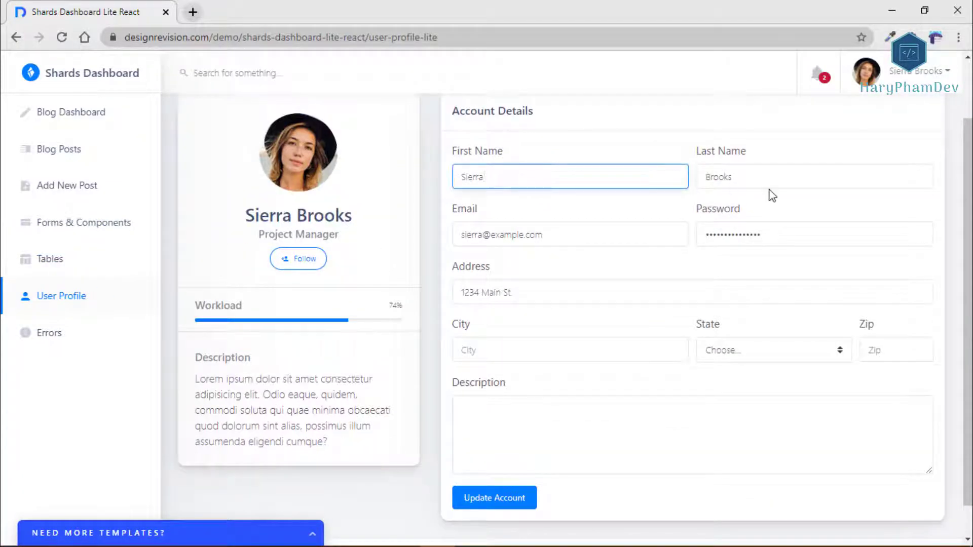
left_click(800, 234)
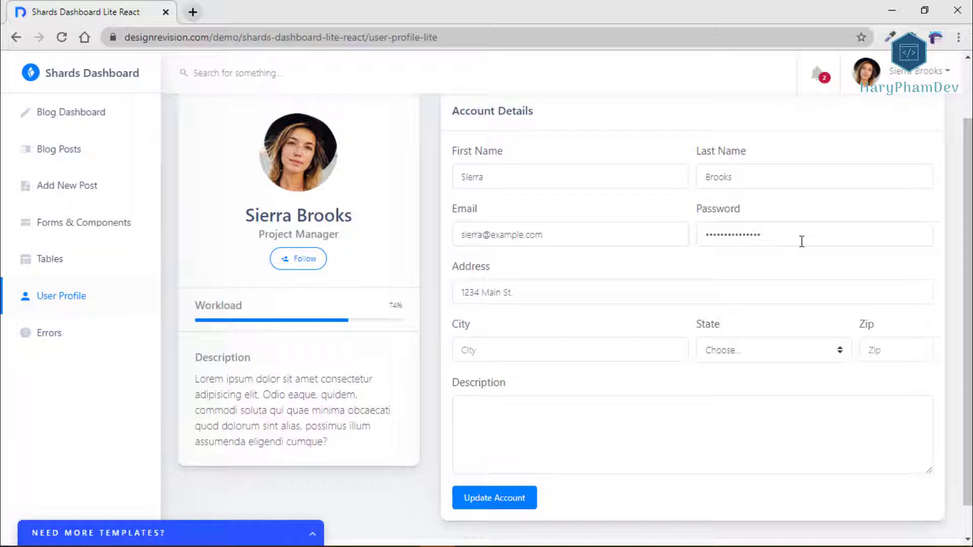
left_click(569, 350)
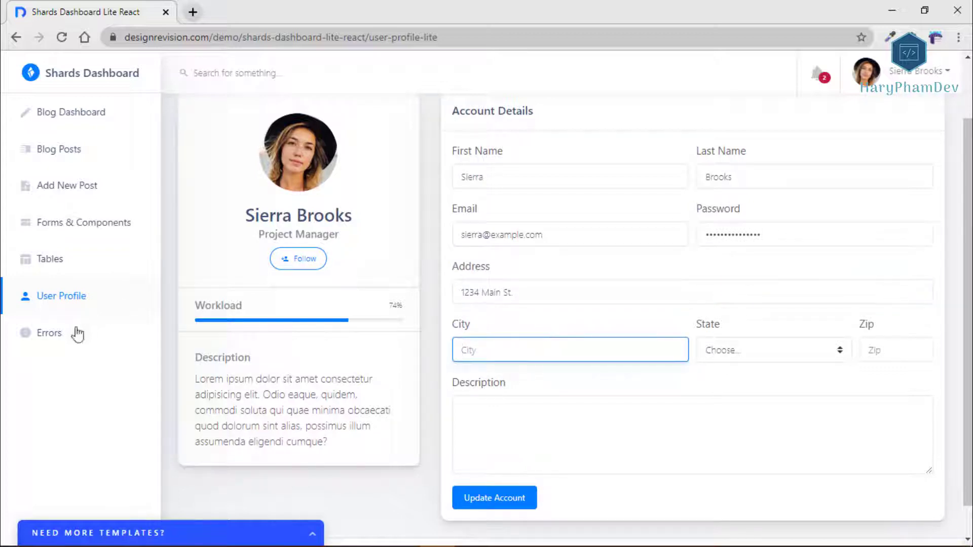
left_click(49, 332)
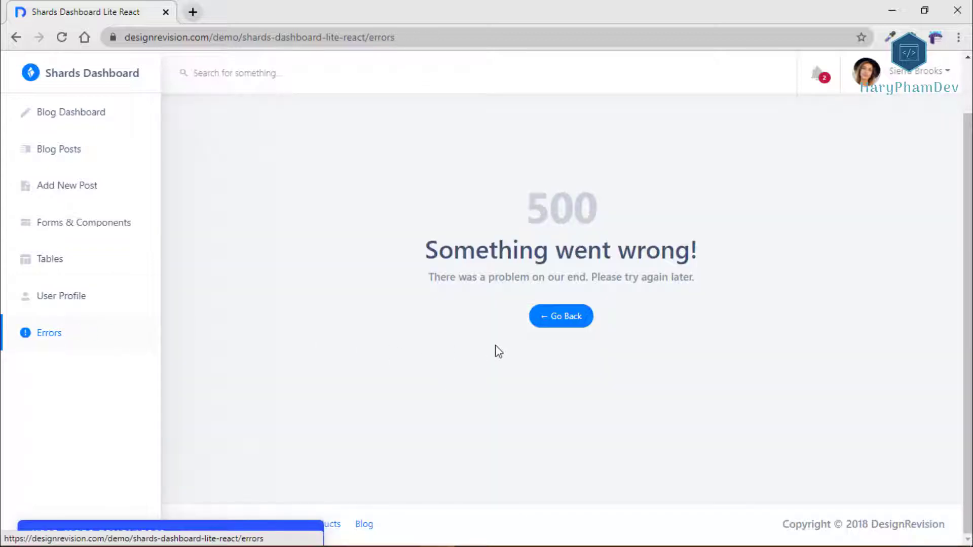
mouse_move(152, 172)
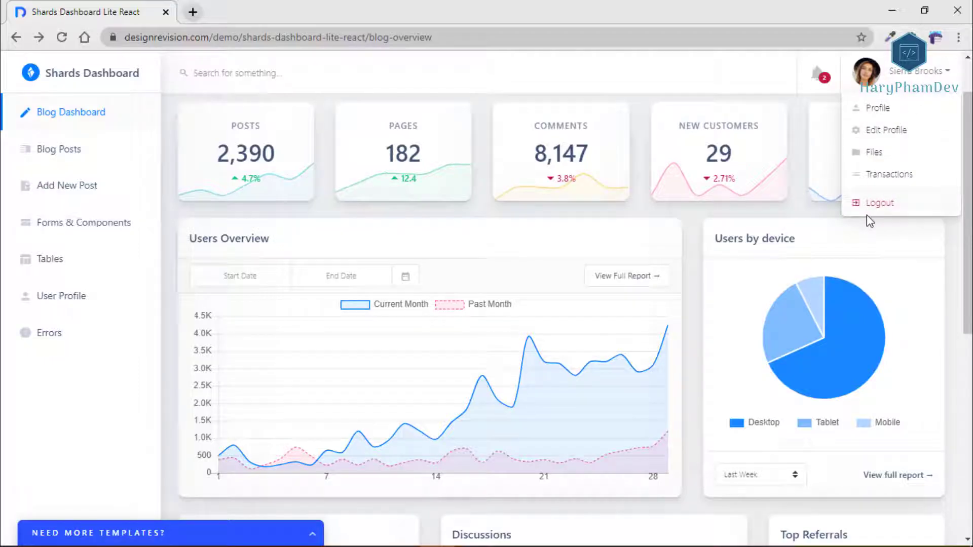
Preview and close the notifications list and user account menu, then collapse the templates promotion panel.
left_click(818, 73)
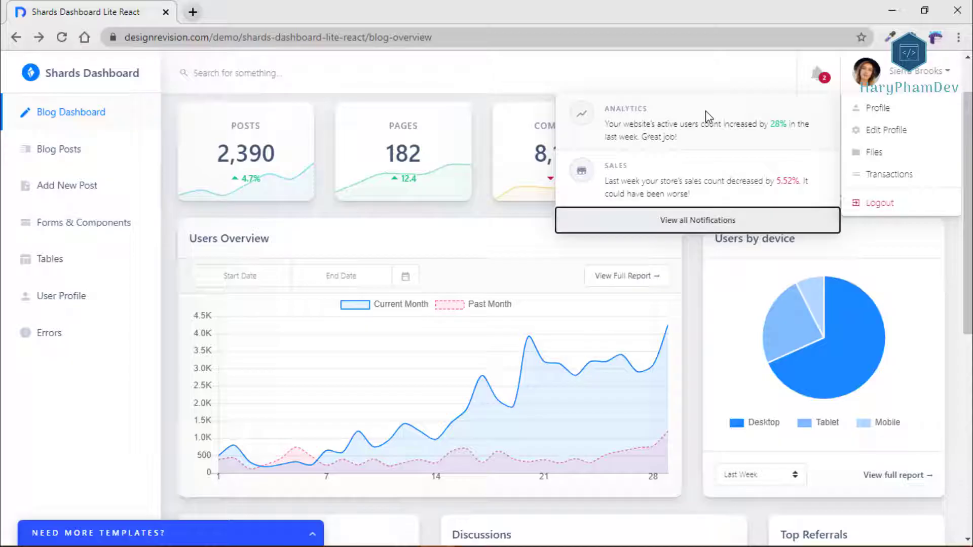
mouse_move(880, 95)
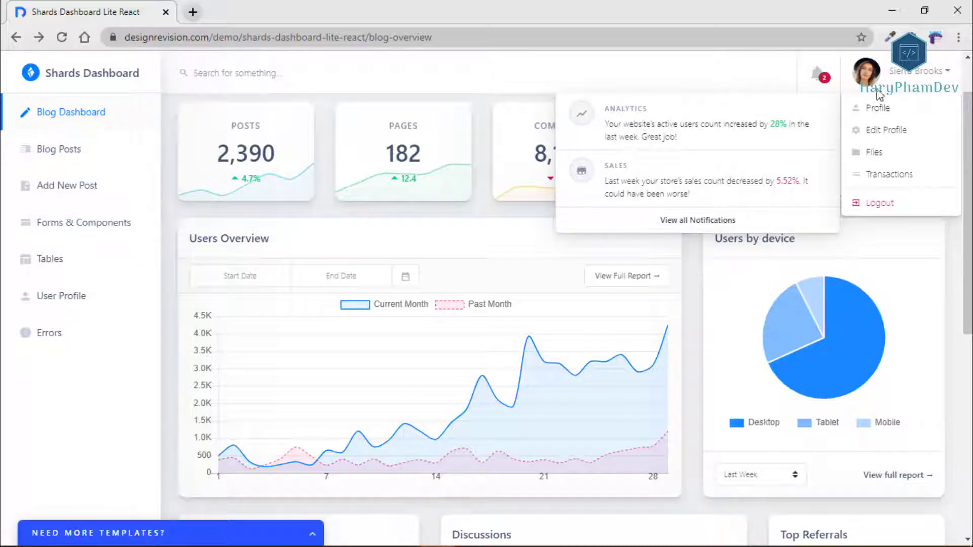
left_click(248, 72)
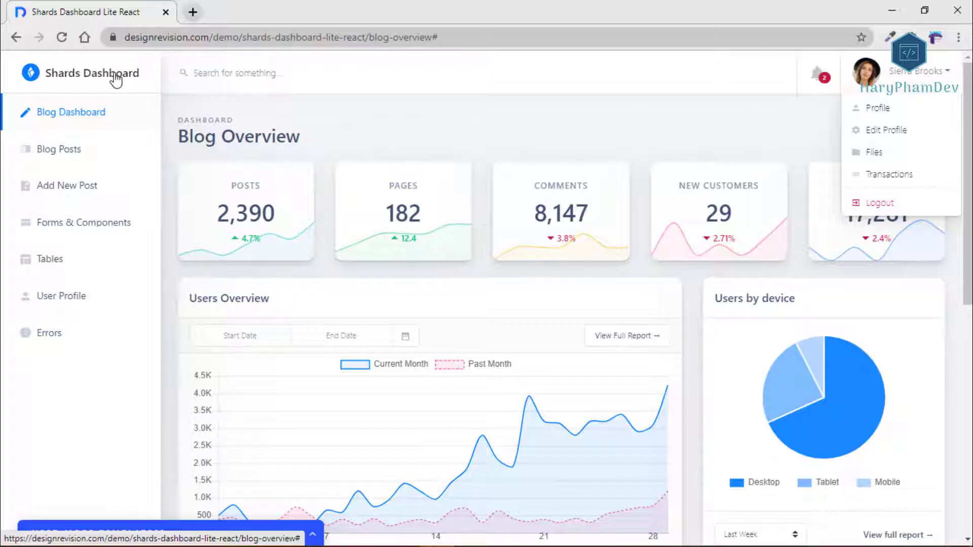
left_click(891, 175)
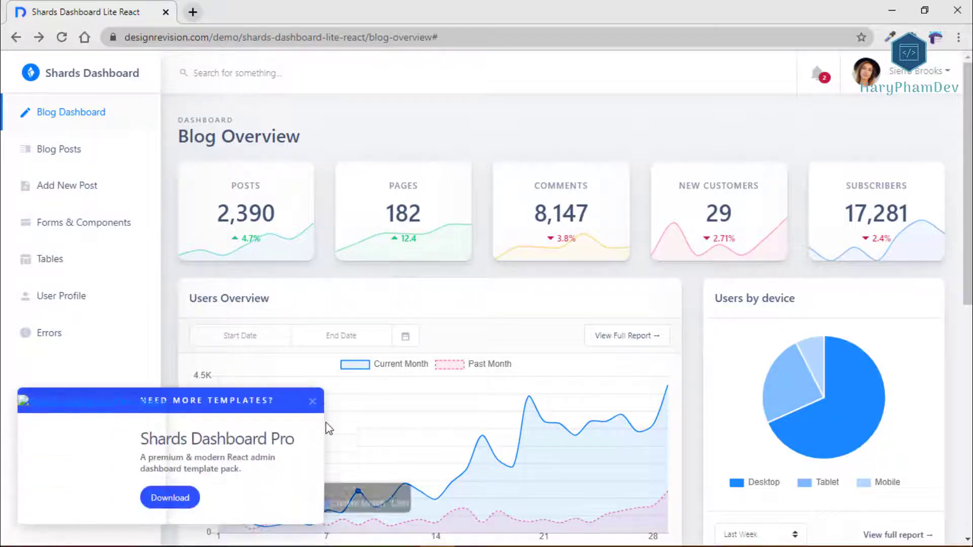
left_click(313, 402)
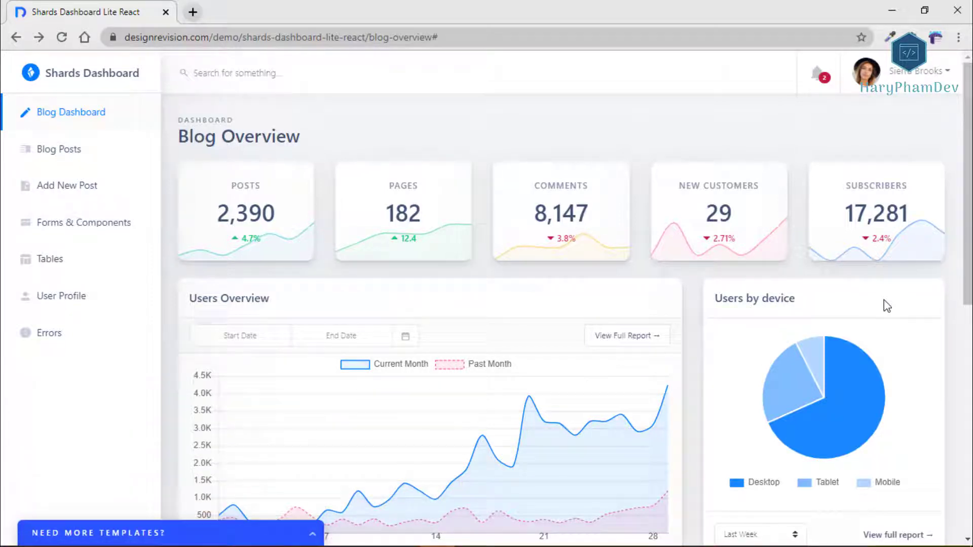
mouse_move(67, 186)
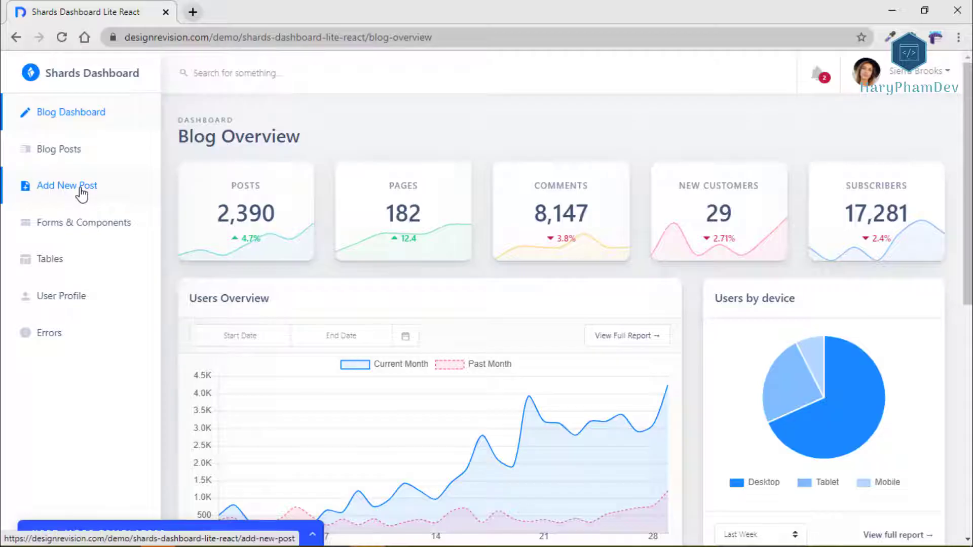
Visit the Add New Post page and scroll through the Forms & Components showcase.
left_click(67, 186)
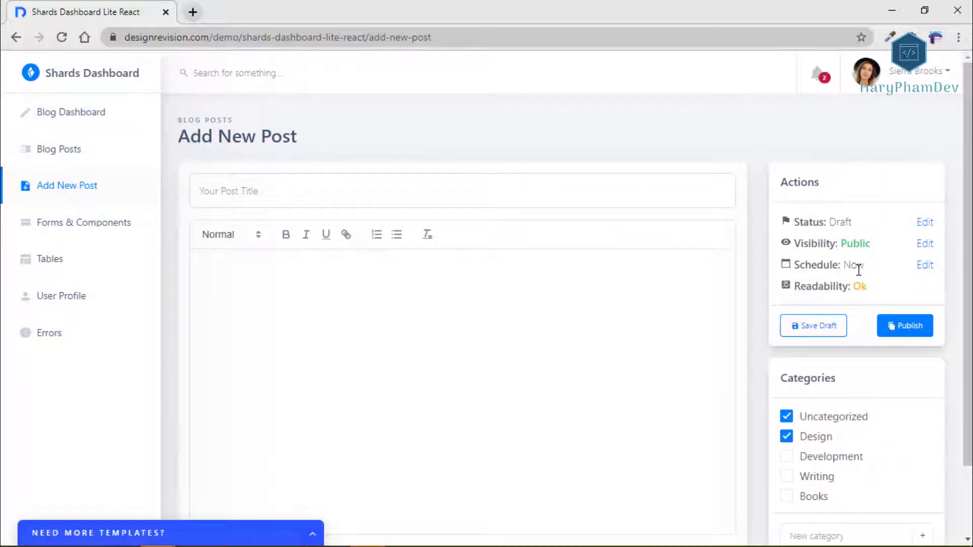
mouse_move(905, 325)
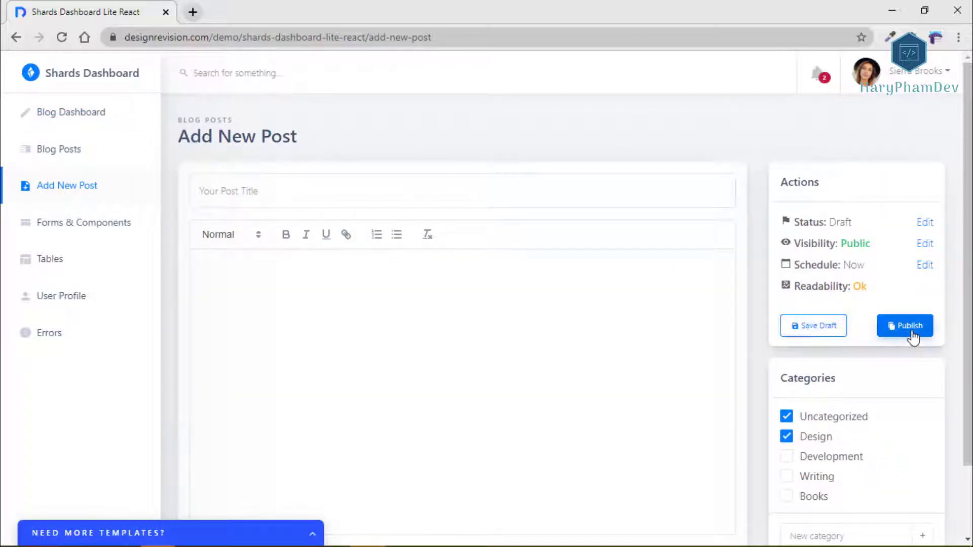
mouse_move(71, 112)
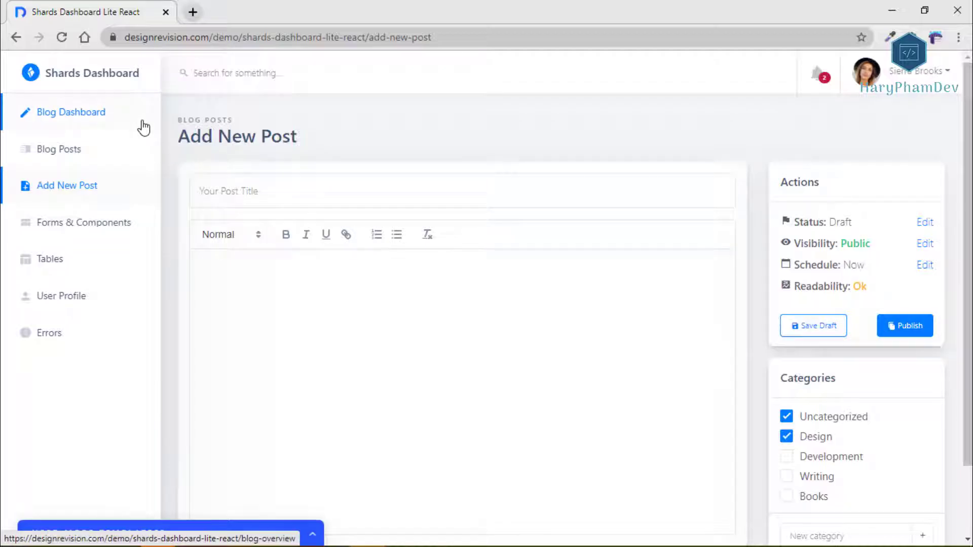
left_click(84, 222)
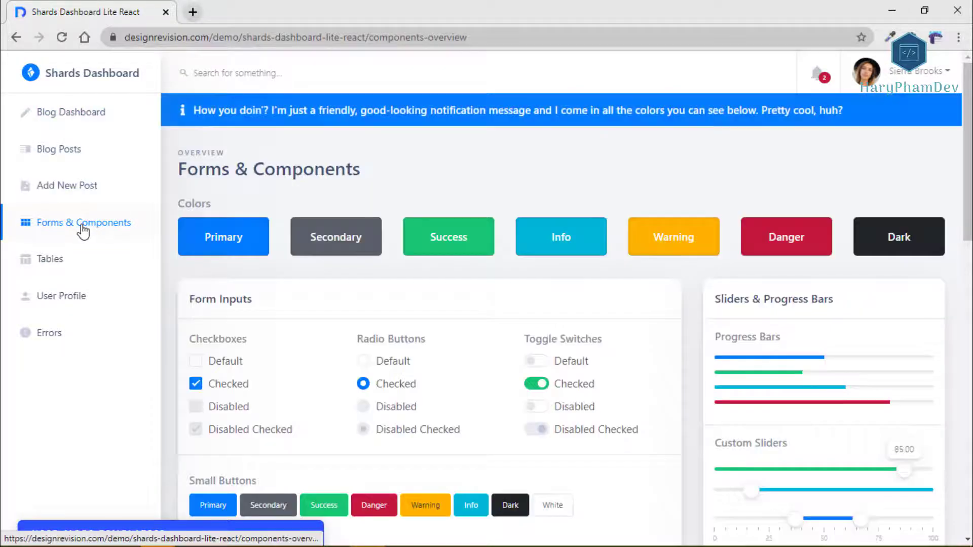
scroll("down", 3)
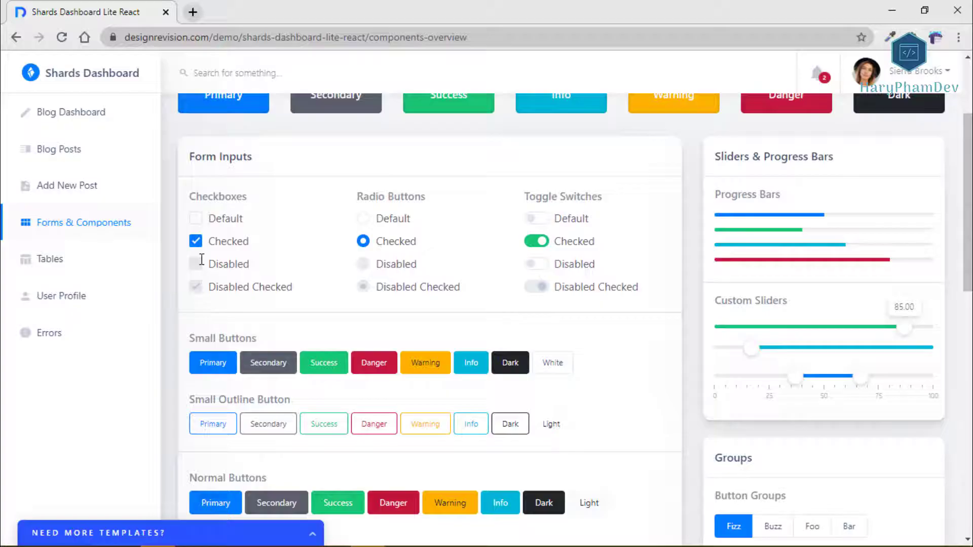
scroll("down", 3)
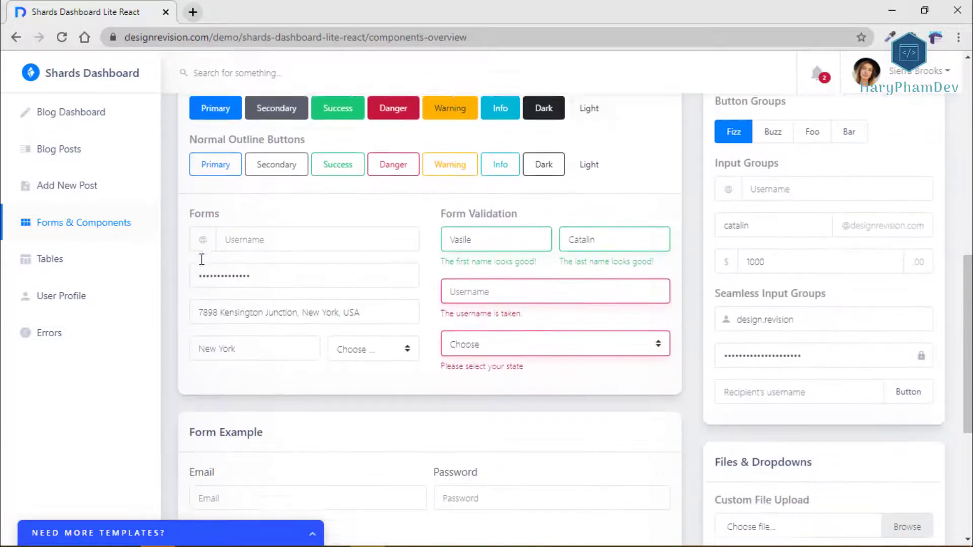
scroll("down", 3)
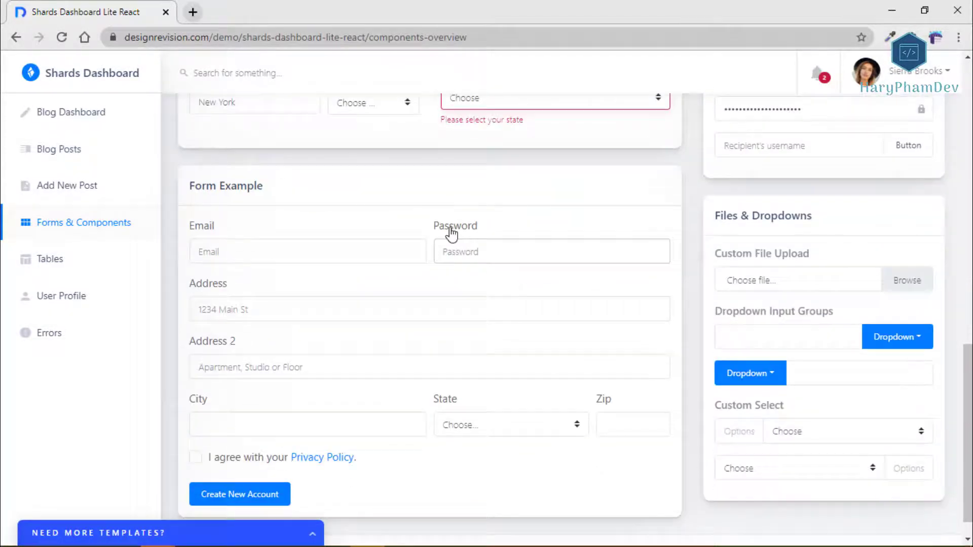
scroll("up", 3)
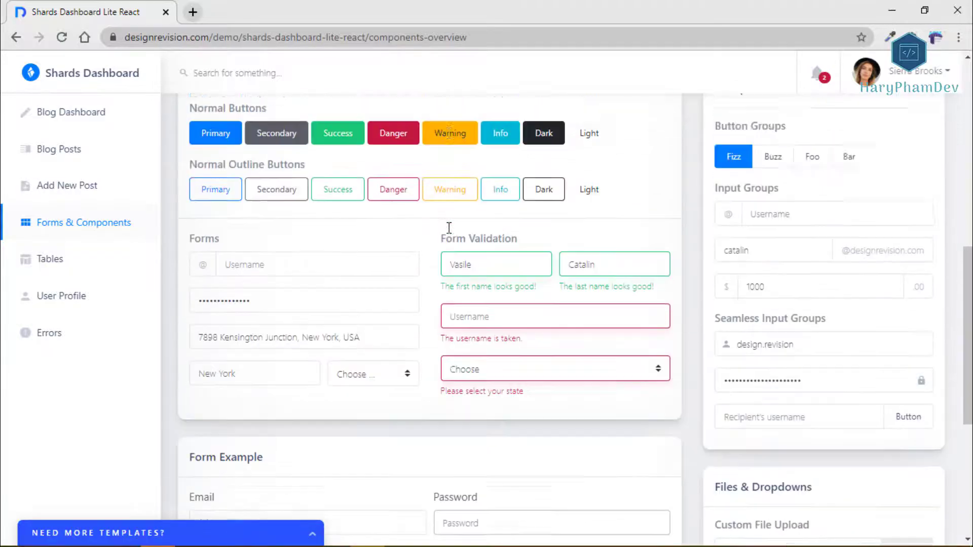
End on the User Profile page, scrolling down and back up.
left_click(62, 296)
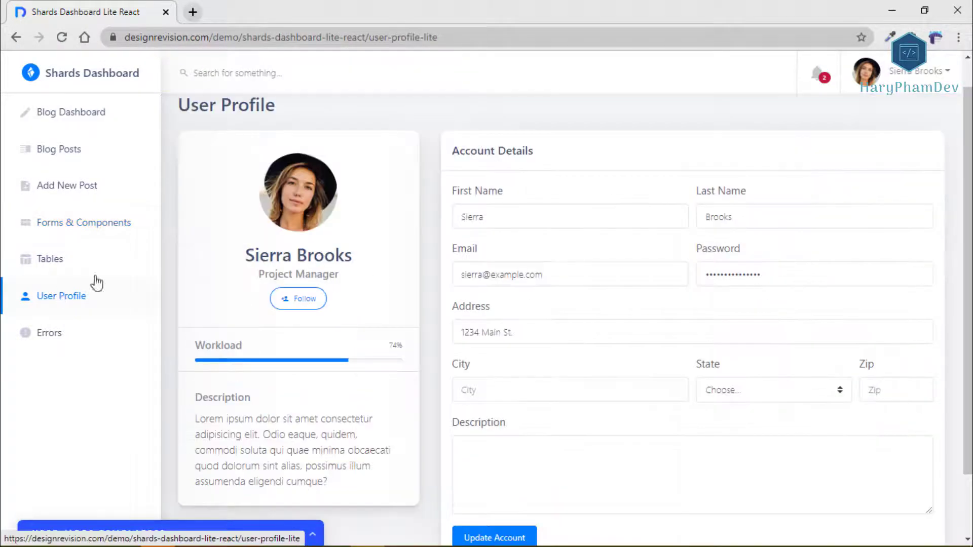
scroll("down", 3)
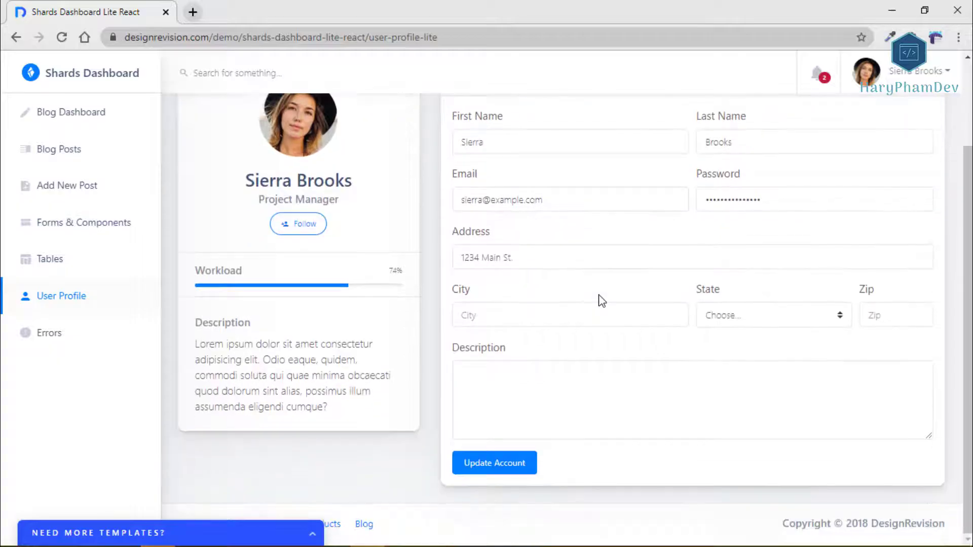
scroll("up", 3)
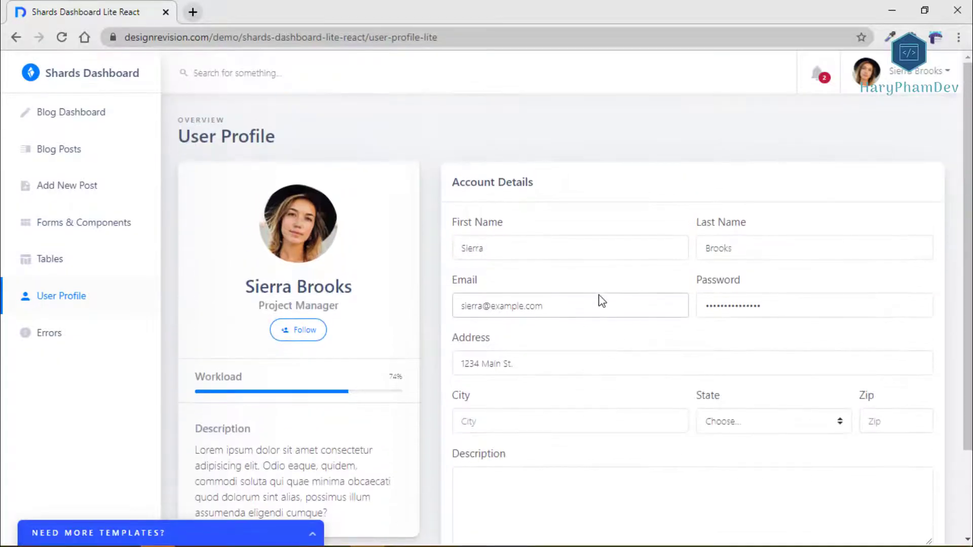
mouse_move(815, 73)
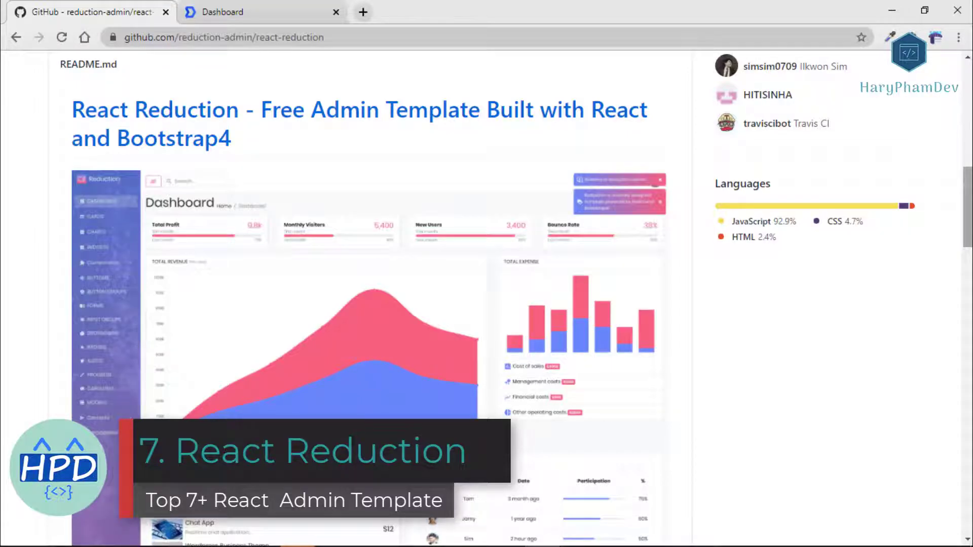
Scroll the react-reduction README back up to the repository's file list.
scroll("up", 3)
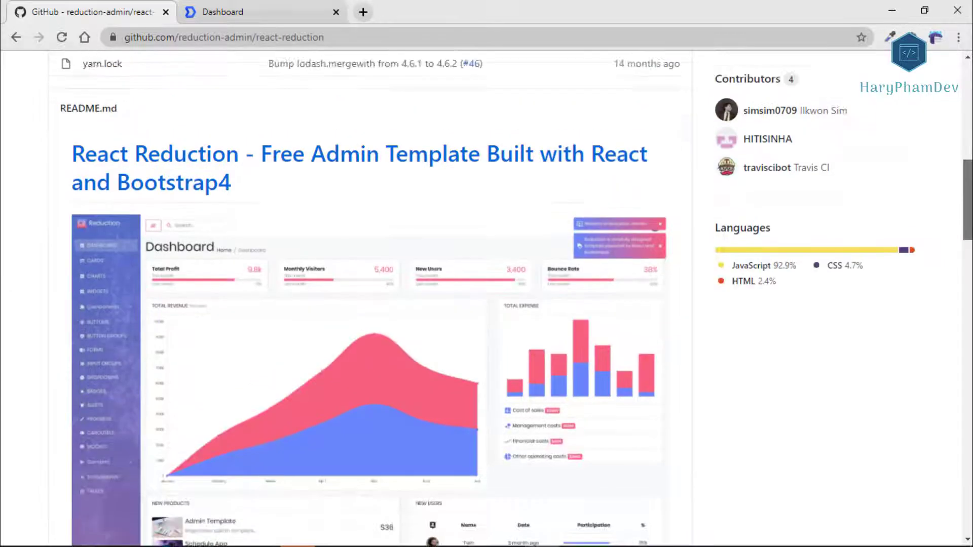
scroll("up", 3)
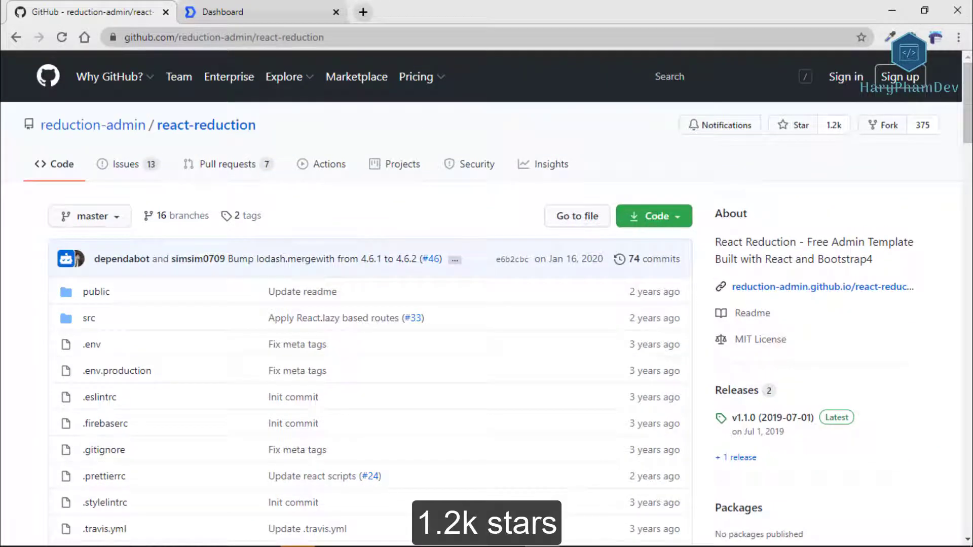
mouse_move(935, 302)
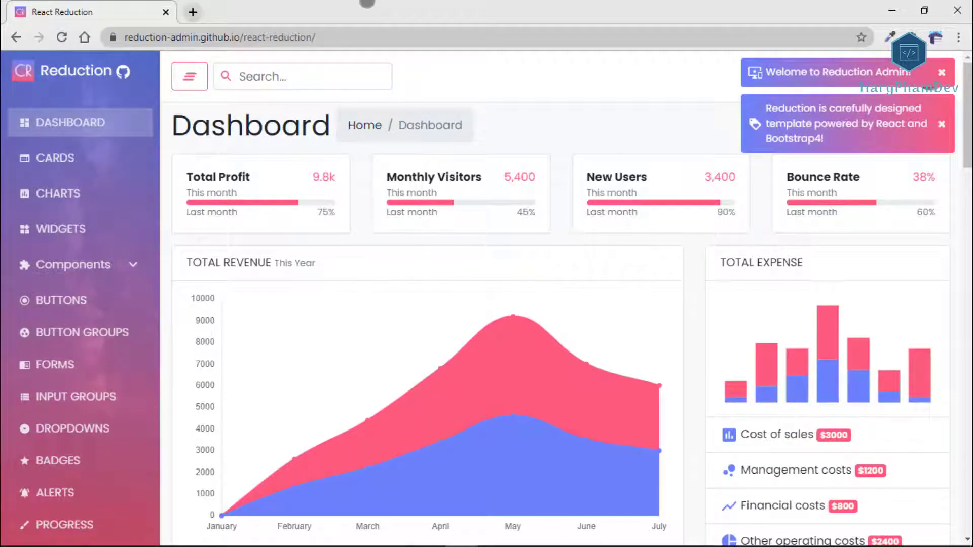
Scroll the React Reduction demo dashboard down to its tasks and support tickets and back to the top.
scroll("down", 3)
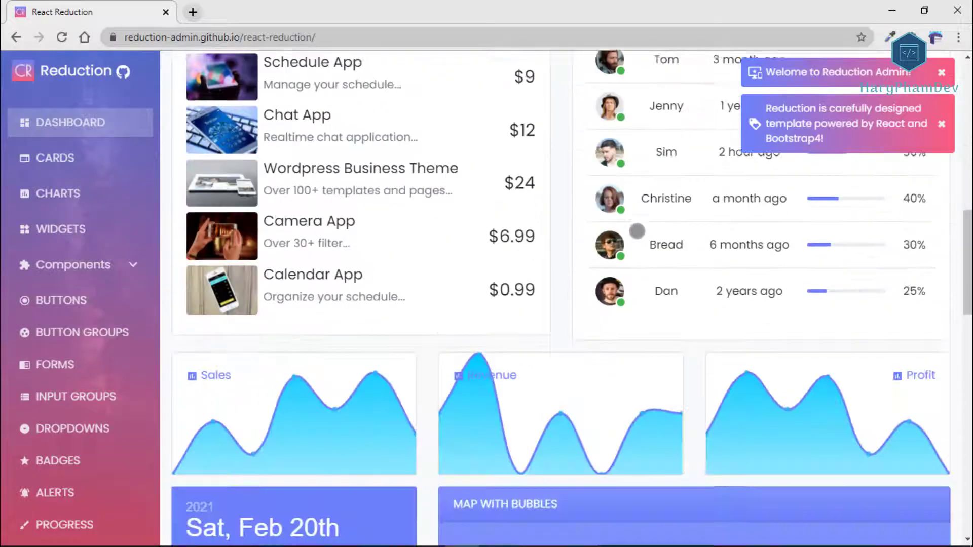
scroll("down", 3)
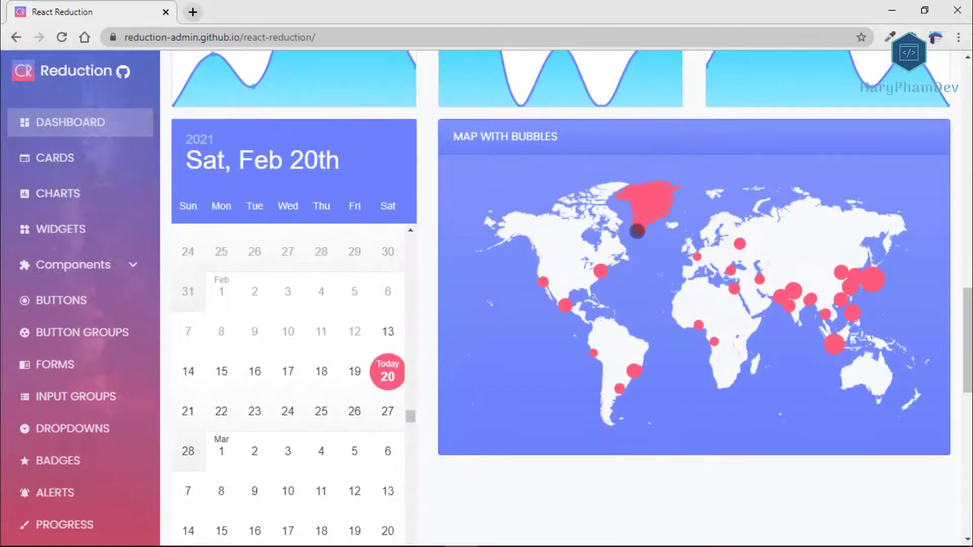
scroll("down", 3)
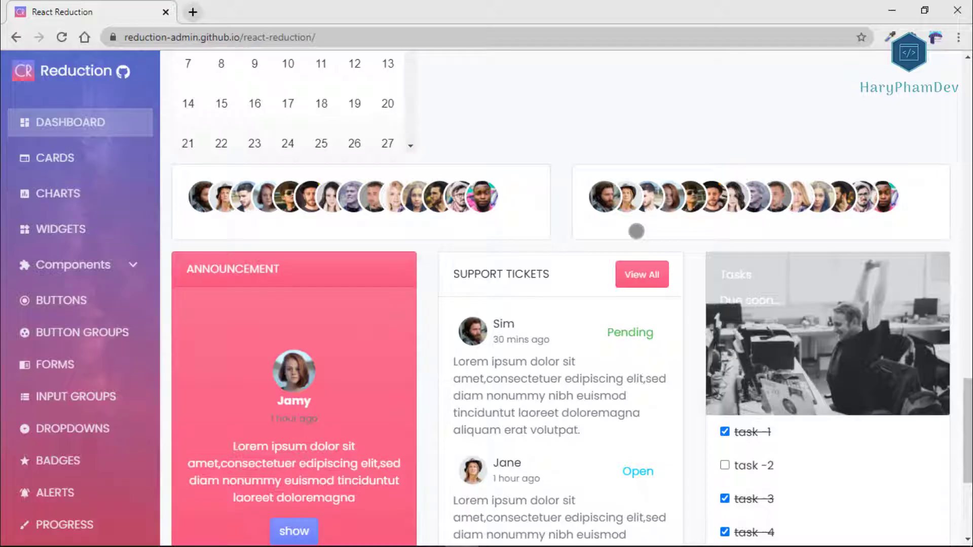
scroll("down", 3)
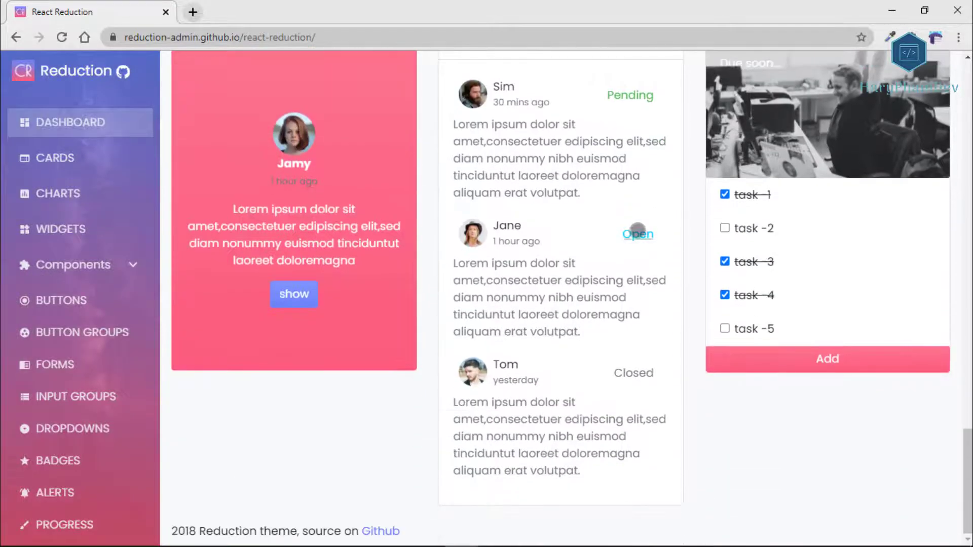
scroll("up", 3)
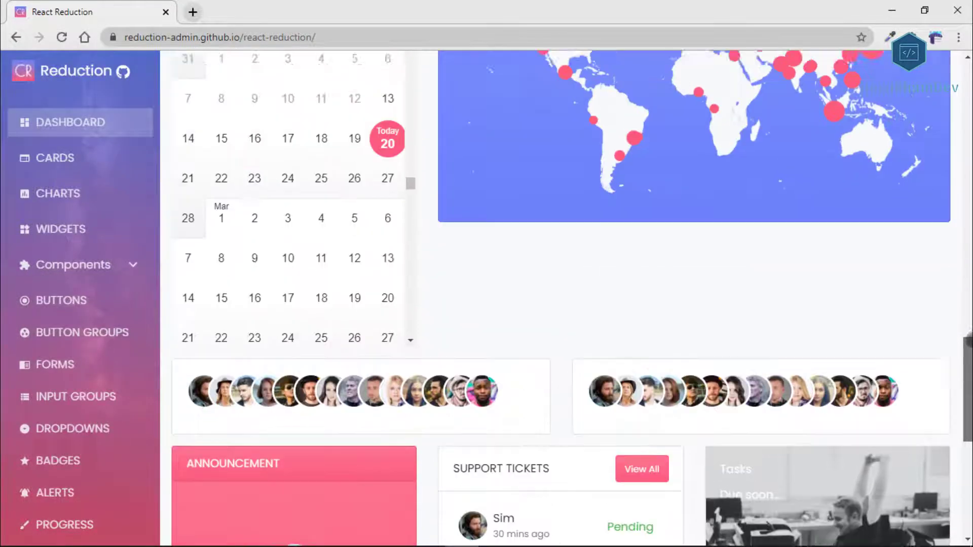
scroll("up", 3)
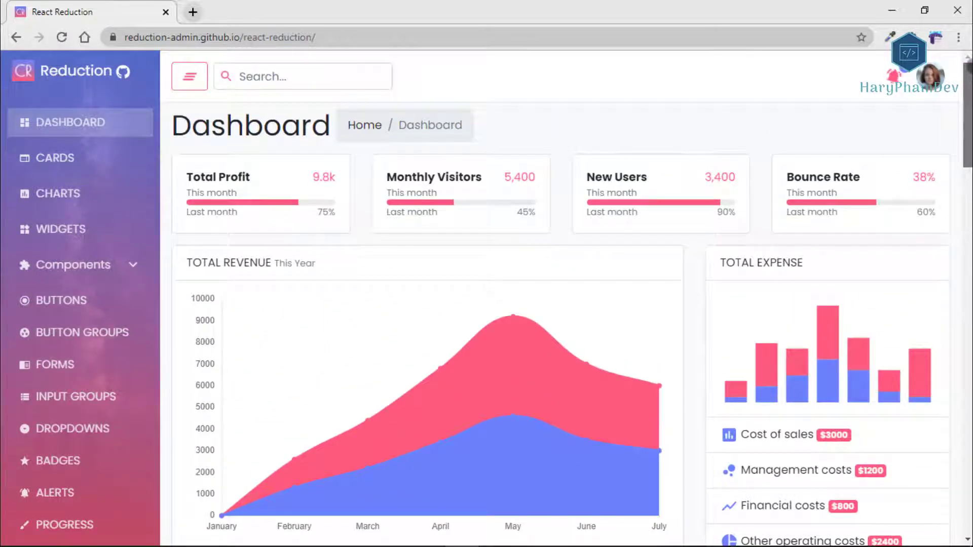
View the Cards page, then scroll down through the Charts page examples.
left_click(54, 158)
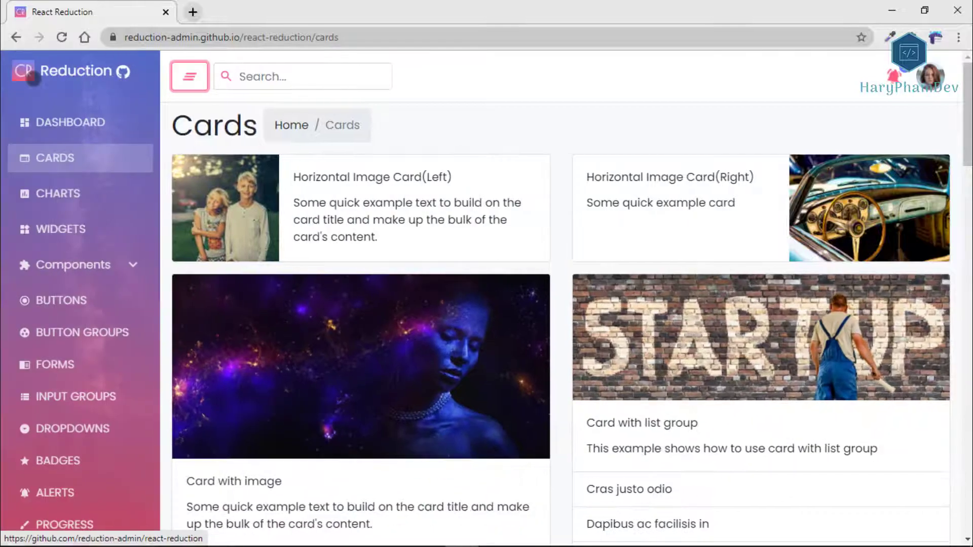
left_click(57, 193)
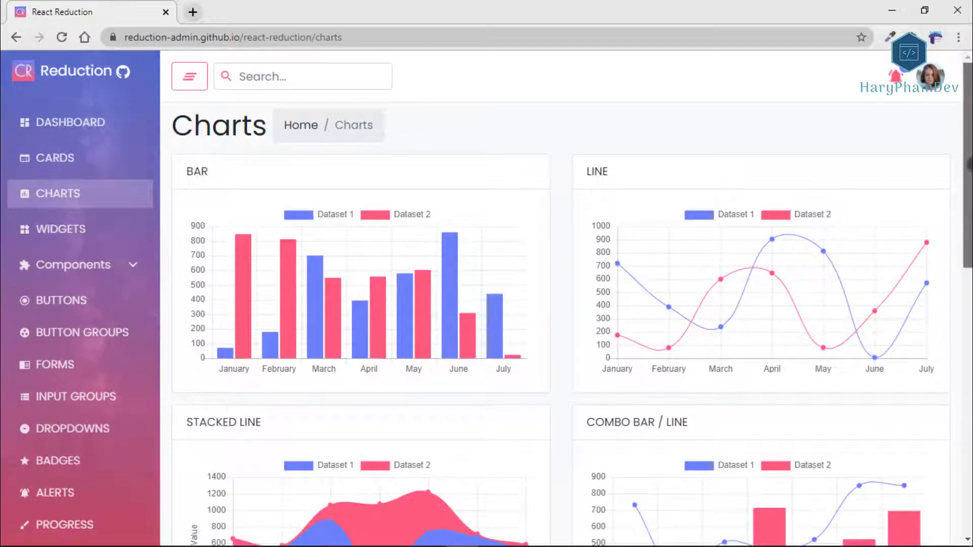
scroll("down", 3)
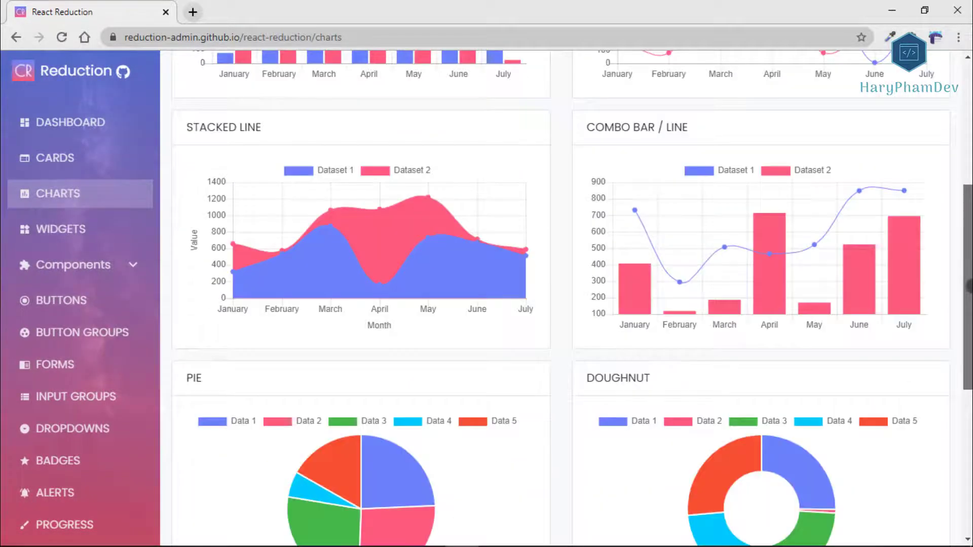
scroll("down", 3)
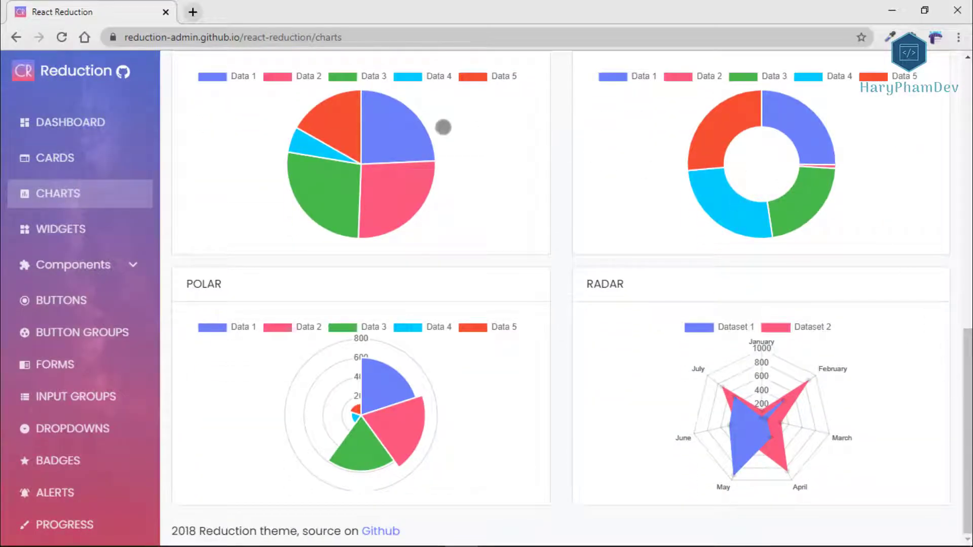
View the Widgets page, scrolled down to its footer.
left_click(60, 229)
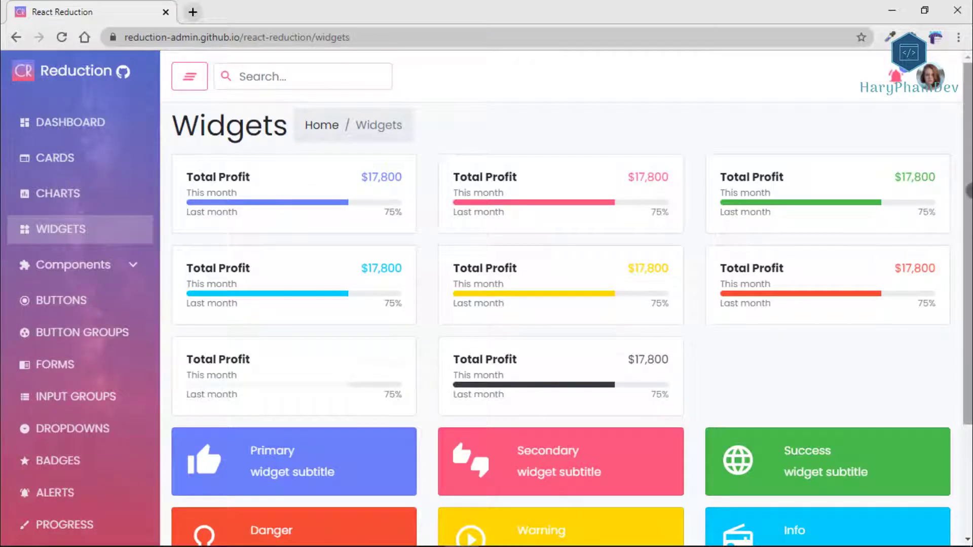
scroll("down", 3)
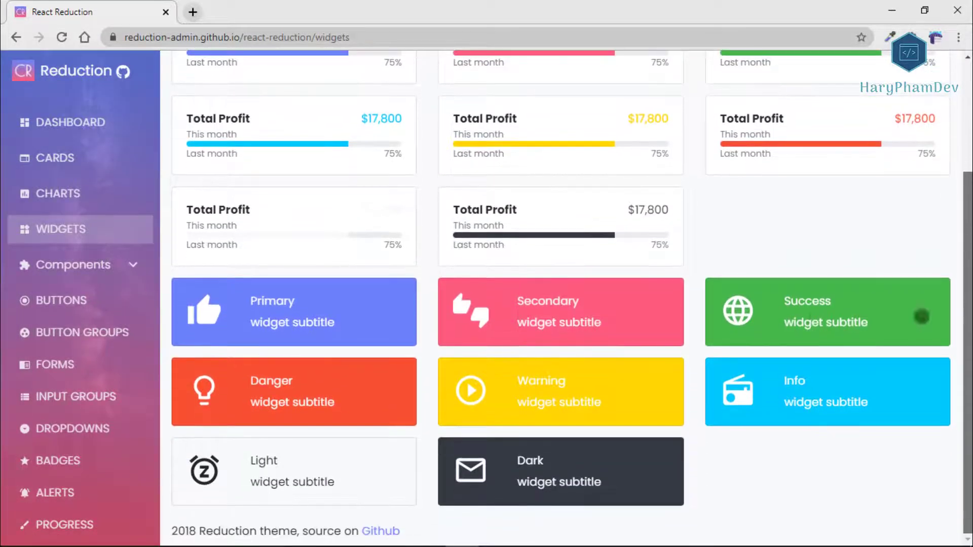
mouse_move(68, 300)
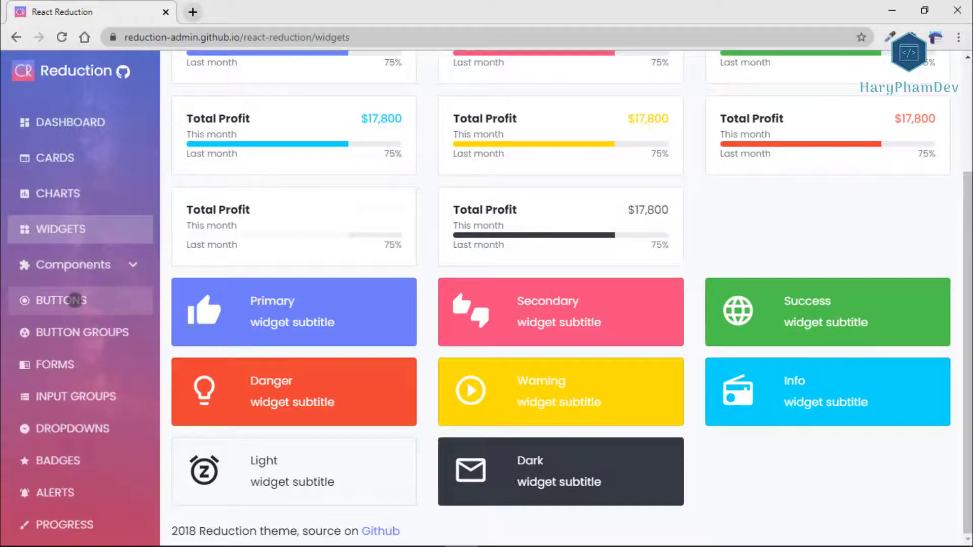
Visit the Buttons and Cards pages, then scroll the Charts page in phone-sized view.
left_click(60, 300)
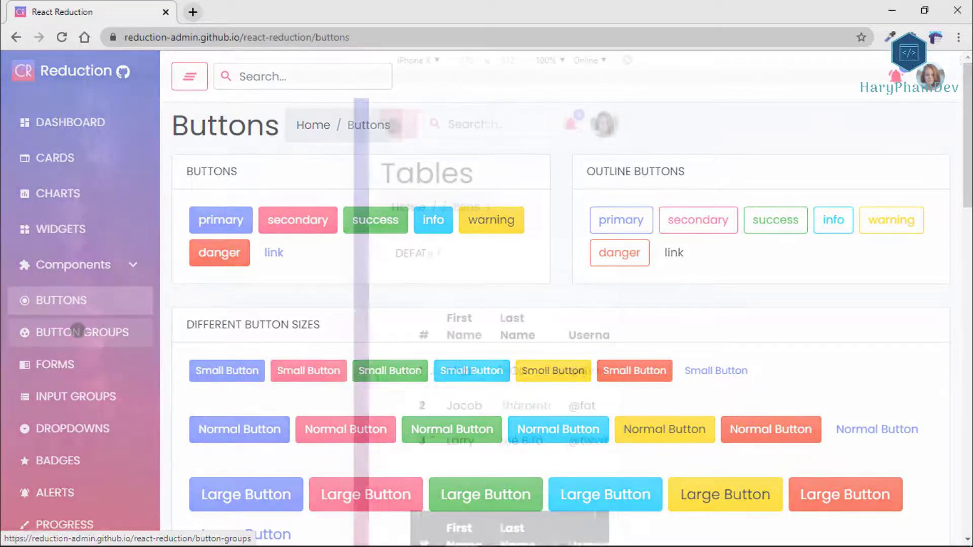
left_click(55, 158)
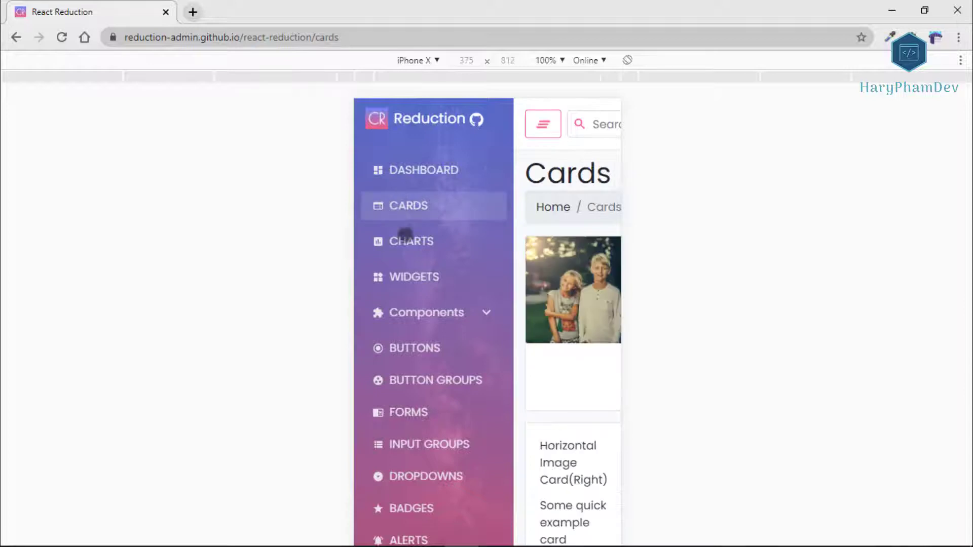
left_click(411, 241)
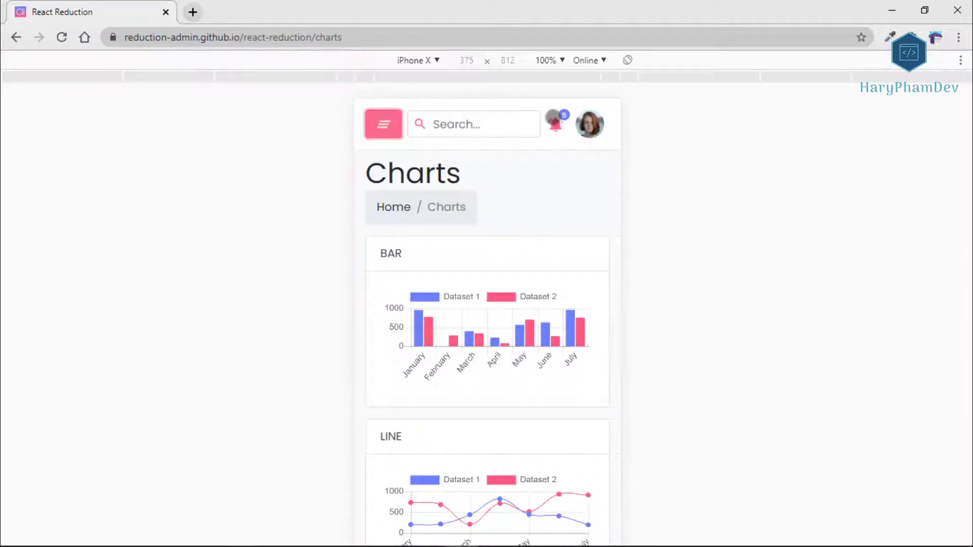
scroll("down", 3)
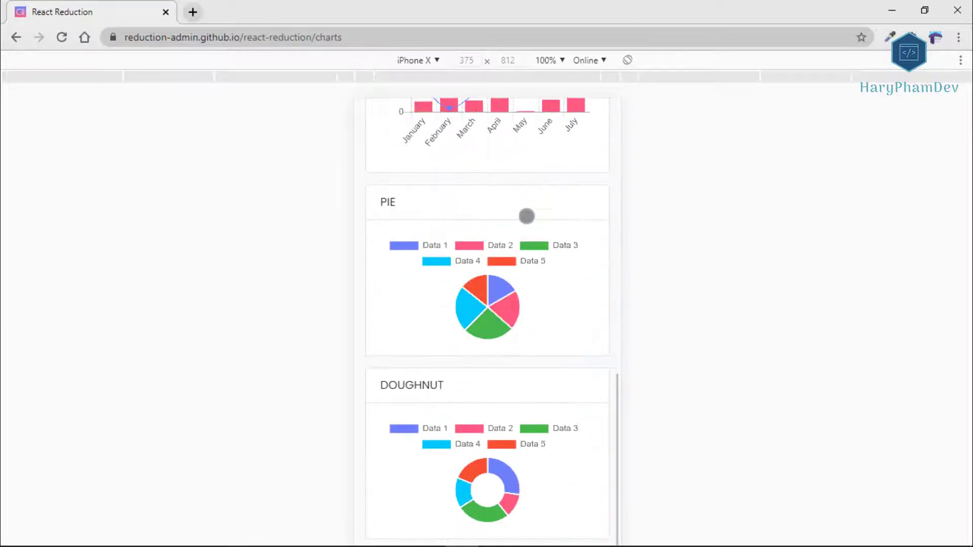
scroll("up", 3)
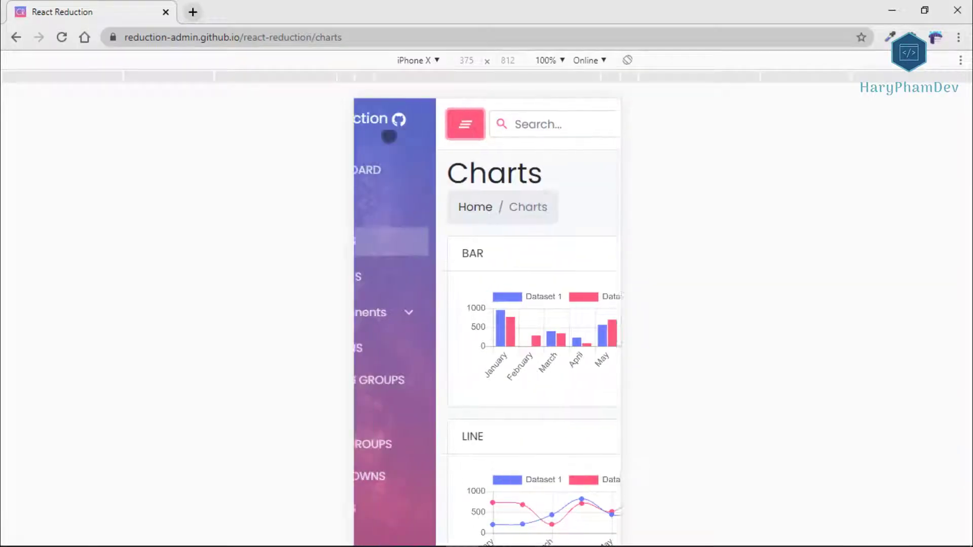
Preview the Widgets page and land on Button Groups.
left_click(413, 276)
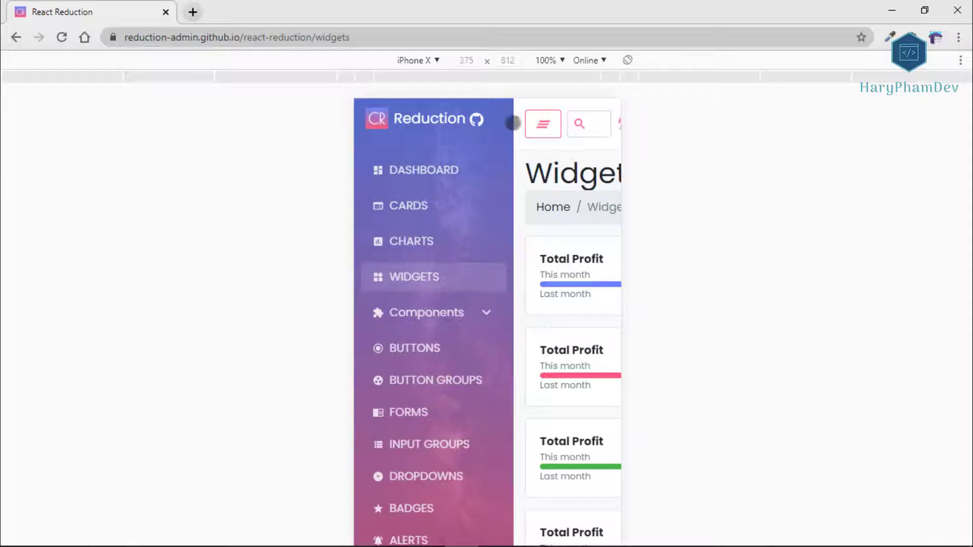
left_click(434, 380)
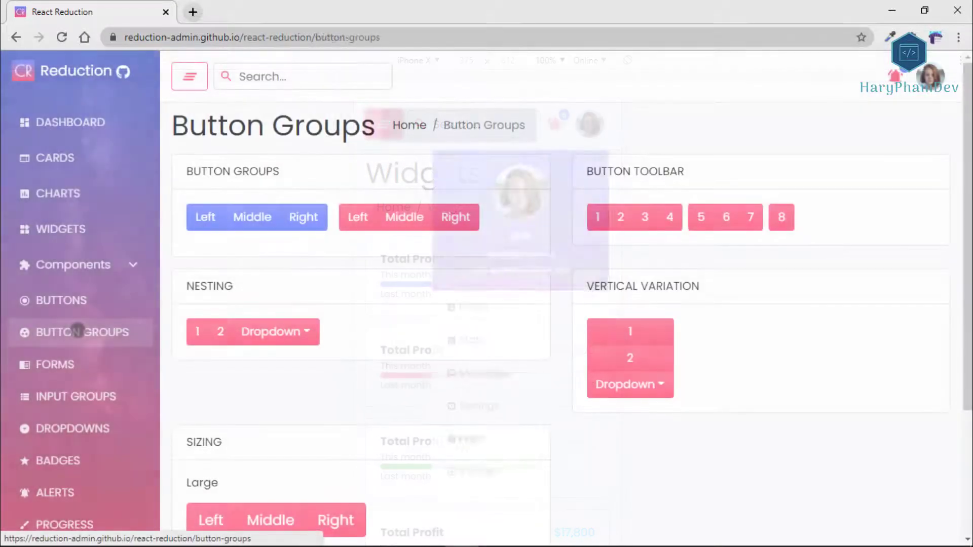
Visit the Forms and Dropdowns pages, trying the Secondary dropdown and Dropup menu.
left_click(55, 364)
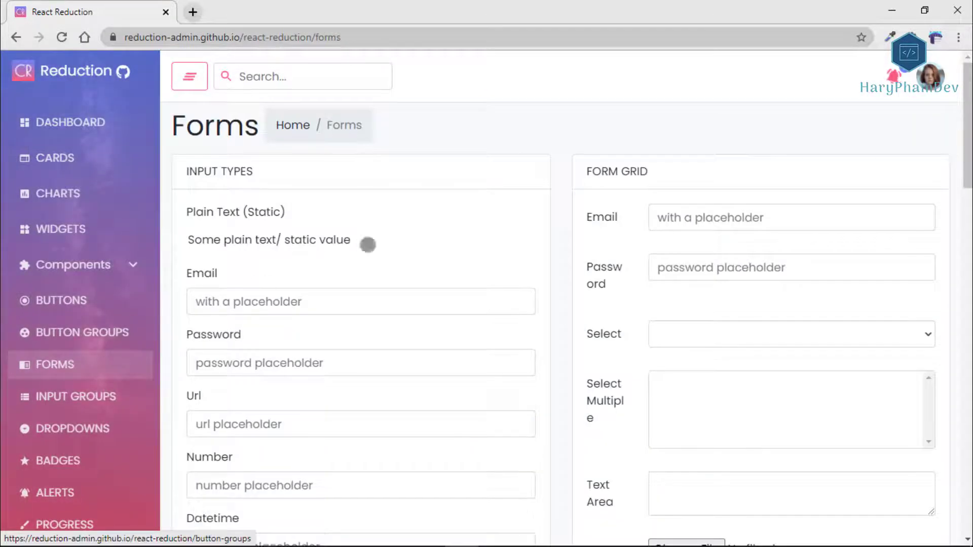
left_click(74, 428)
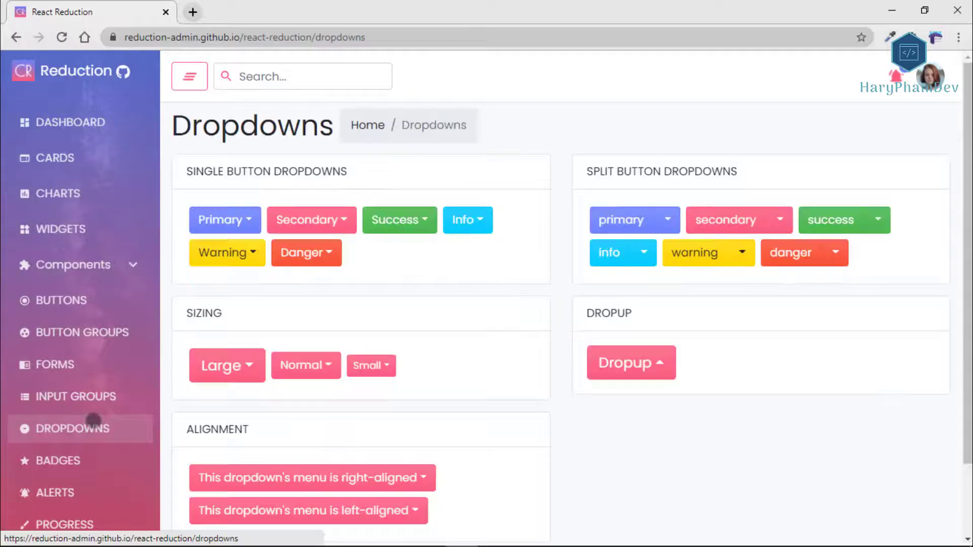
left_click(311, 220)
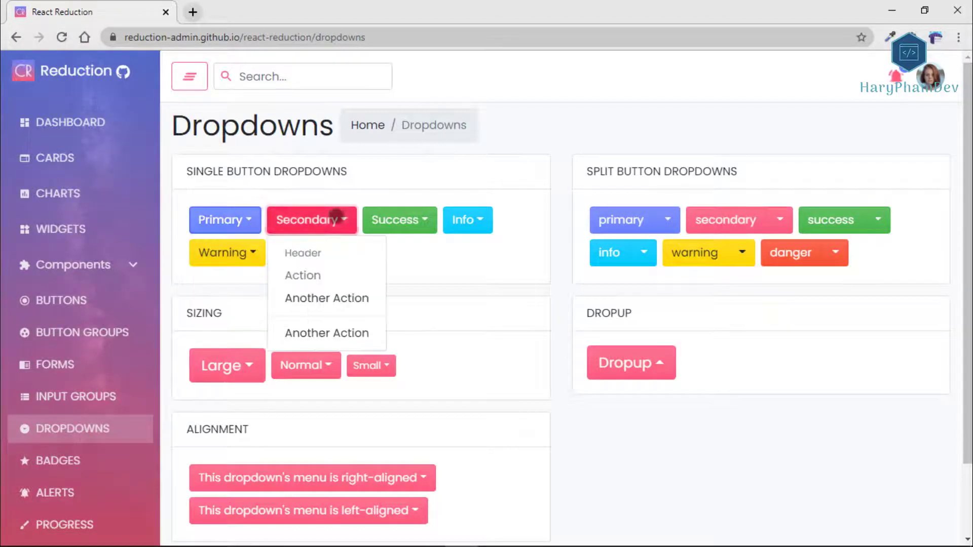
left_click(630, 363)
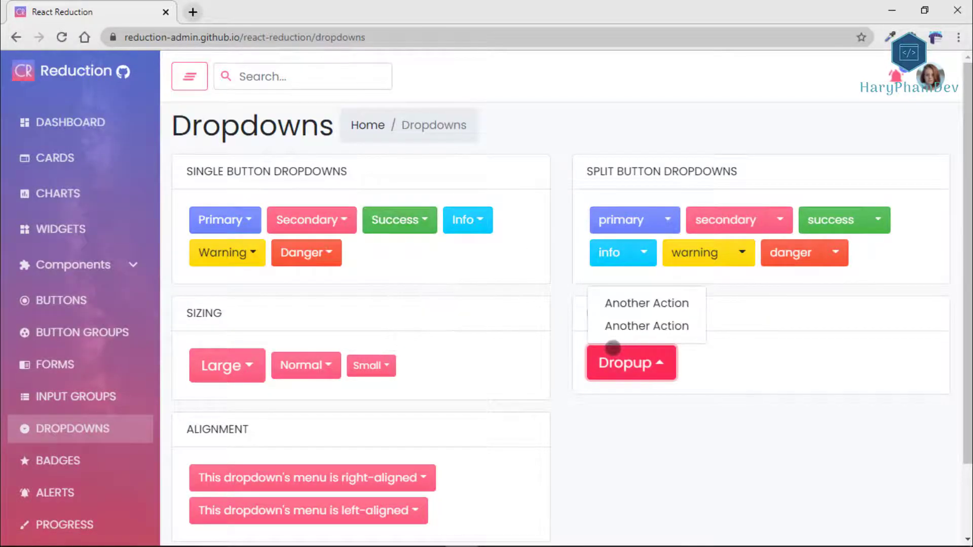
Try the small, primary split and secondary split dropdowns, then end on the Badges page.
left_click(371, 366)
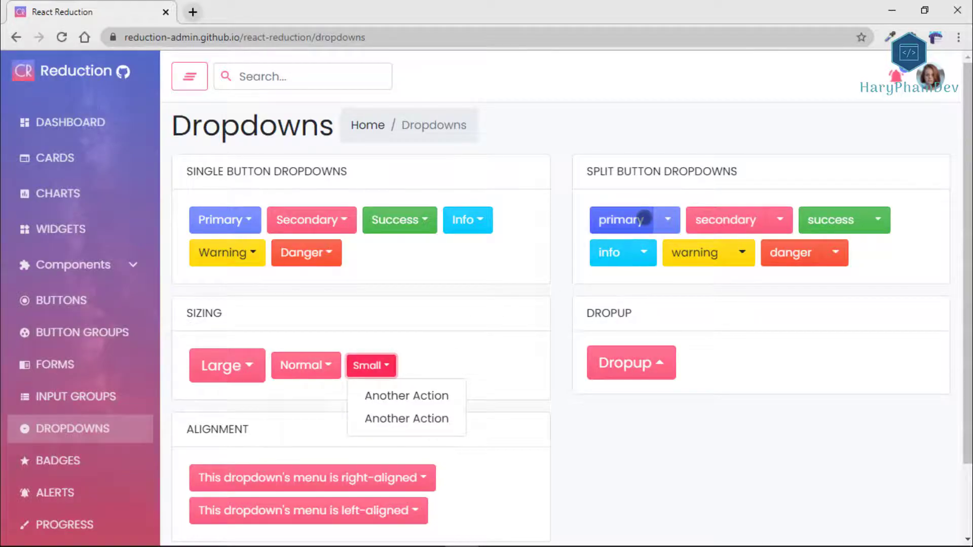
left_click(668, 220)
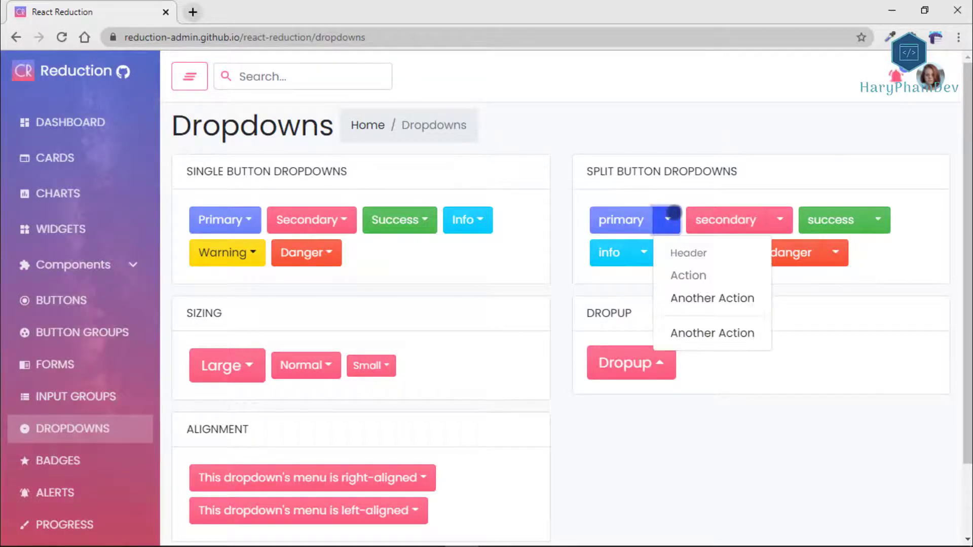
left_click(778, 220)
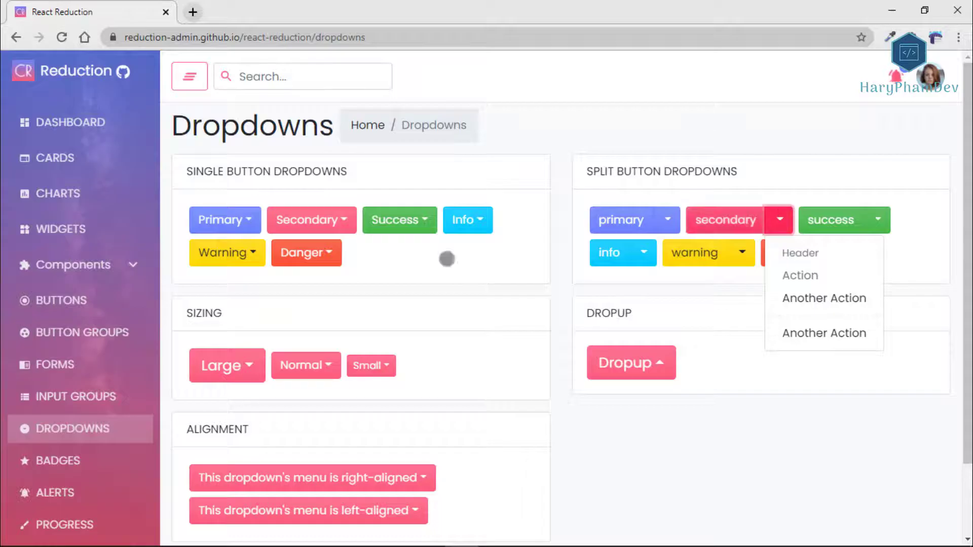
left_click(56, 319)
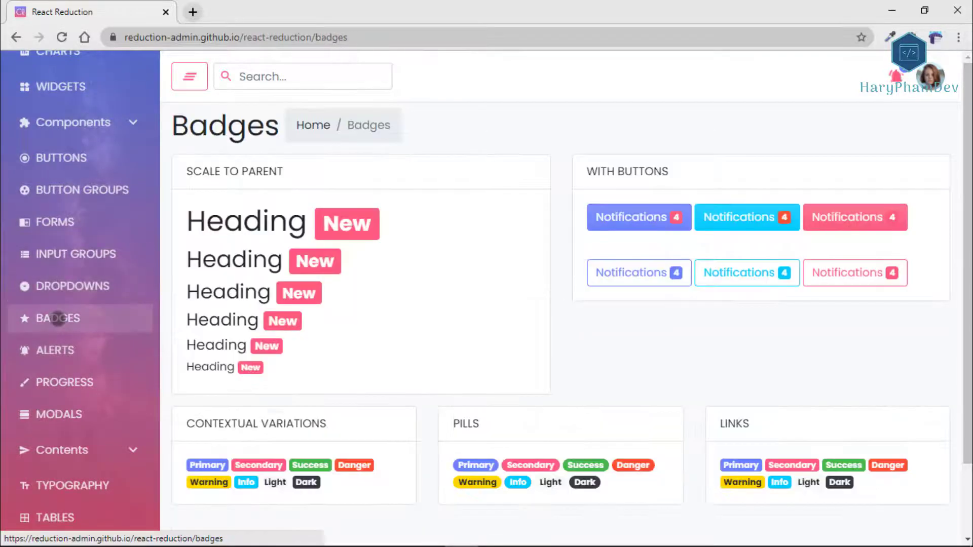
Tour the Alerts, Progress and Modals pages.
left_click(55, 350)
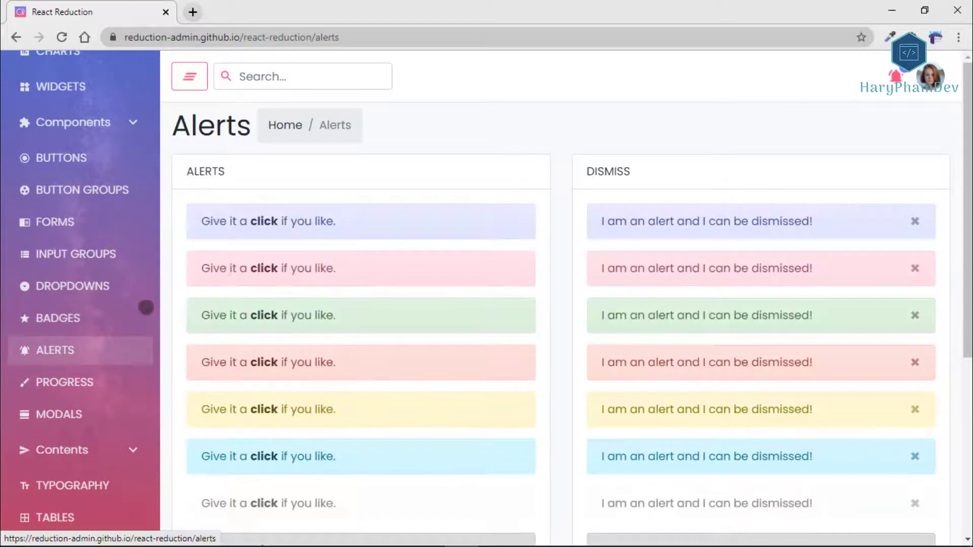
left_click(64, 382)
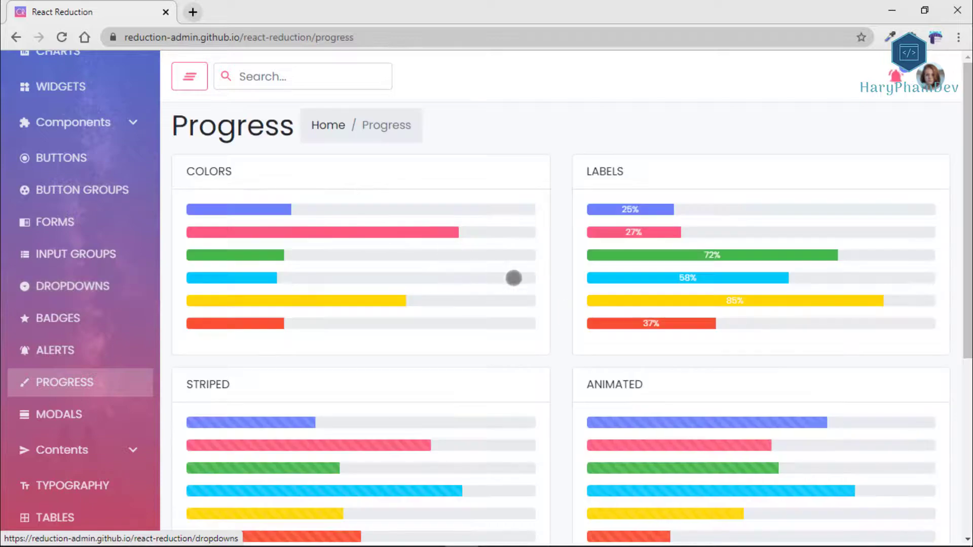
left_click(58, 413)
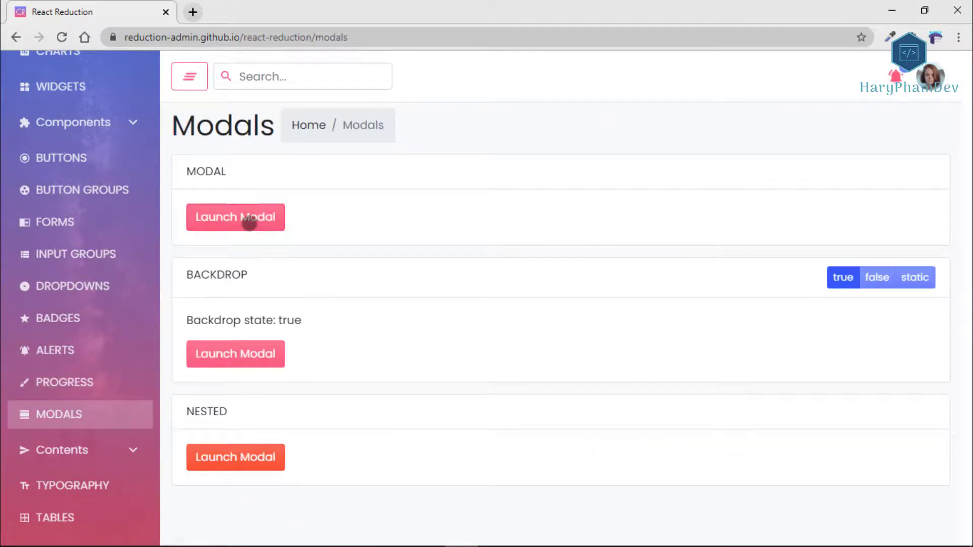
mouse_move(549, 321)
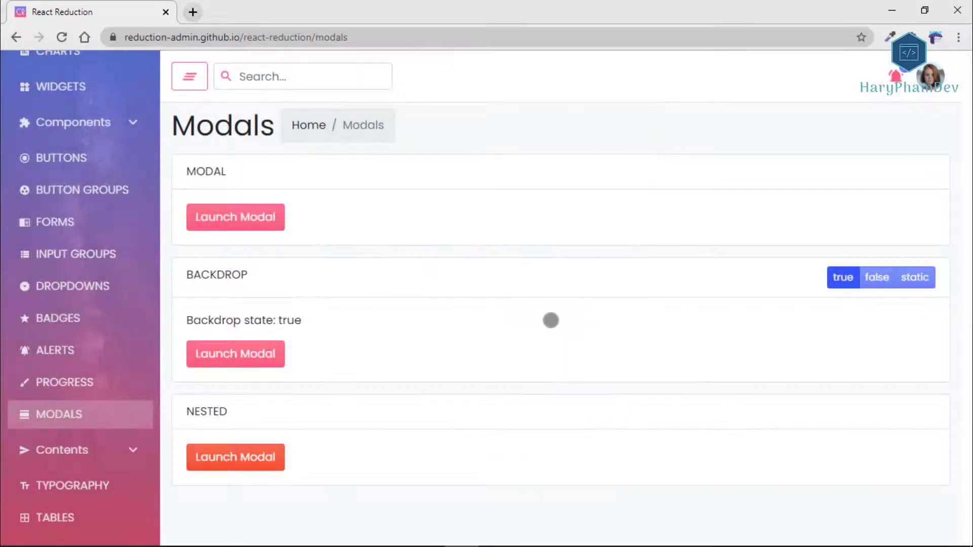
Launch and close the nested modal example, then end on the Typography page.
left_click(235, 457)
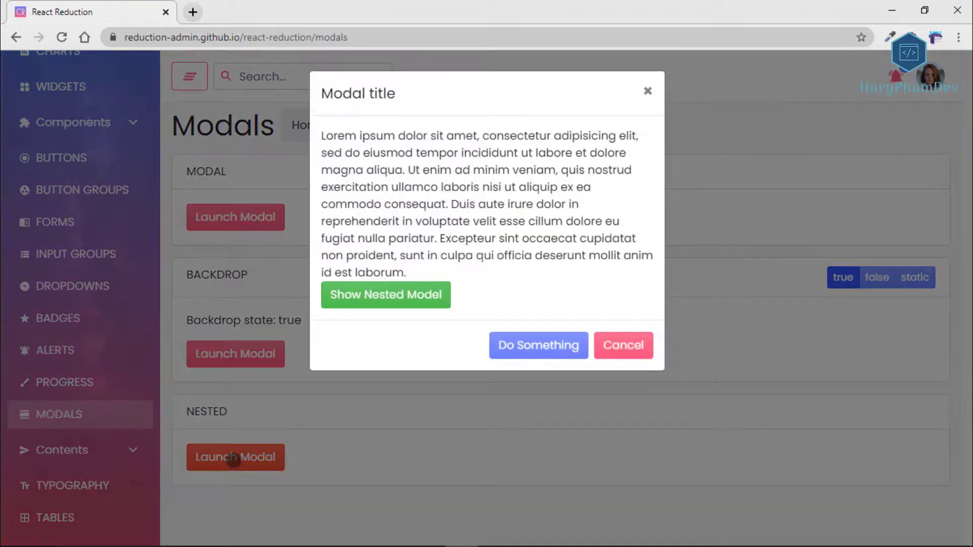
left_click(386, 295)
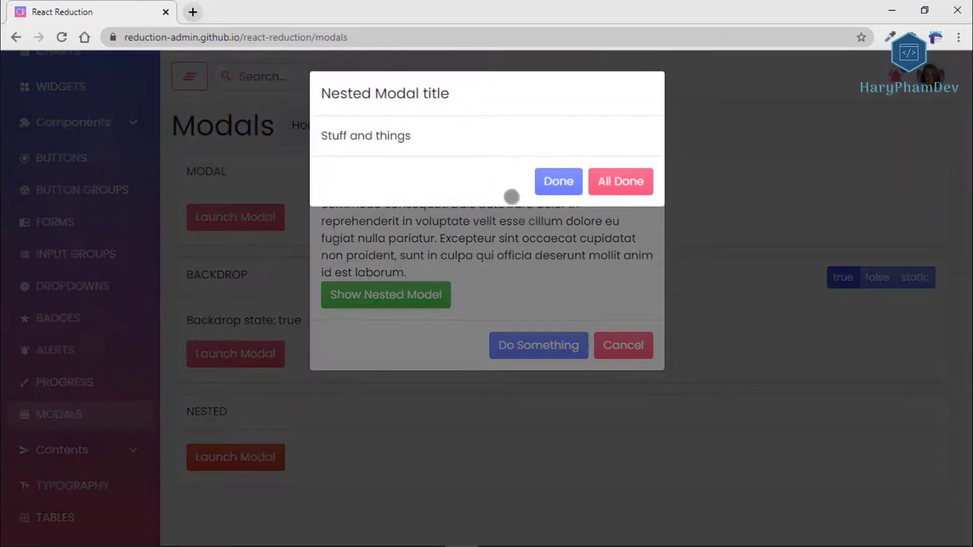
left_click(618, 181)
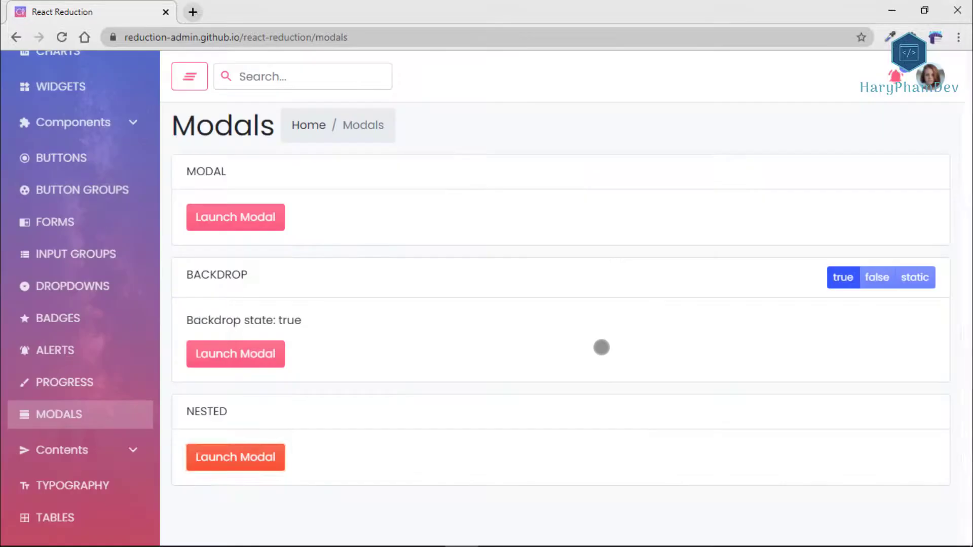
scroll("down", 3)
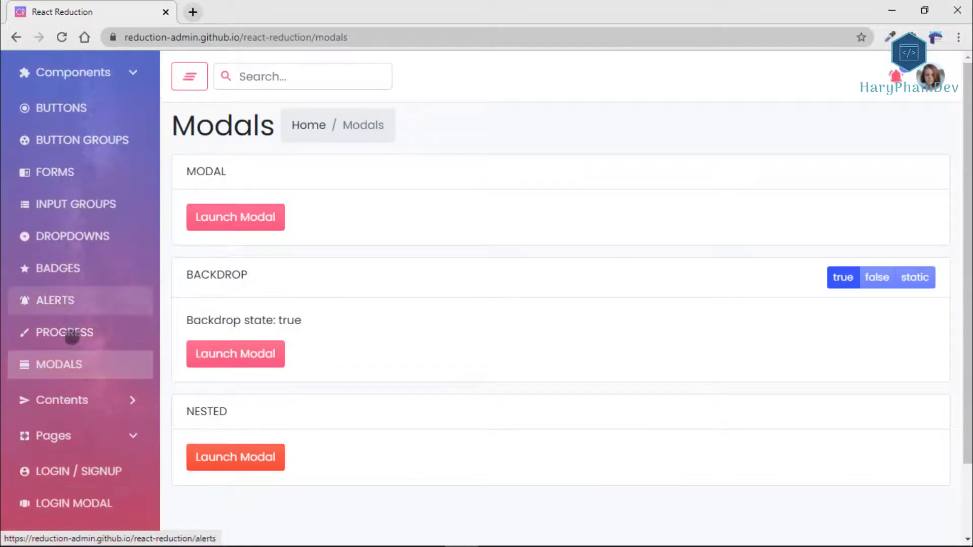
left_click(73, 356)
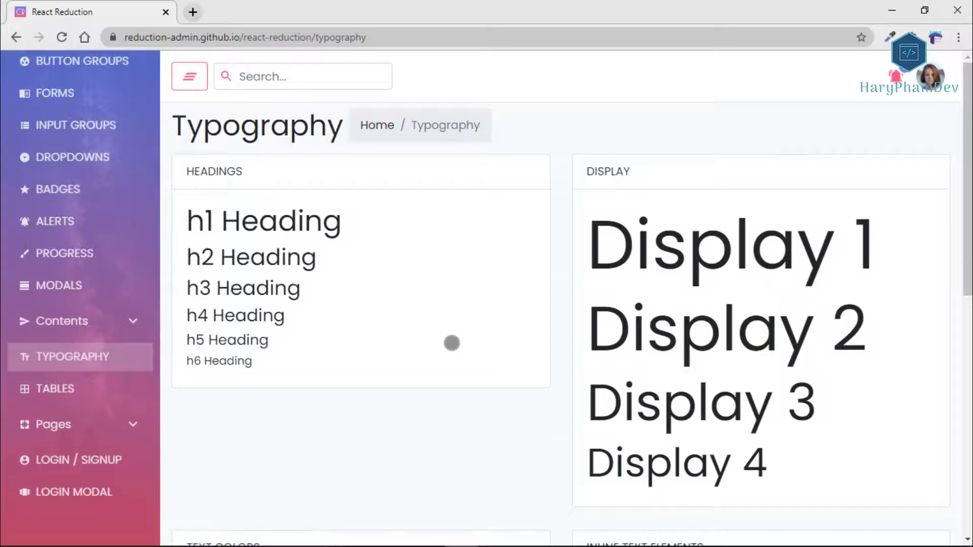
mouse_move(55, 390)
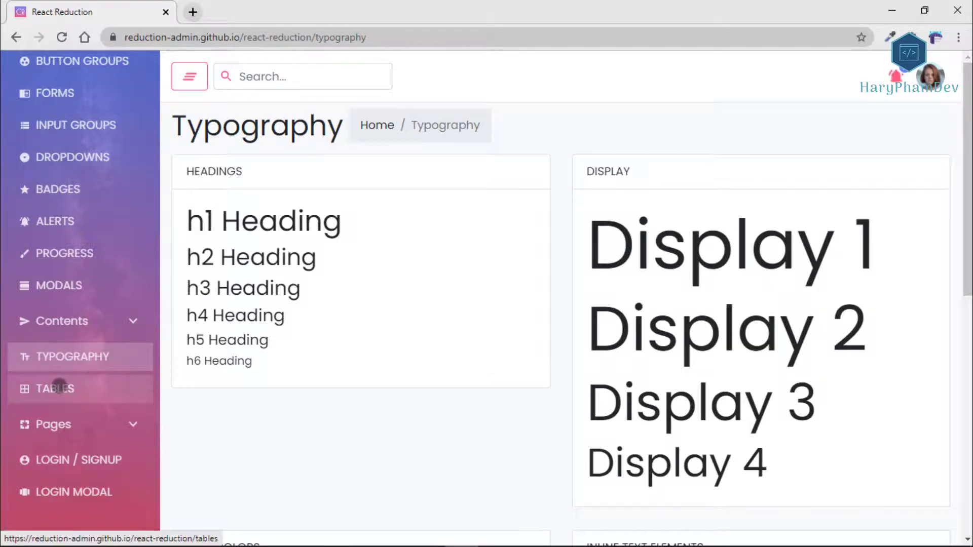